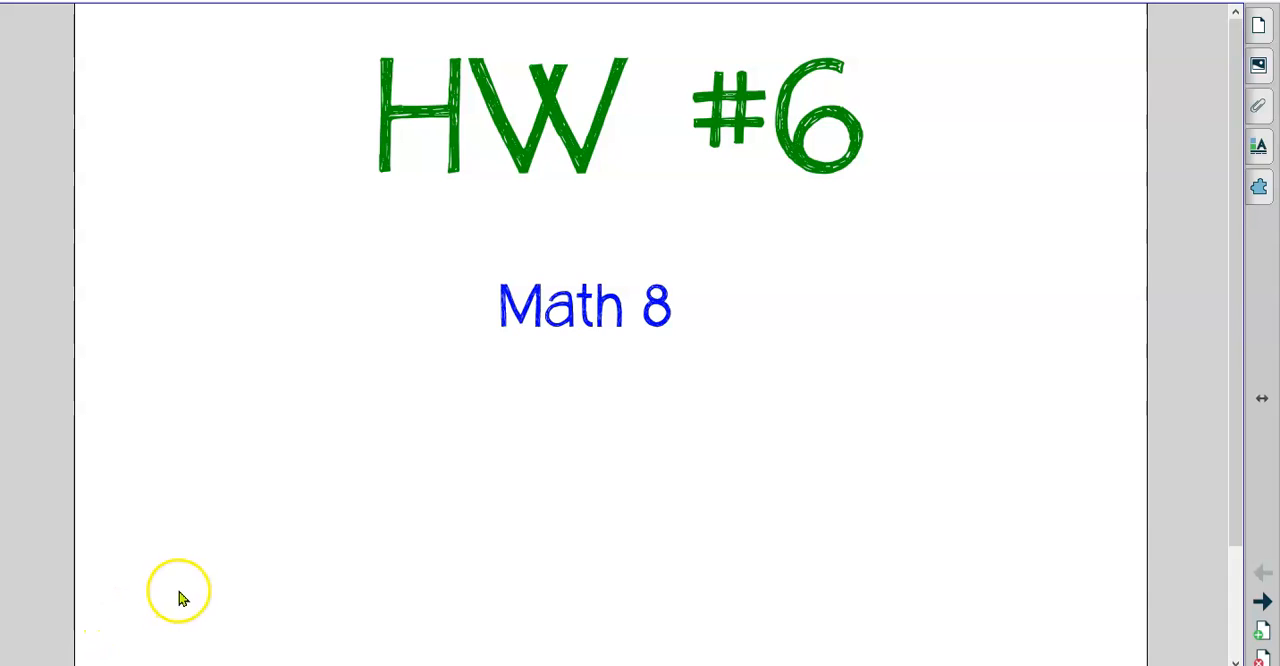
pyautogui.moveTo(182, 597)
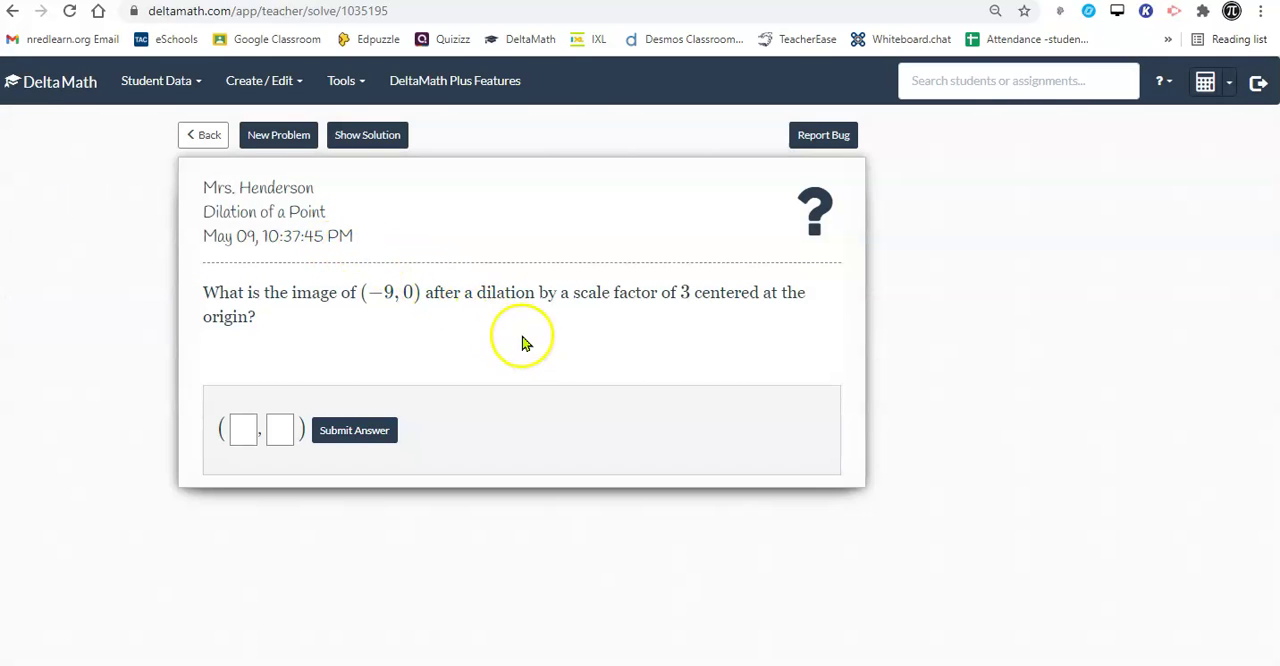
pyautogui.moveTo(653, 389)
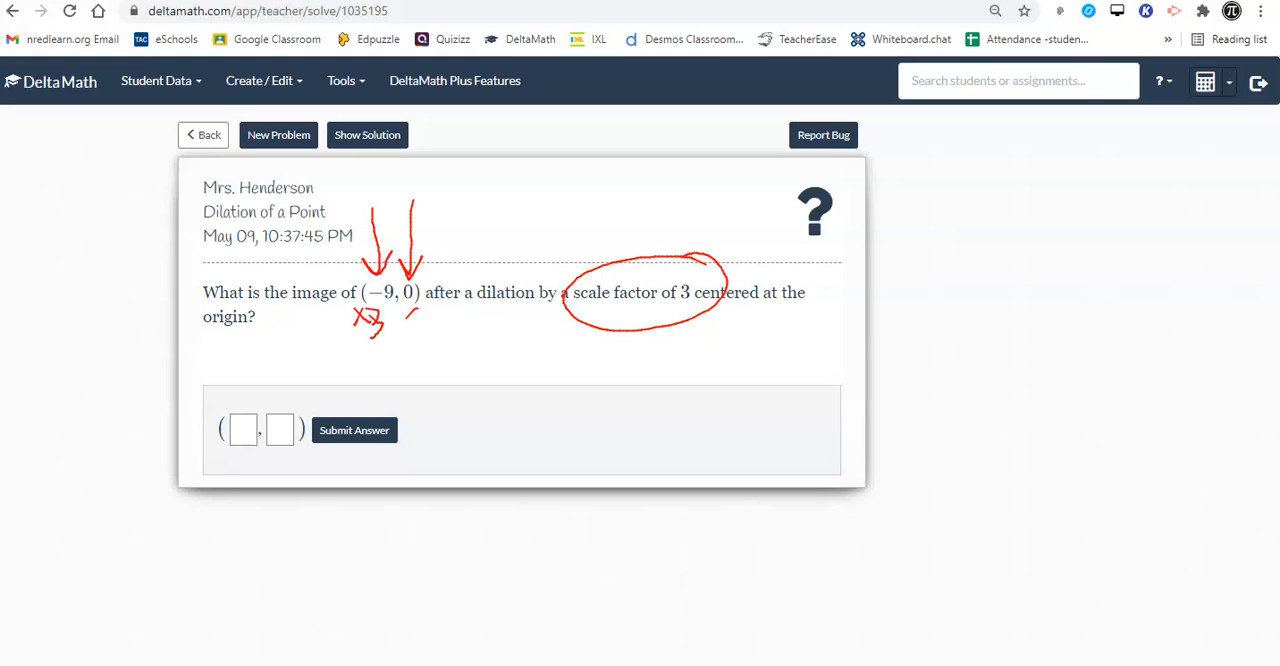
# Step: Annotate ×3 on (−9, 0), then enter and confirm the answer (−27, 0)
pyautogui.moveTo(405, 310); pyautogui.dragTo(425, 335)
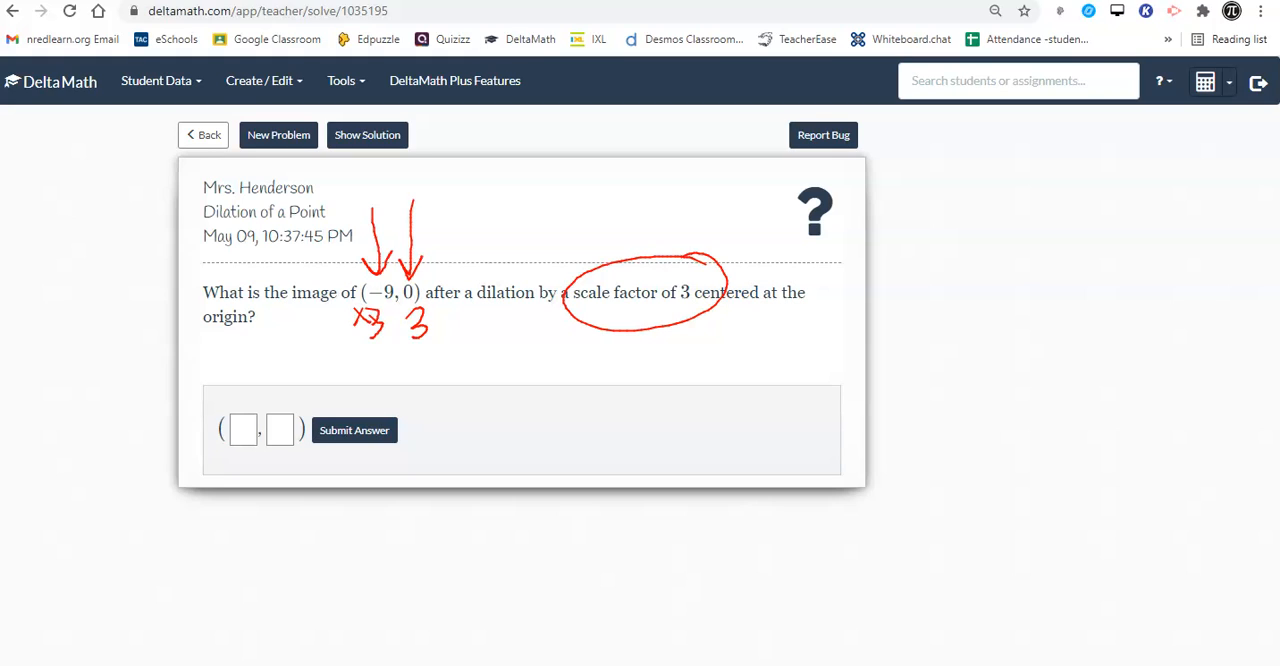
pyautogui.moveTo(345, 360); pyautogui.dragTo(385, 360)
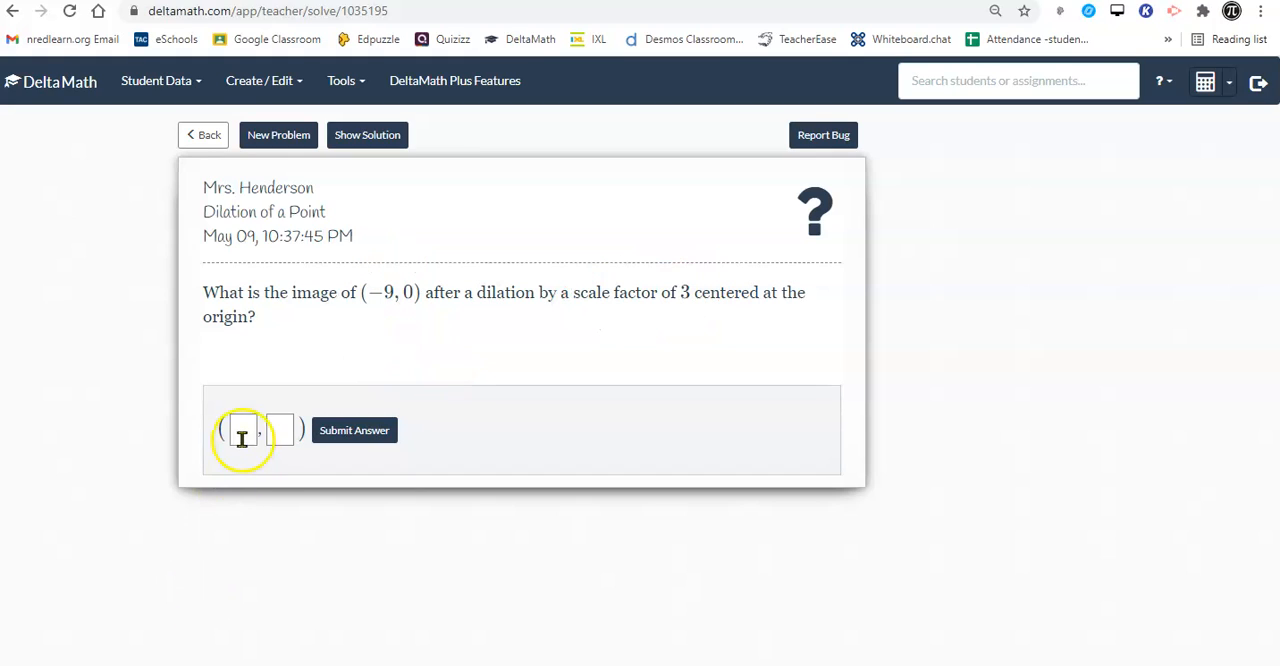
pyautogui.write('-2')
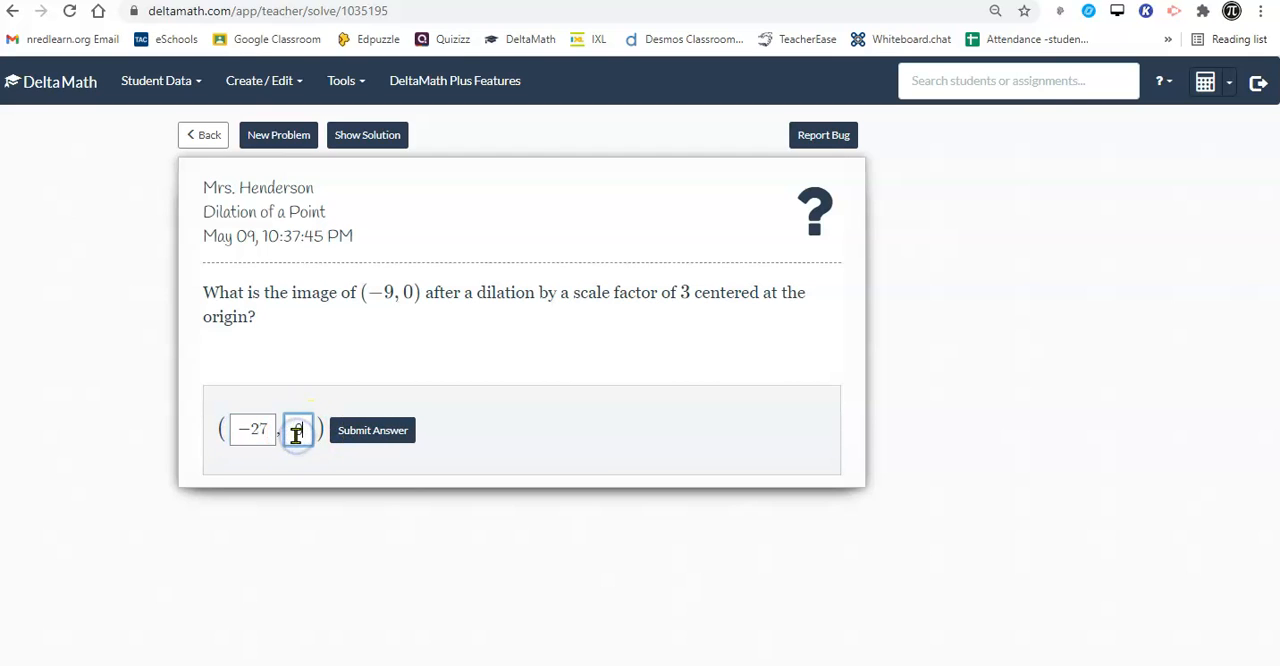
pyautogui.click(372, 430)
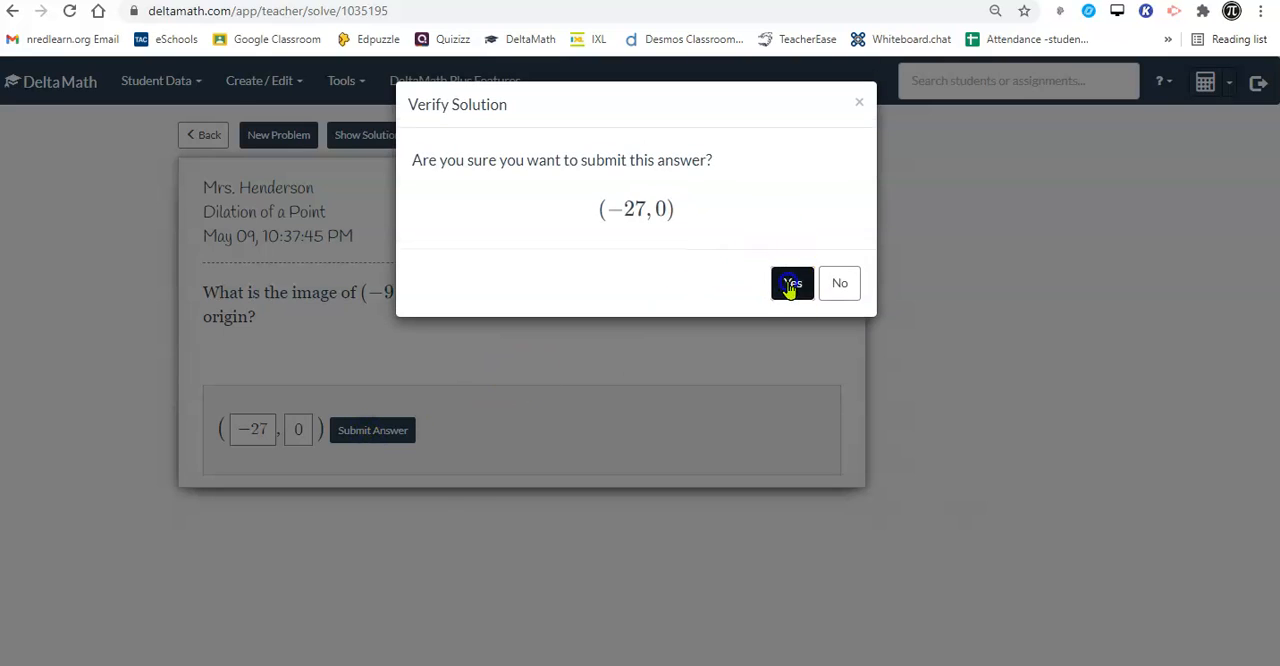
pyautogui.click(791, 283)
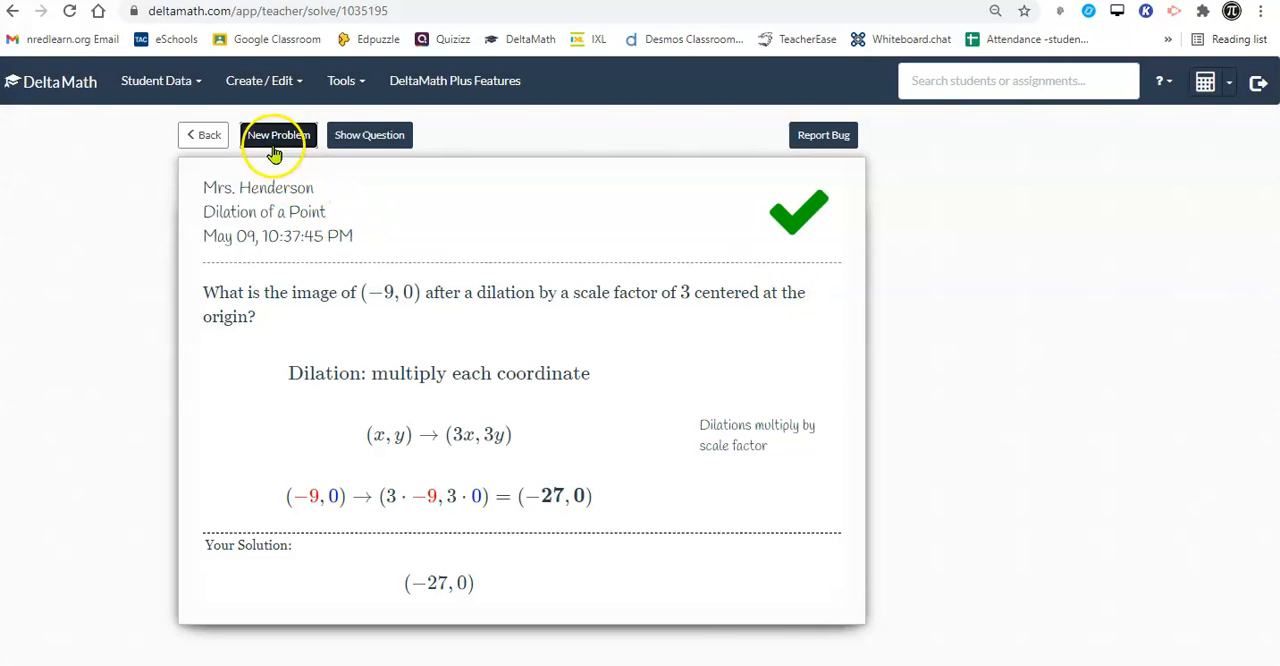
# Step: Load the (3, −3) by 1/3 problem, annotate the work, and submit (1, −1)
pyautogui.click(278, 135)
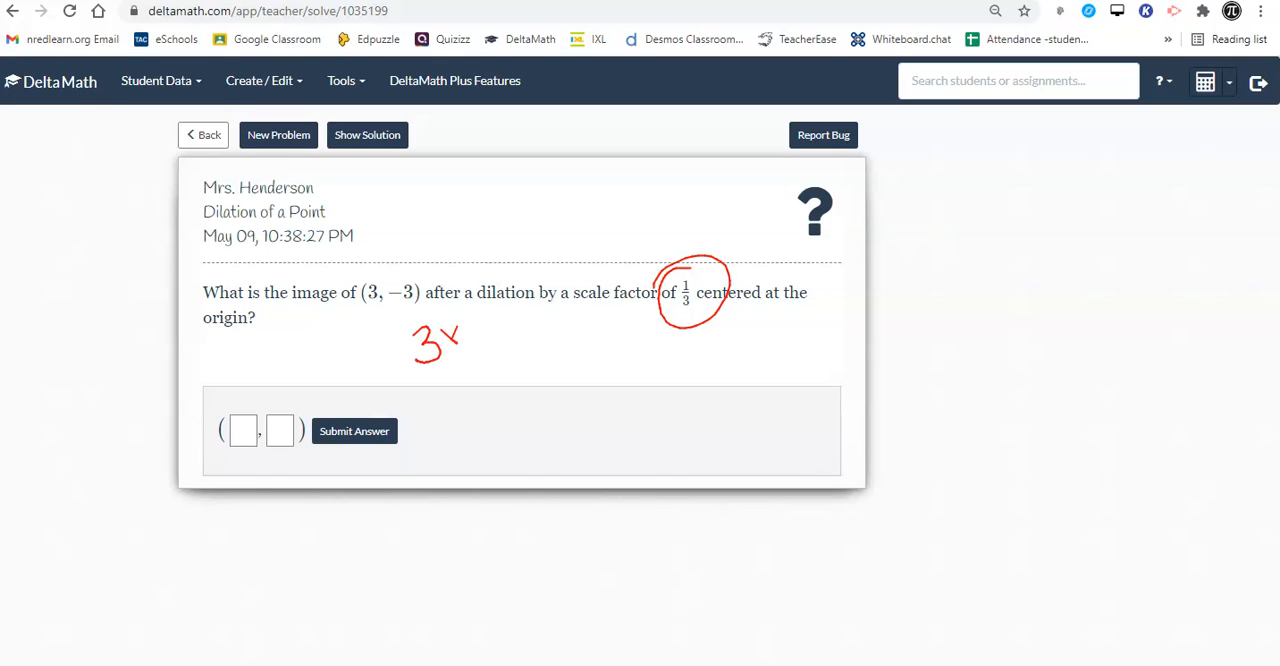
pyautogui.moveTo(465, 320); pyautogui.dragTo(490, 375)
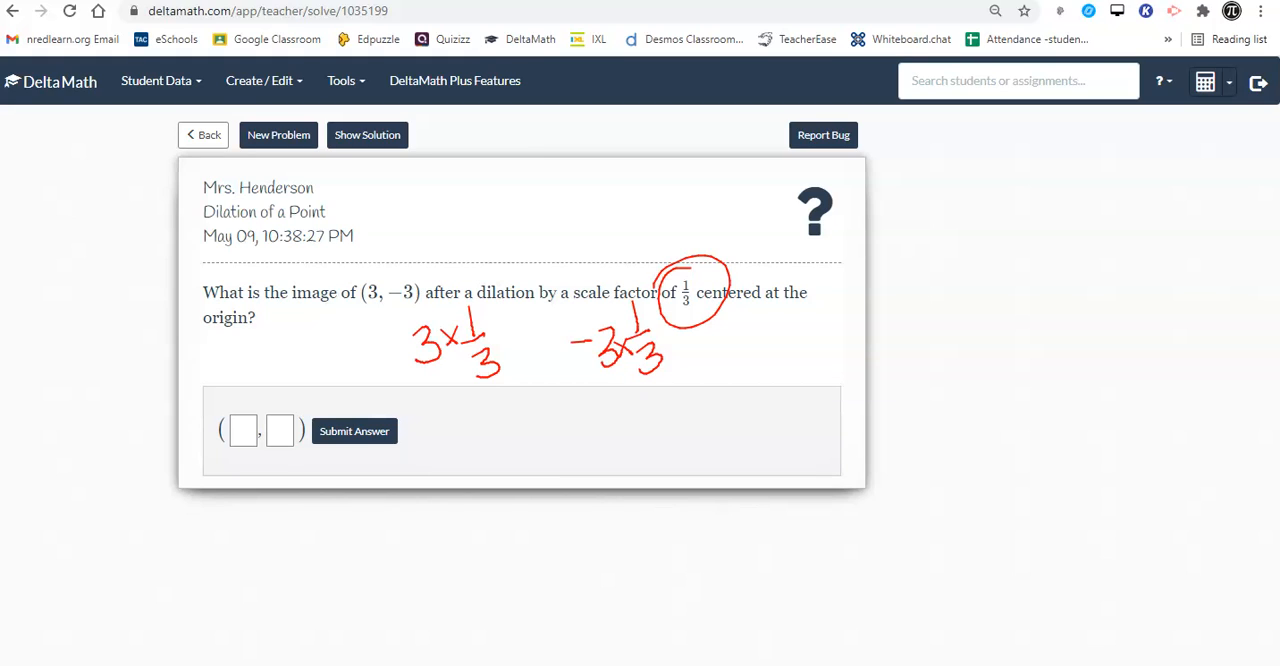
pyautogui.moveTo(470, 415); pyautogui.dragTo(462, 448)
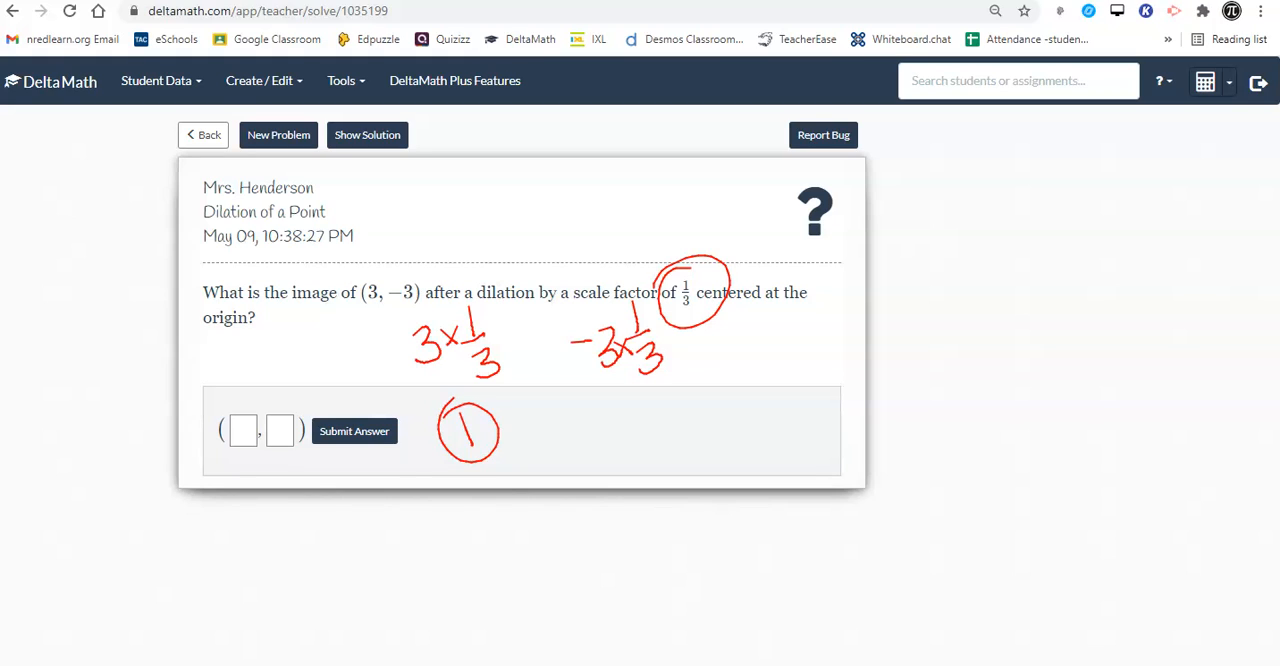
pyautogui.moveTo(730, 310); pyautogui.dragTo(765, 350)
pyautogui.write('1')
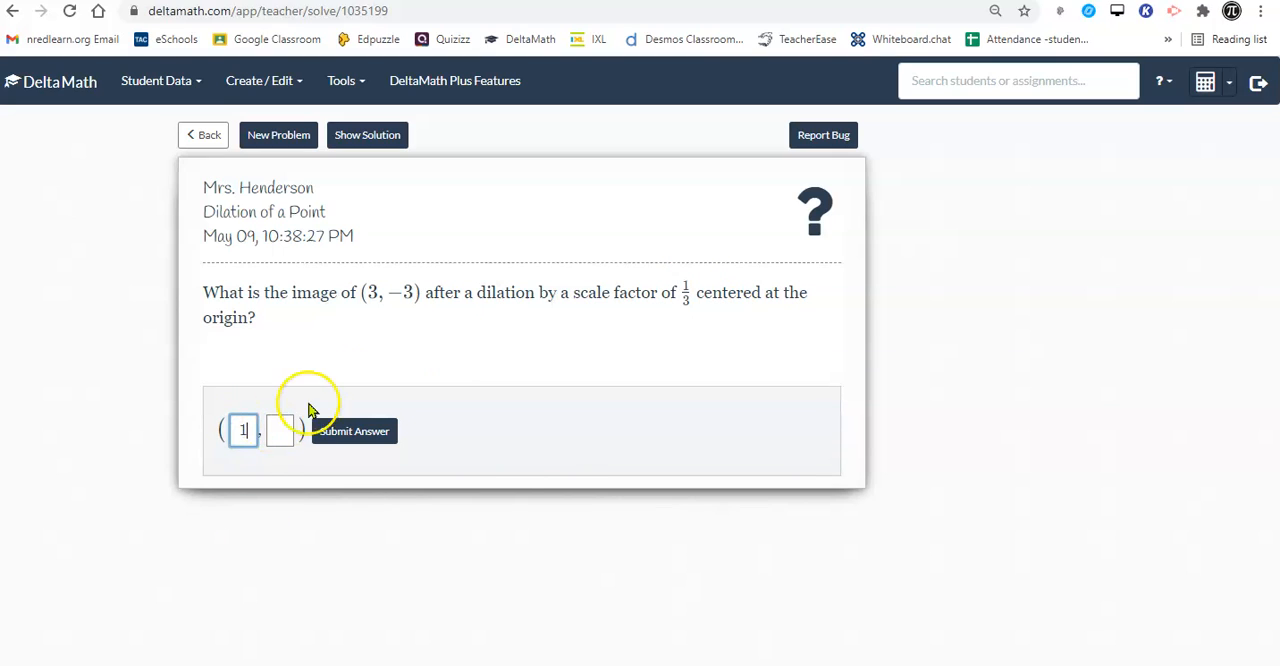
pyautogui.write('-1')
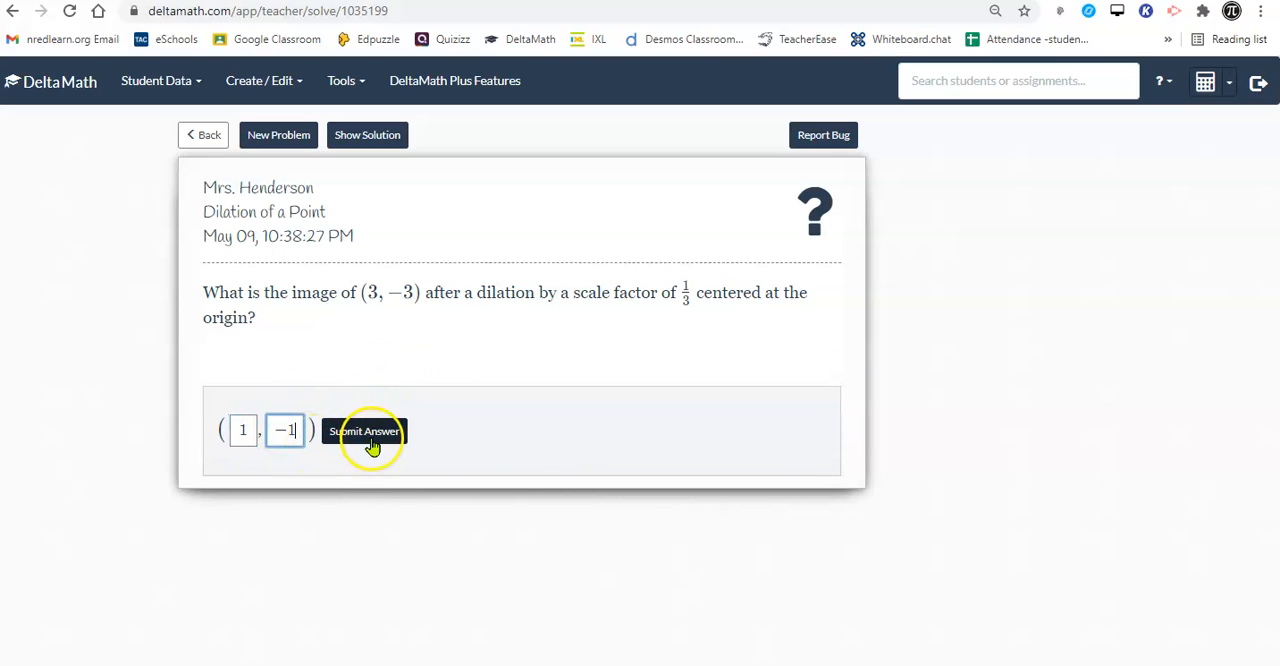
pyautogui.click(364, 431)
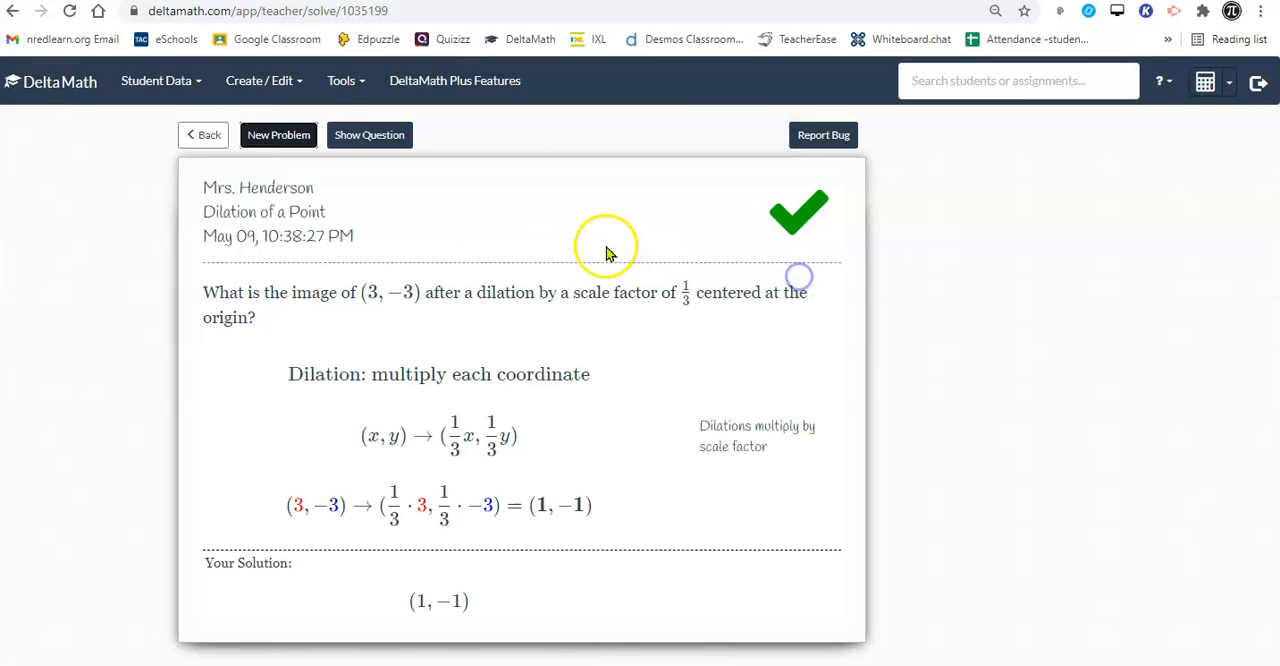
# Step: Load the (−2, 9) by 5 problem, enter −10 and submit, then request another problem
pyautogui.click(278, 135)
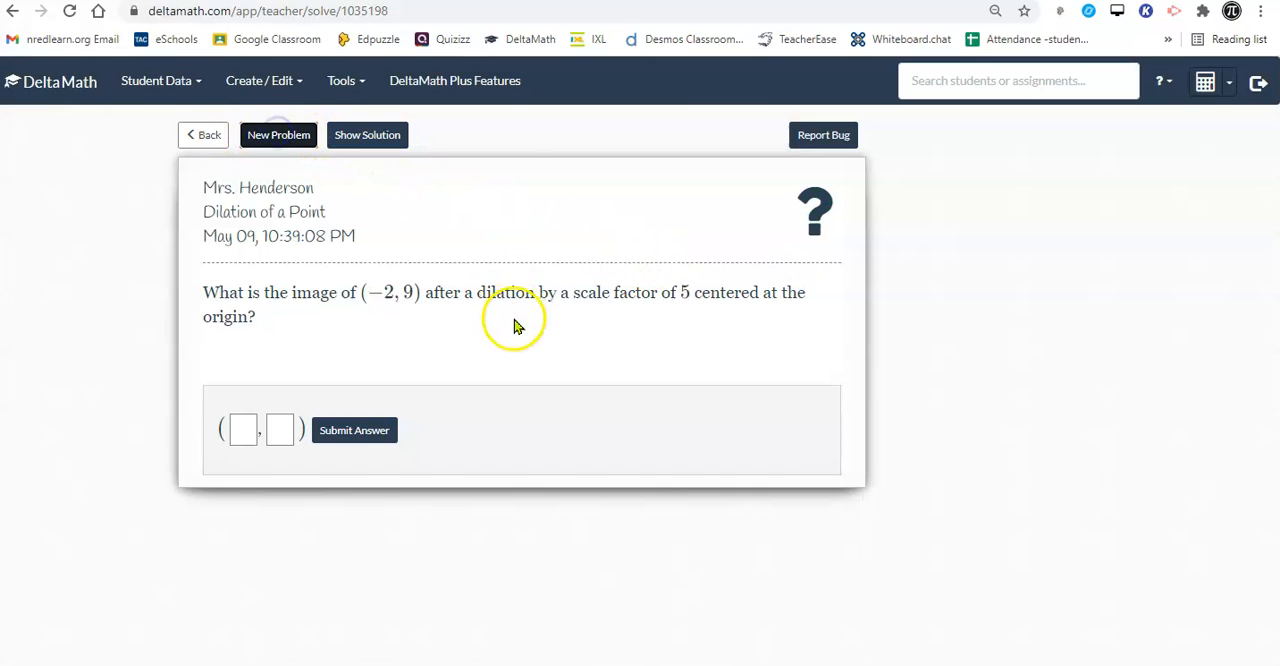
pyautogui.moveTo(675, 291)
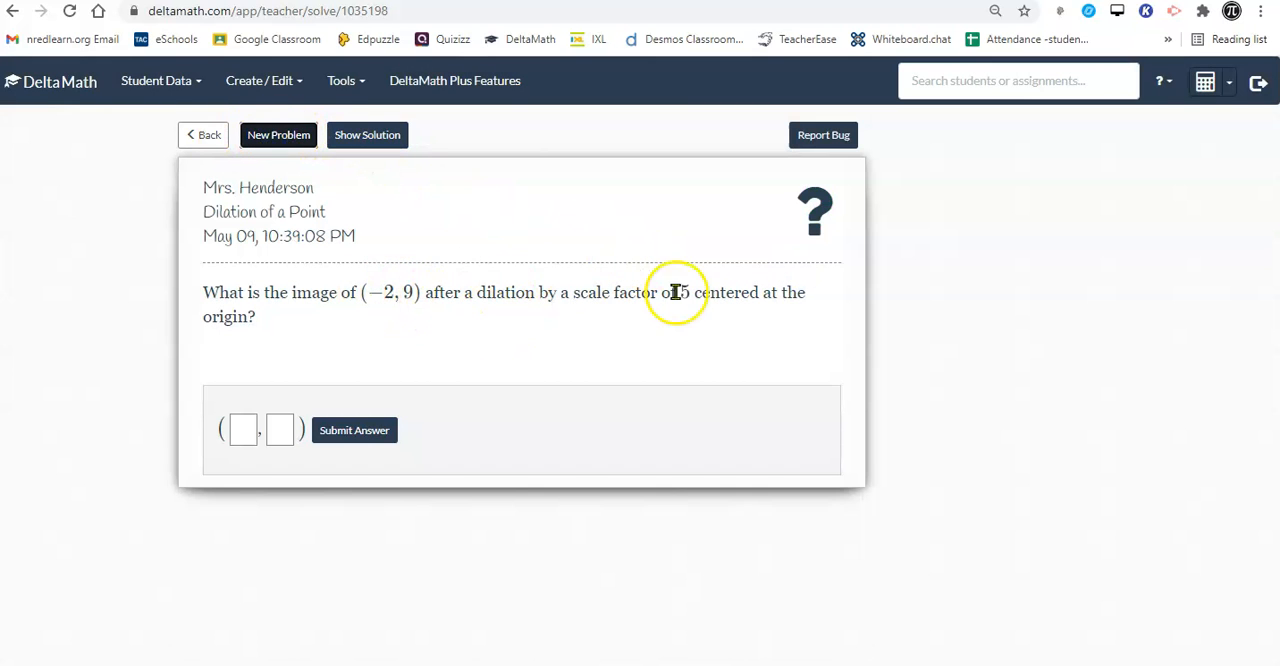
pyautogui.moveTo(787, 354)
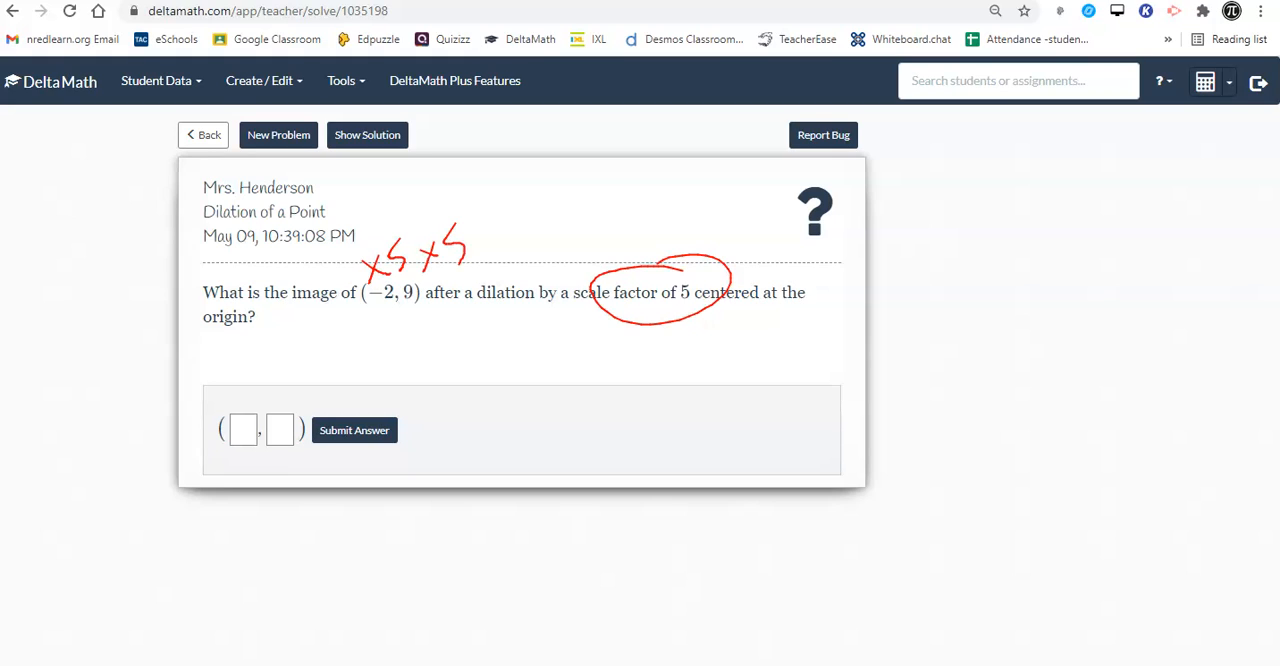
pyautogui.click(242, 430)
pyautogui.write('−10')
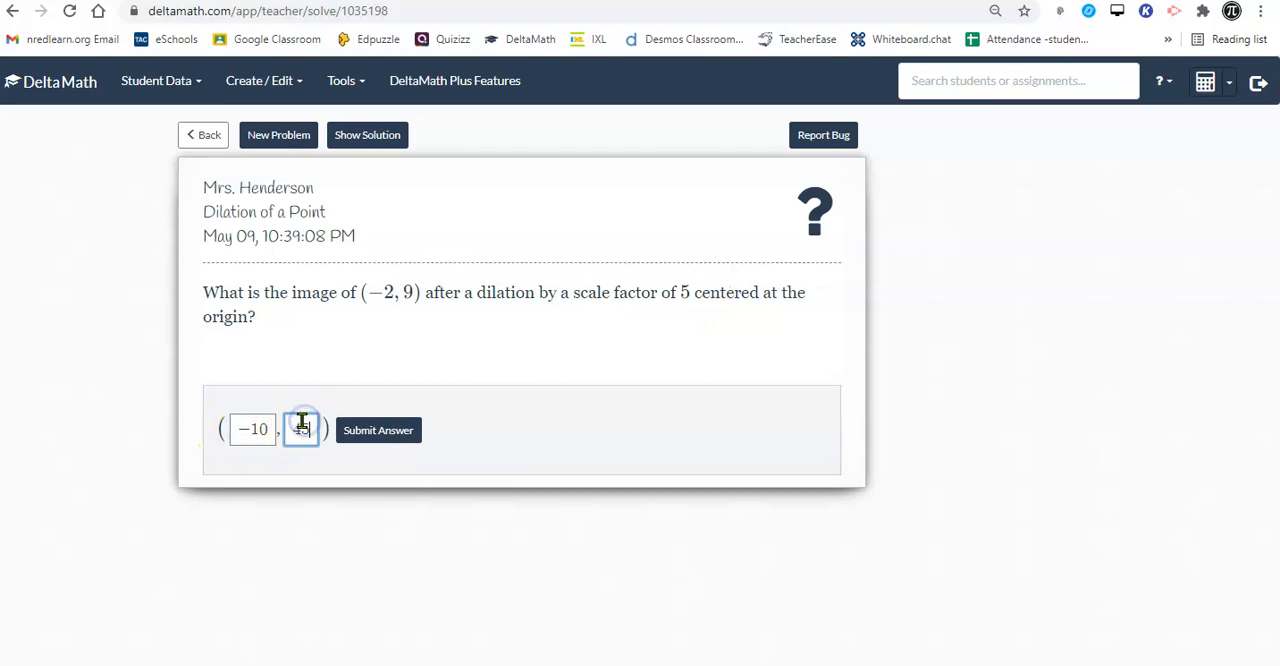
pyautogui.click(378, 430)
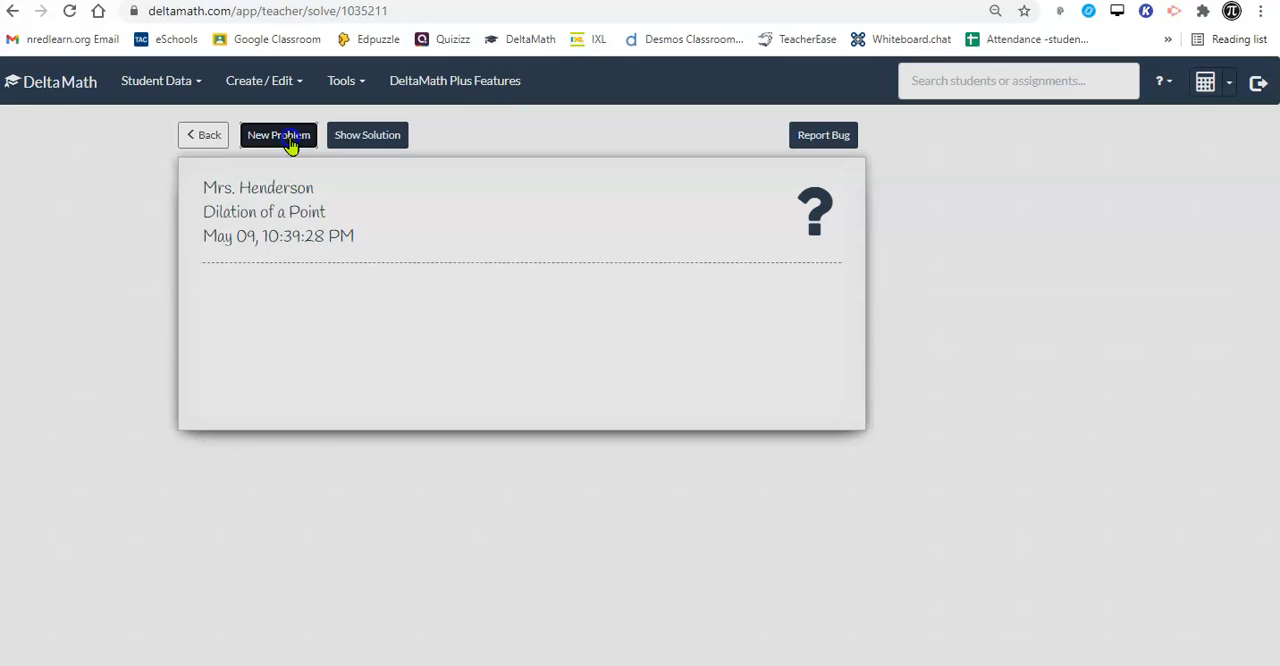
# Step: Load the (2, 10) by 1/2 problem and submit the answer (1, 5)
pyautogui.click(278, 135)
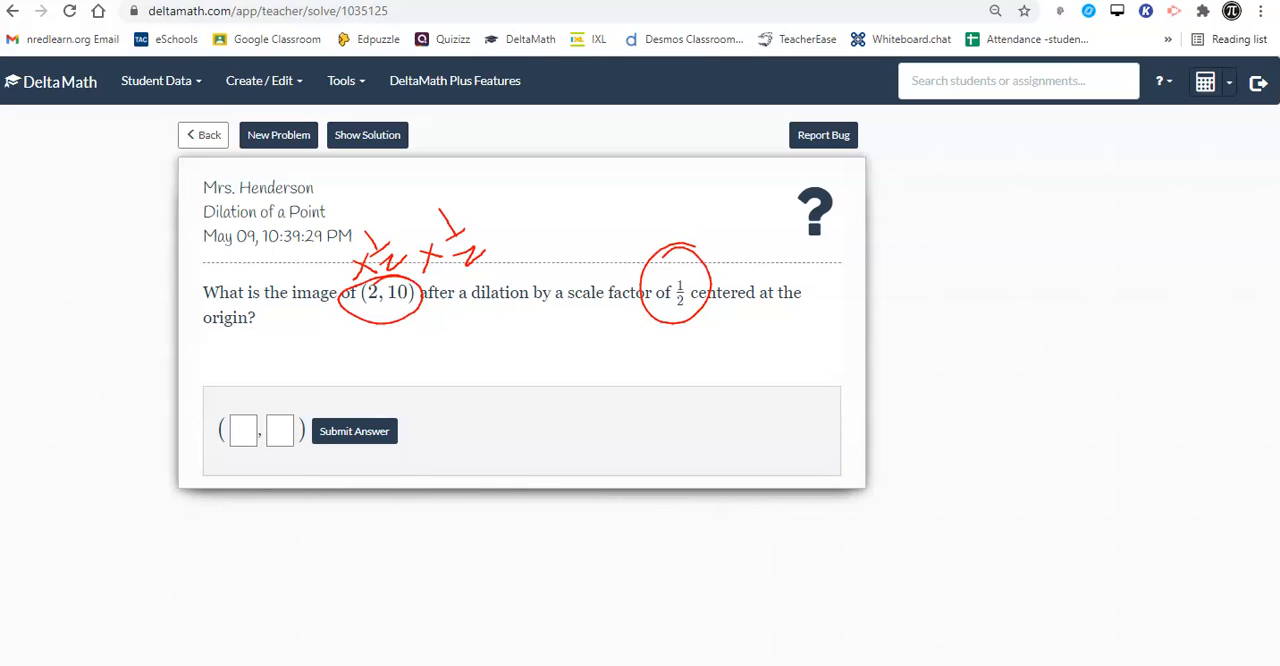
pyautogui.click(242, 430)
pyautogui.write('1')
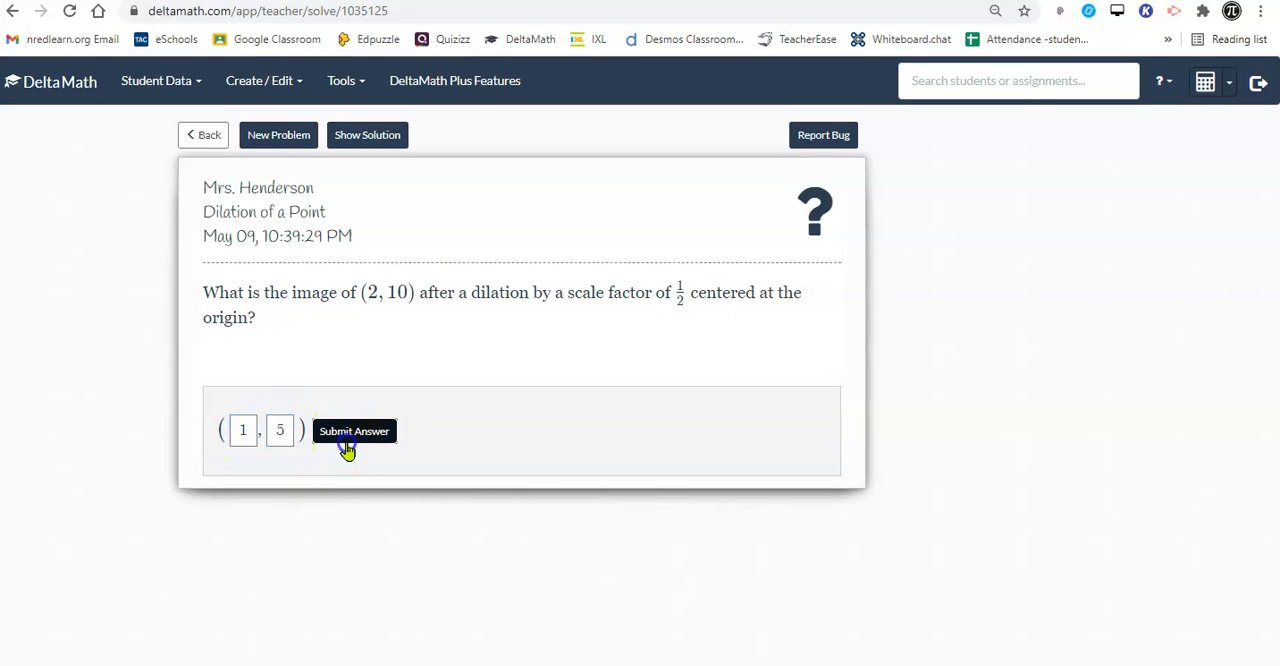
pyautogui.click(354, 431)
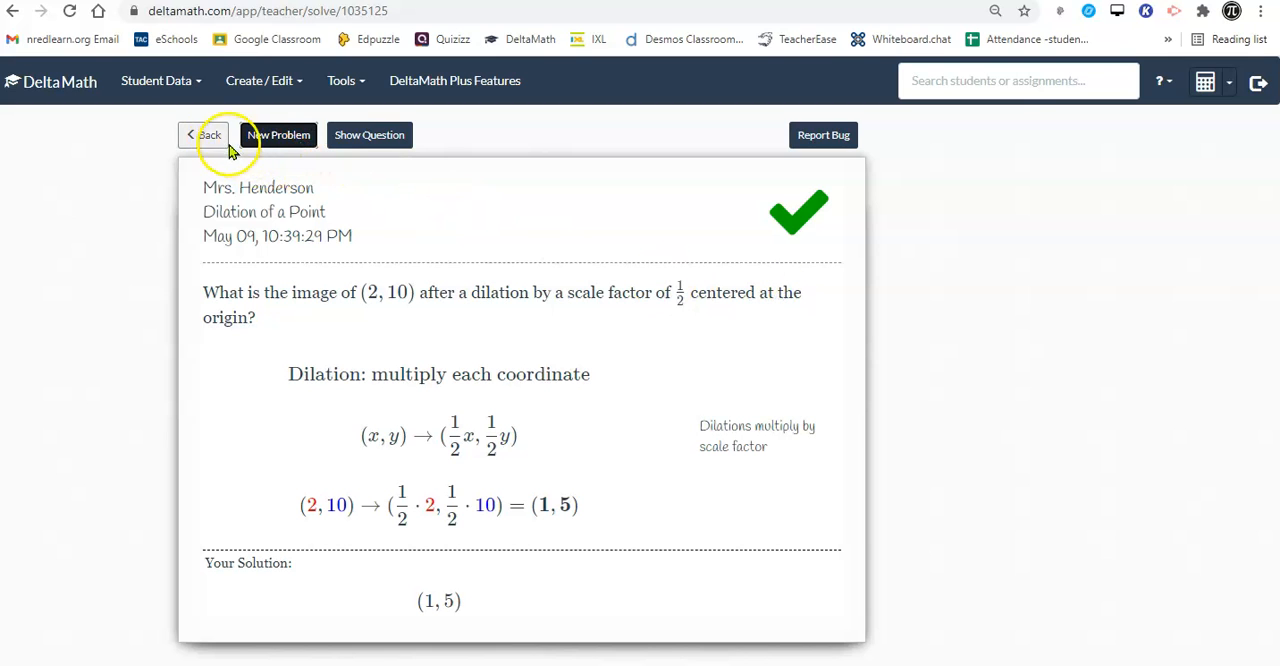
pyautogui.click(279, 135)
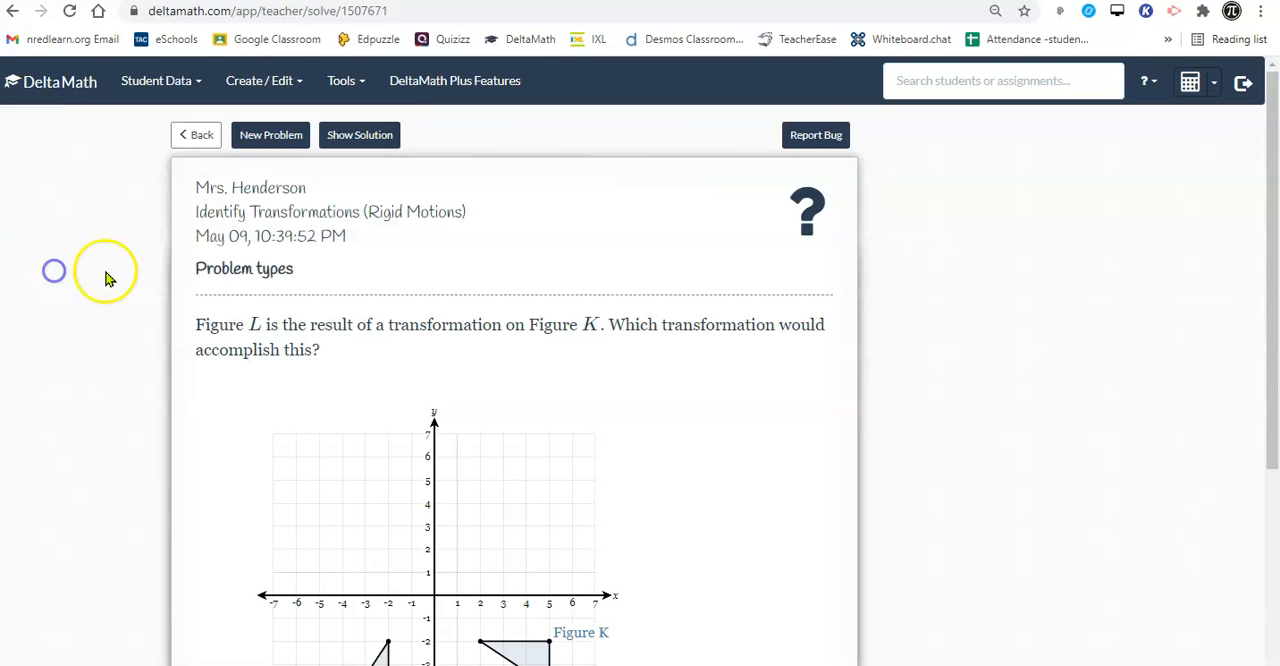
pyautogui.scroll(-3)
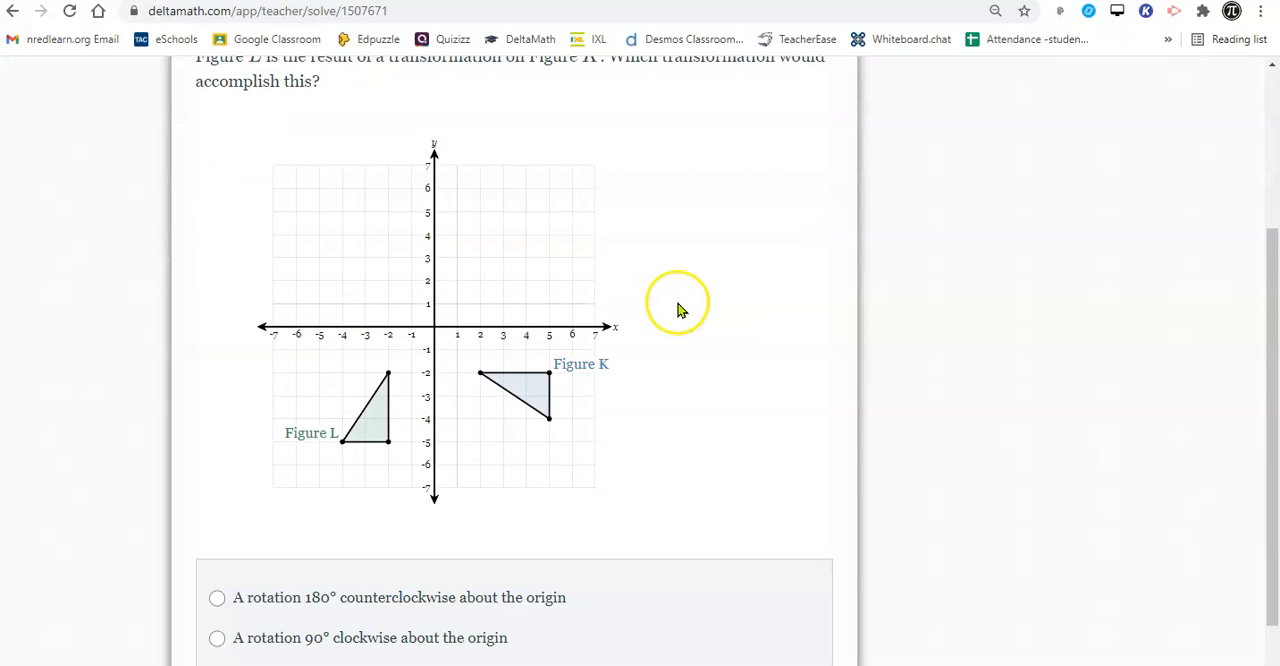
pyautogui.scroll(3)
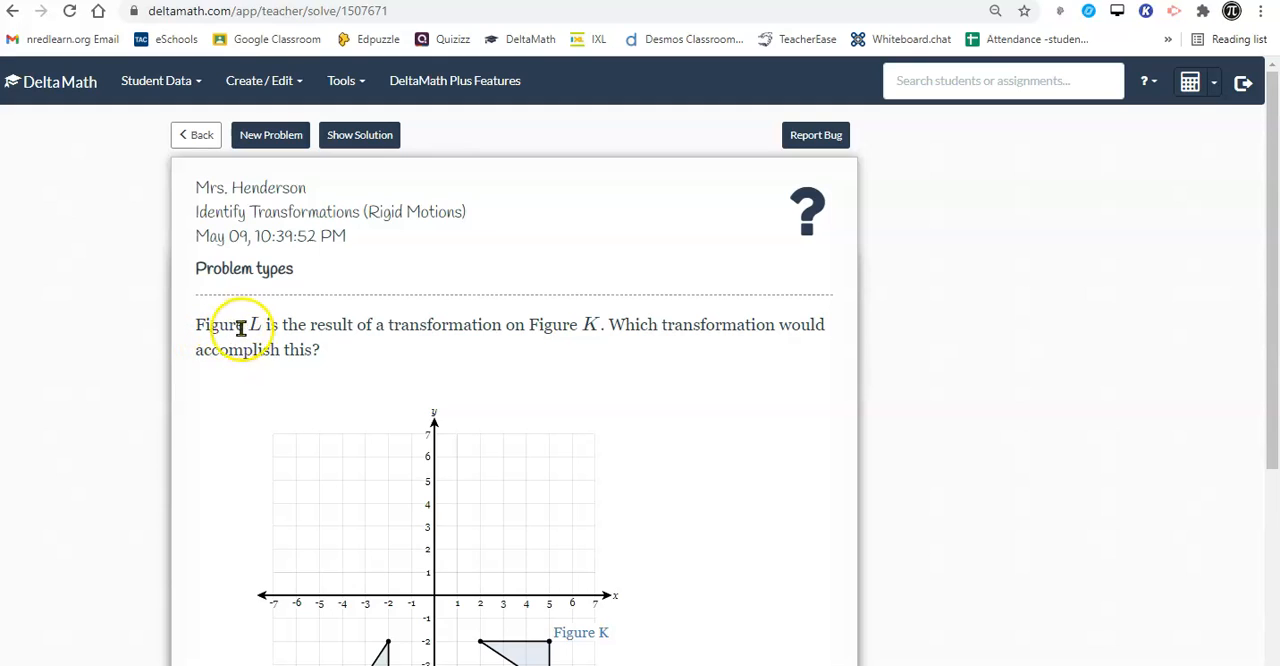
pyautogui.moveTo(421, 320)
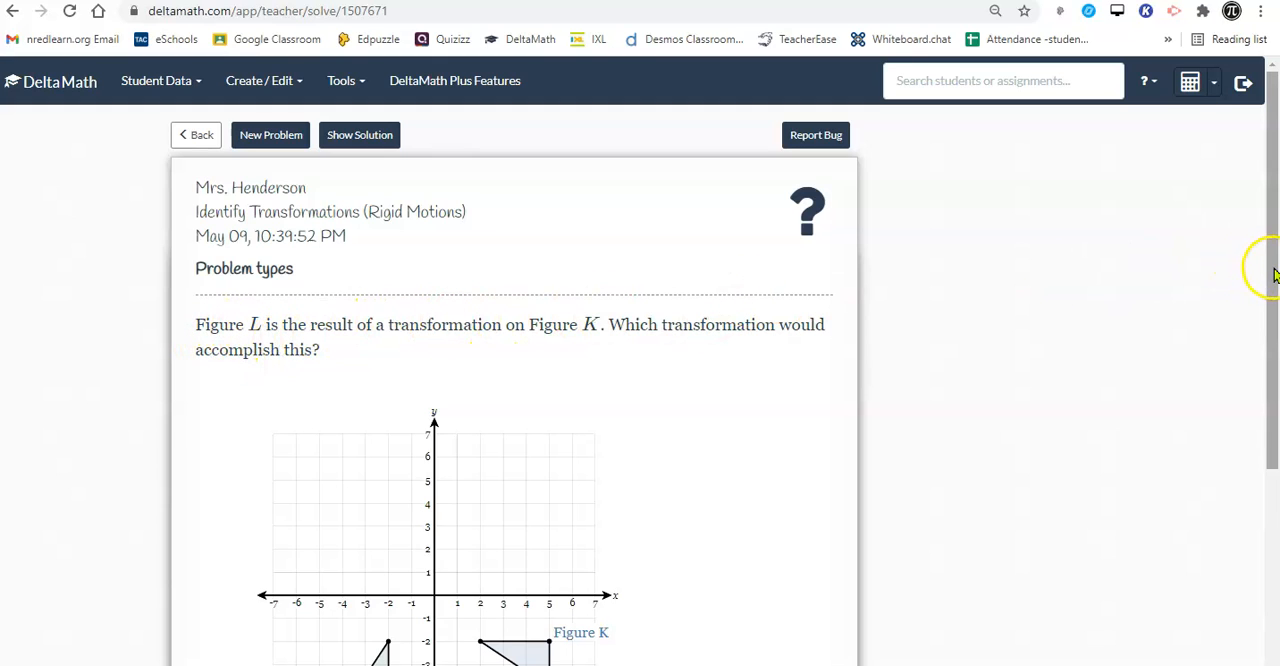
pyautogui.scroll(-3)
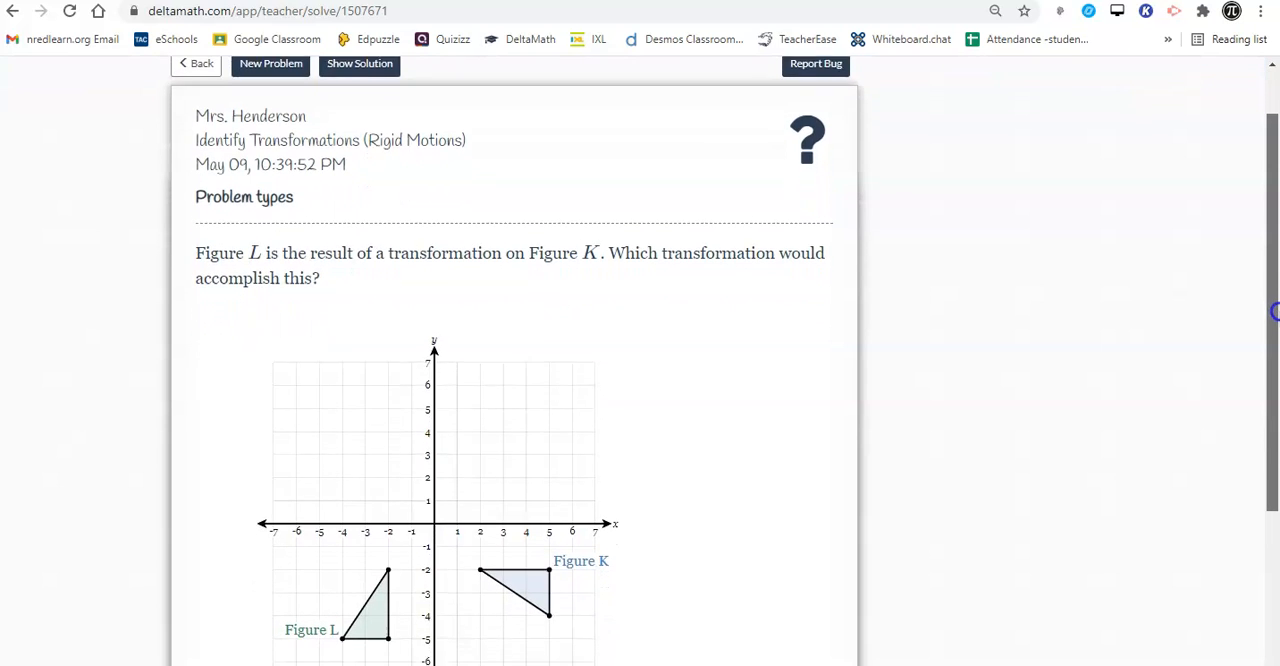
pyautogui.scroll(-3)
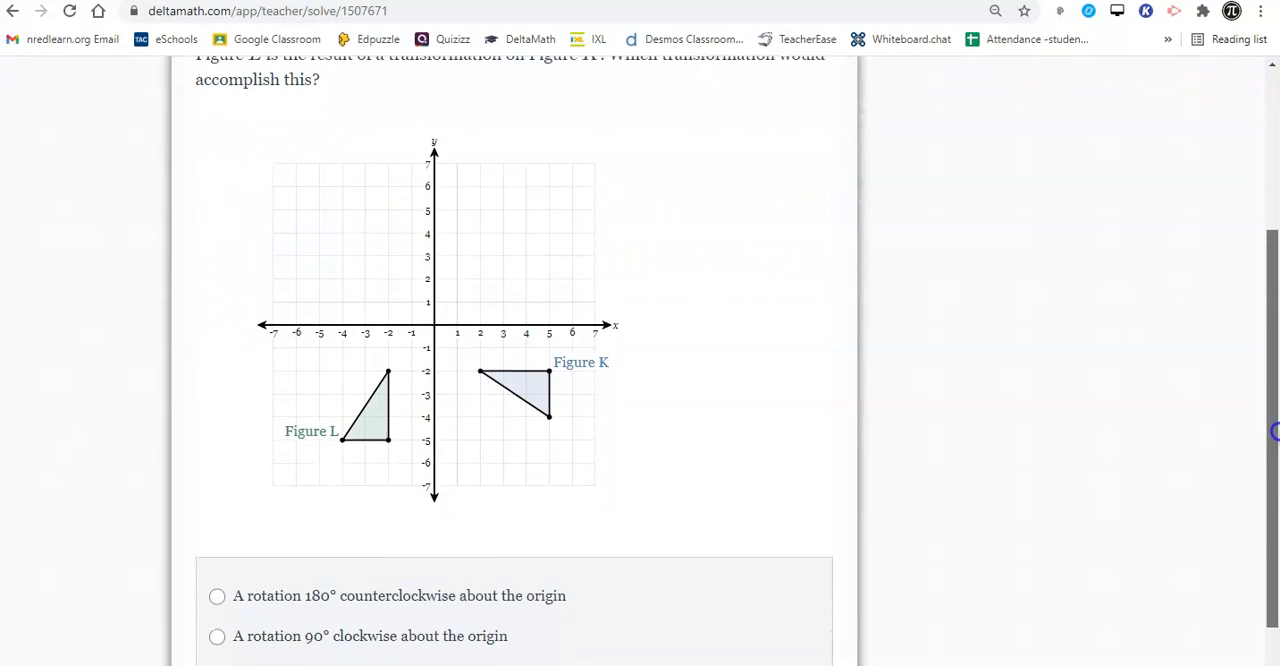
pyautogui.scroll(-3)
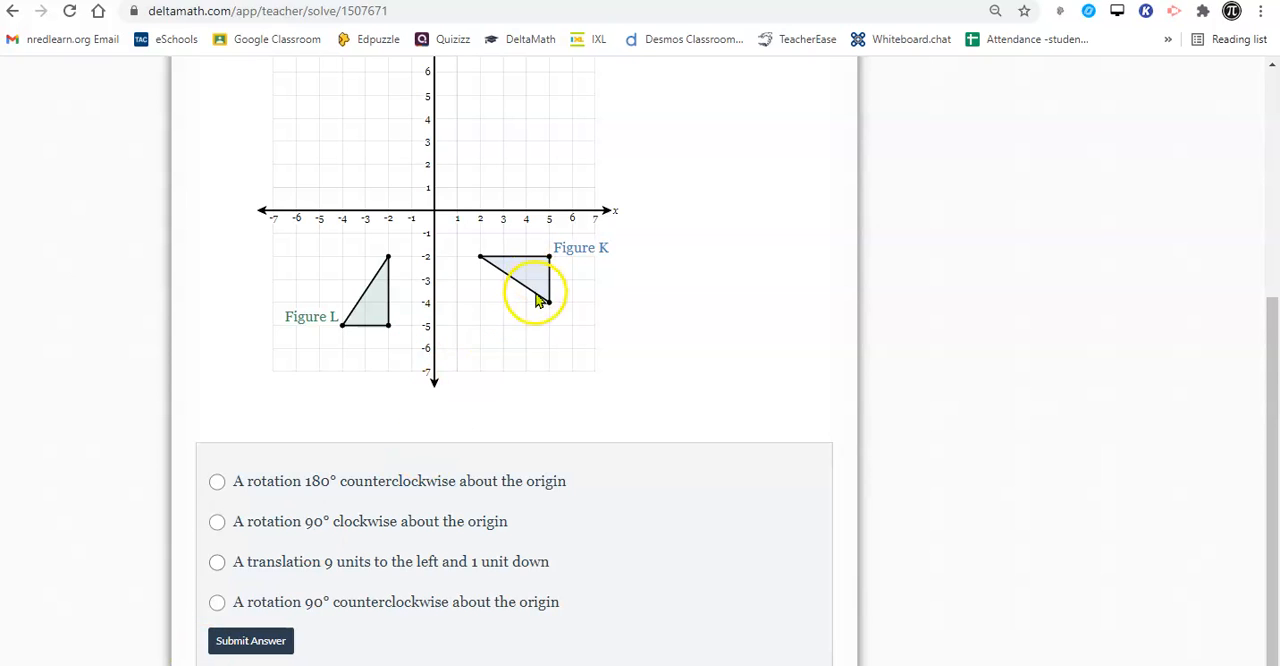
pyautogui.moveTo(515, 272)
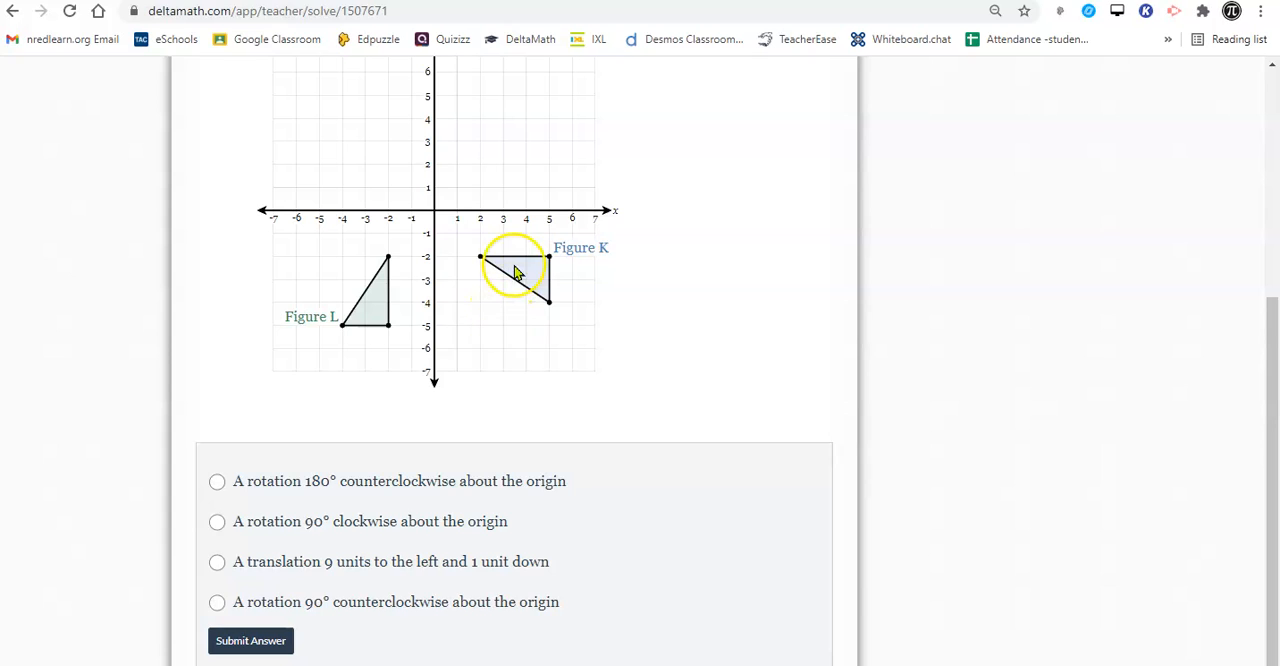
pyautogui.moveTo(388, 358)
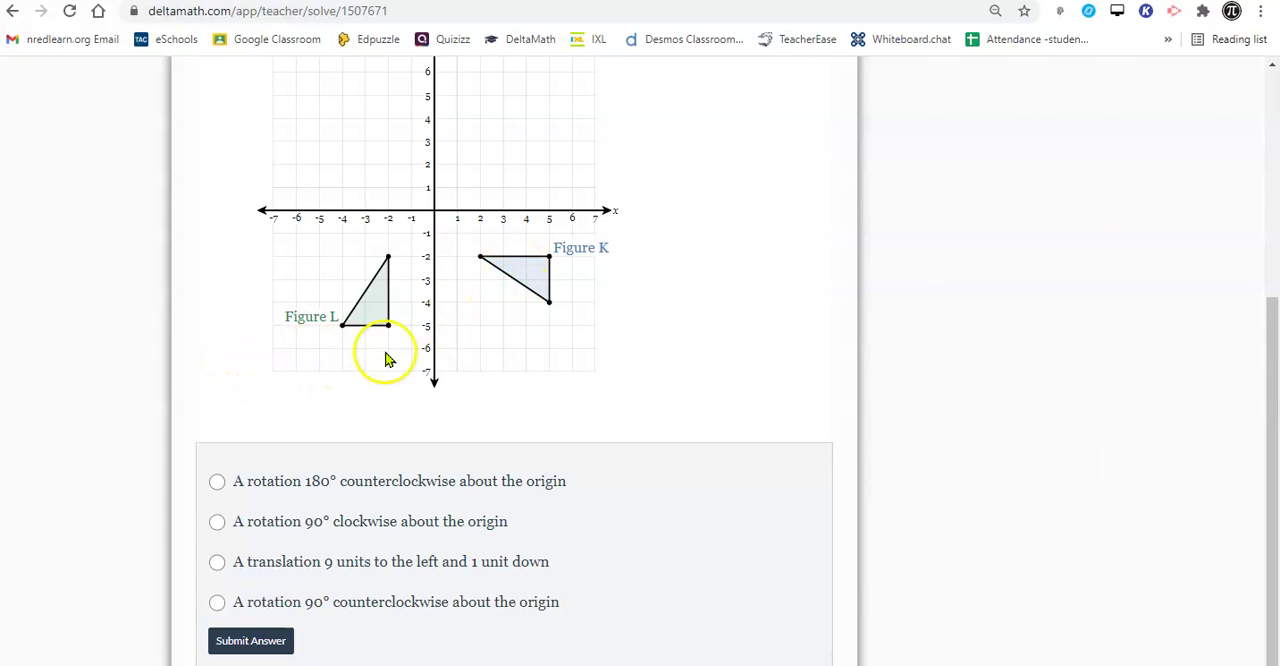
pyautogui.moveTo(648, 398)
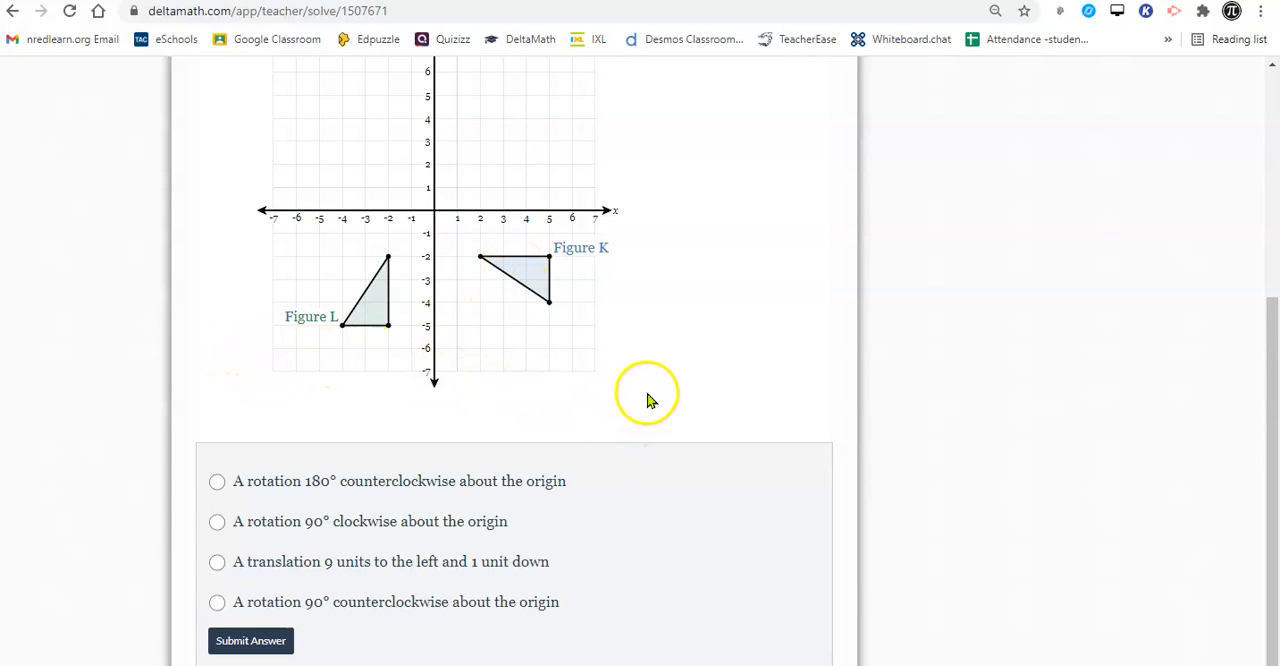
pyautogui.moveTo(613, 330)
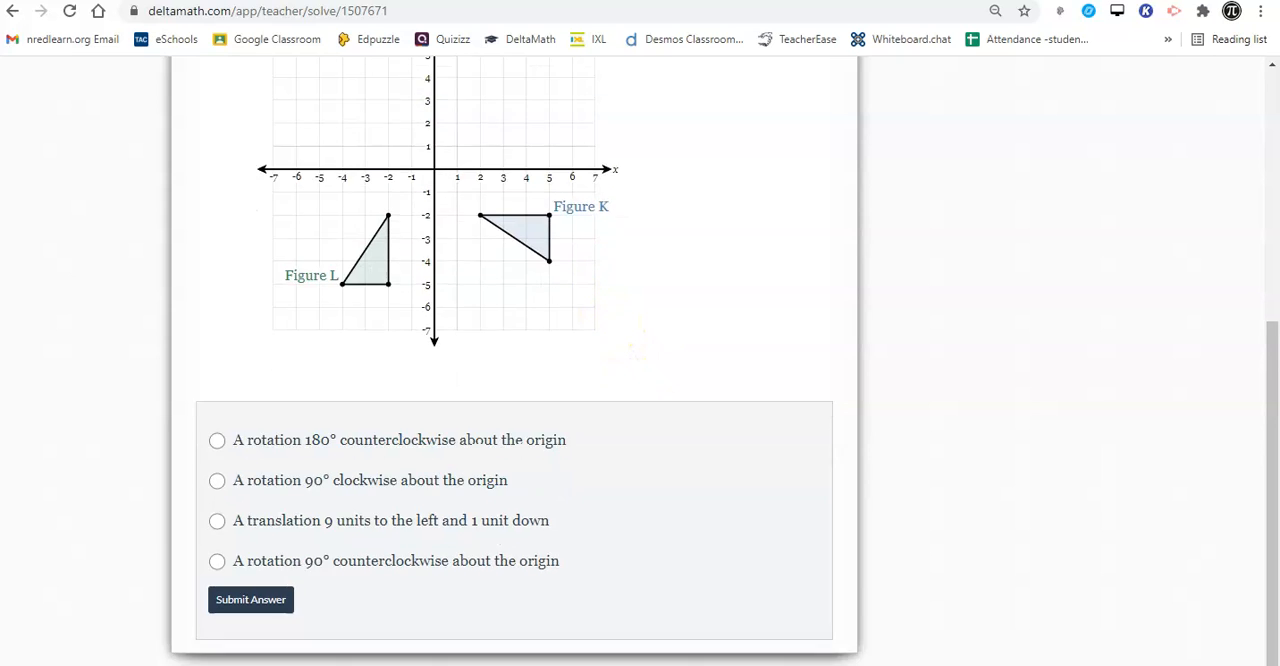
# Step: Choose a 90° clockwise rotation about the origin for Figure K to L and confirm submission
pyautogui.scroll(3)
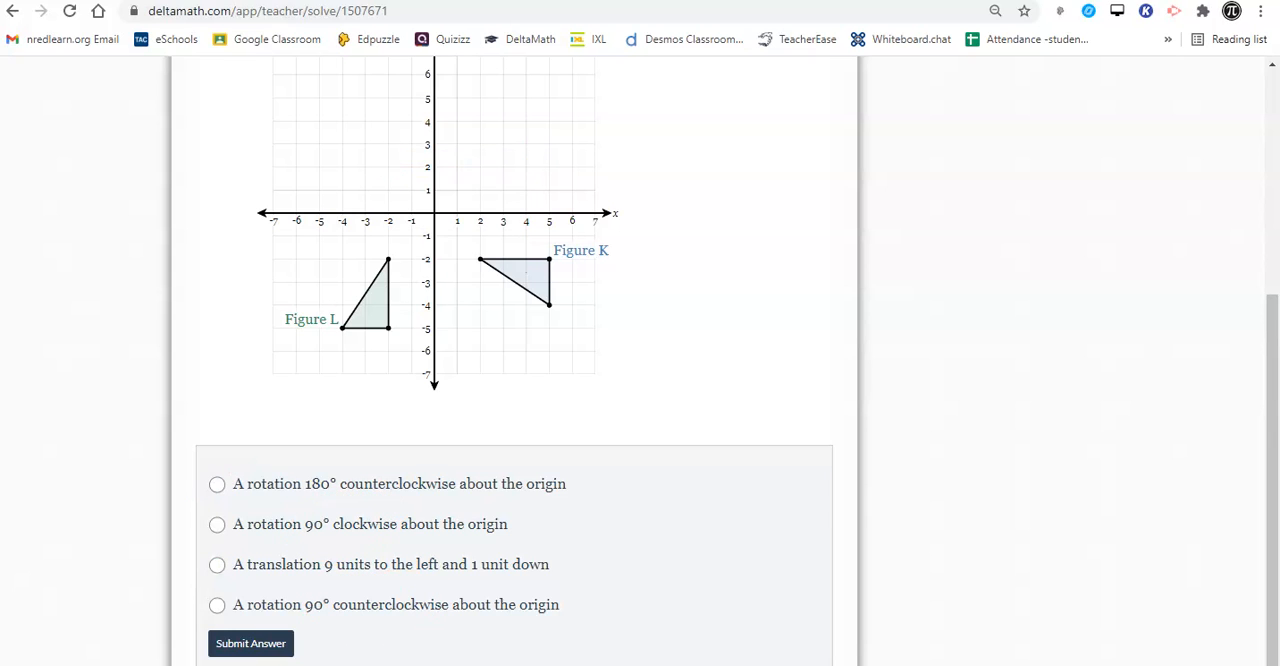
pyautogui.scroll(-3)
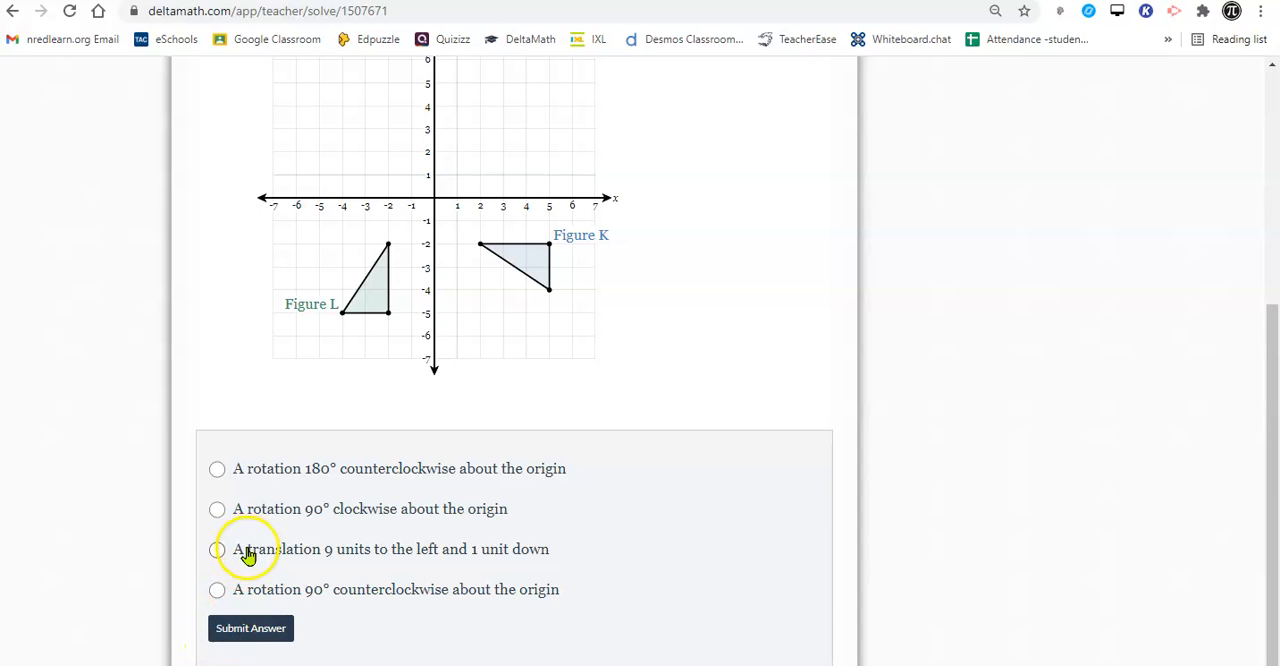
pyautogui.click(217, 508)
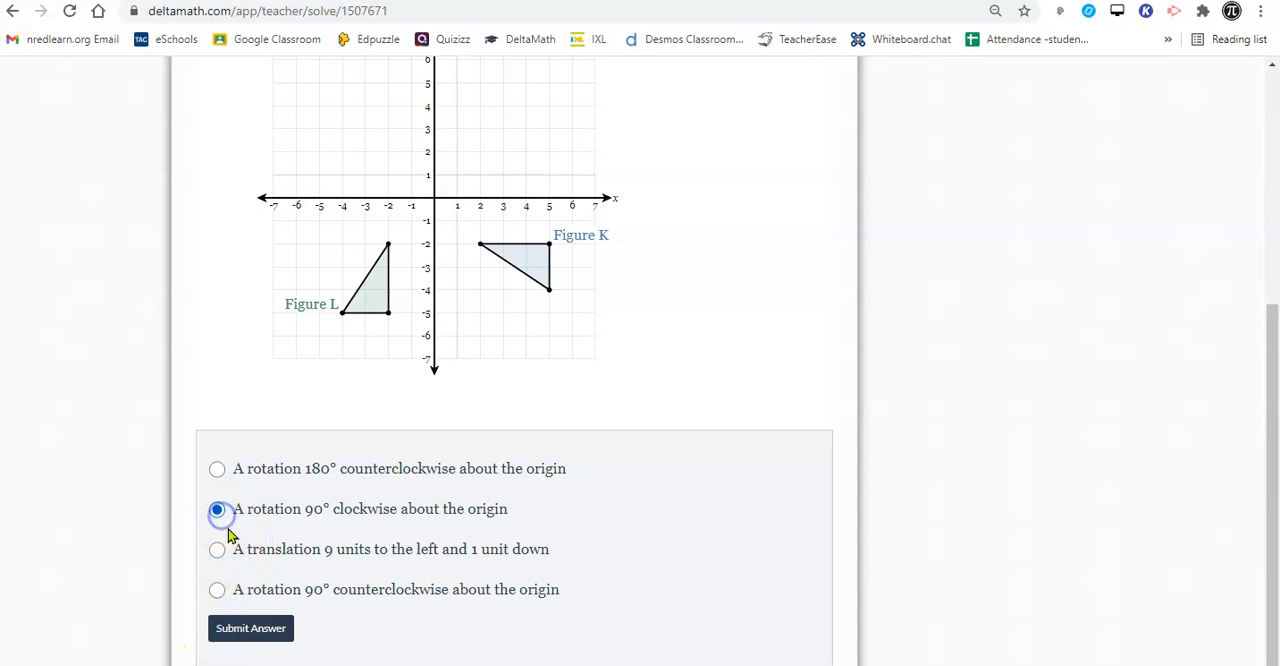
pyautogui.click(250, 628)
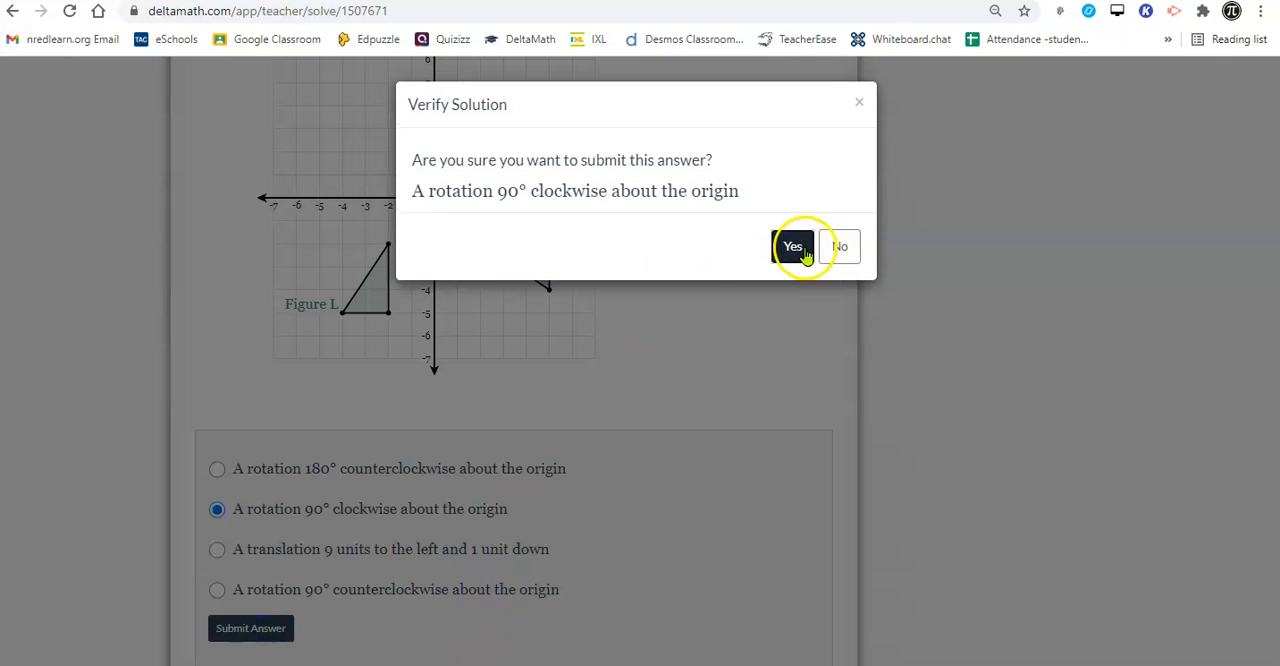
pyautogui.click(793, 246)
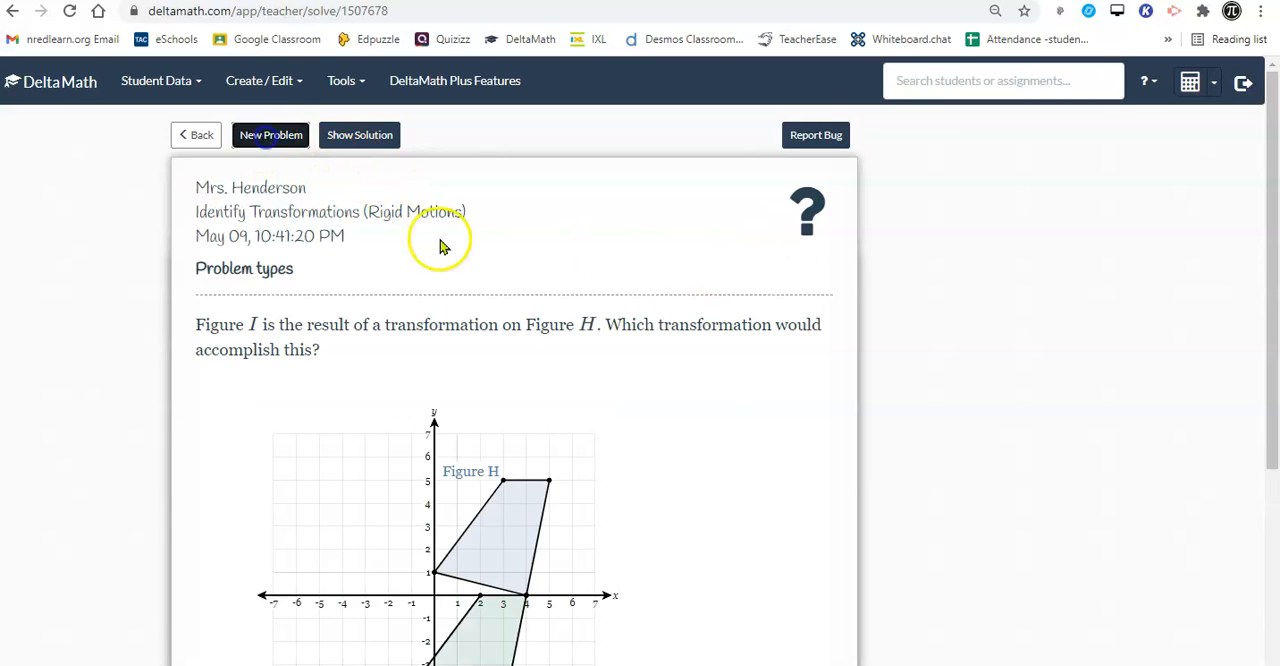
pyautogui.scroll(-3)
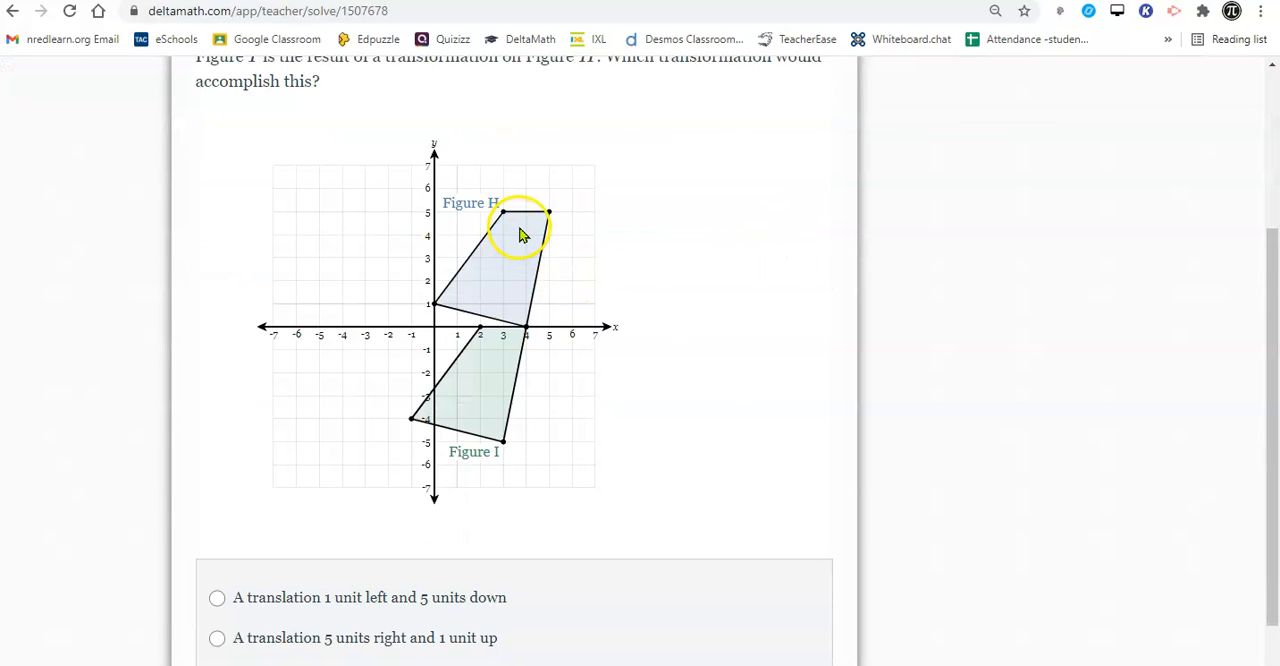
pyautogui.moveTo(518, 256)
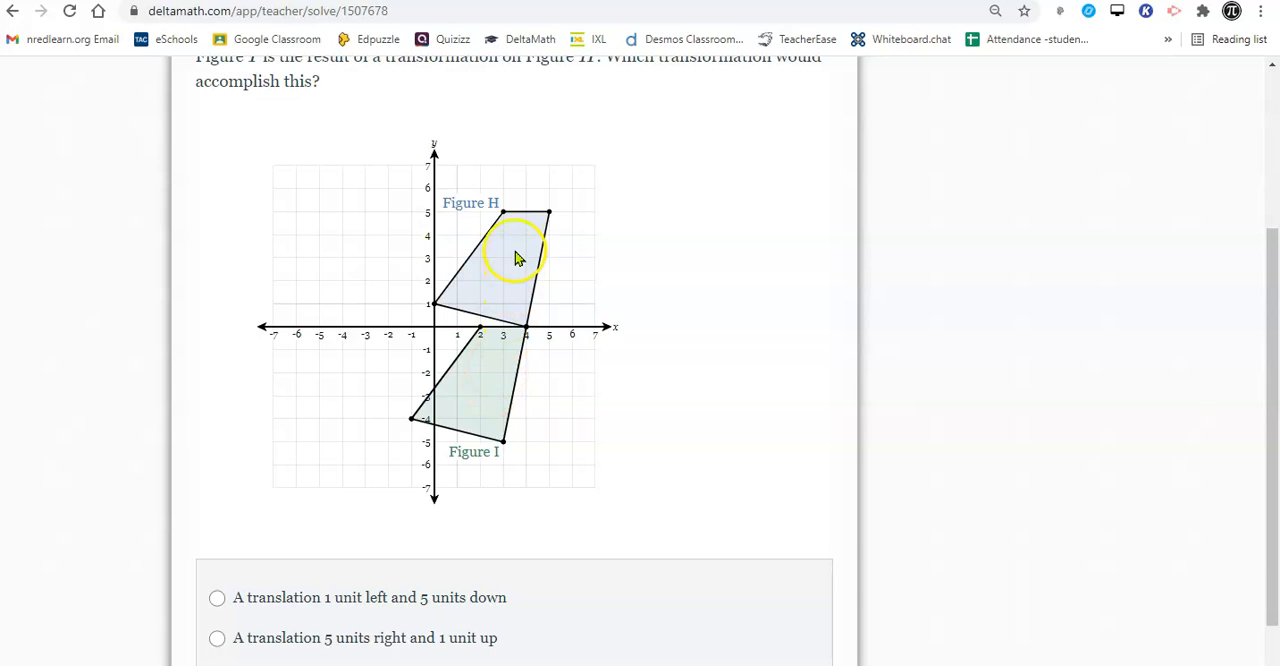
pyautogui.moveTo(525, 270)
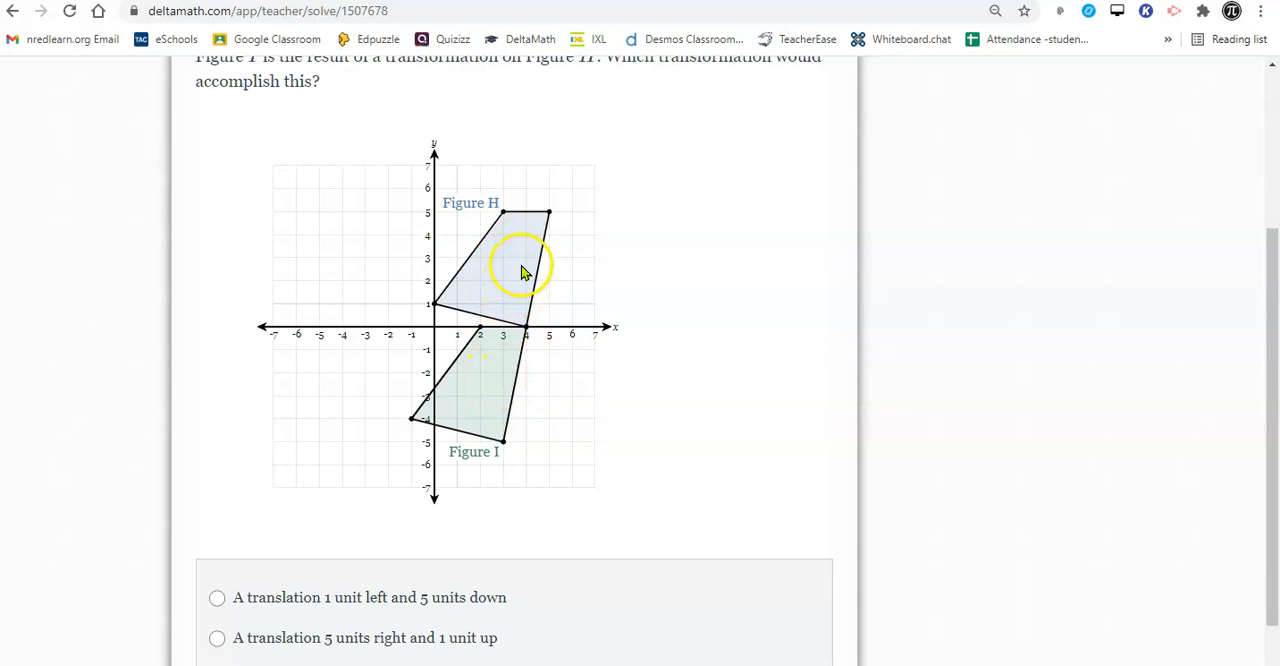
pyautogui.moveTo(538, 262)
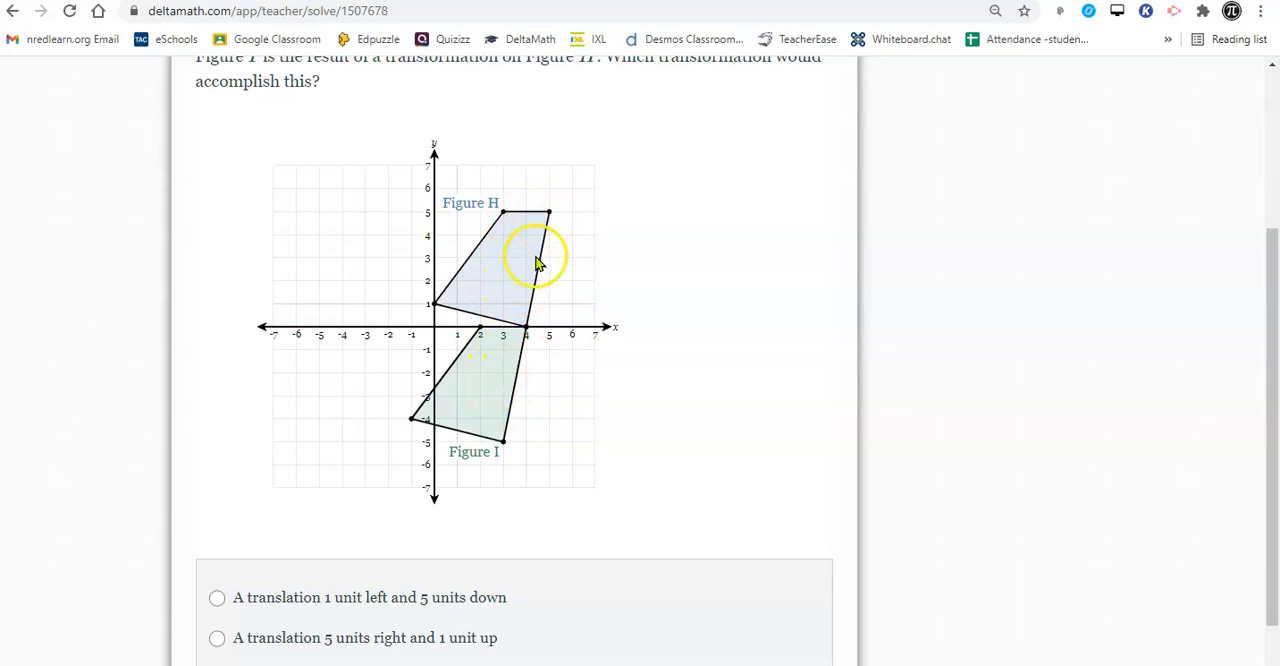
pyautogui.moveTo(513, 270)
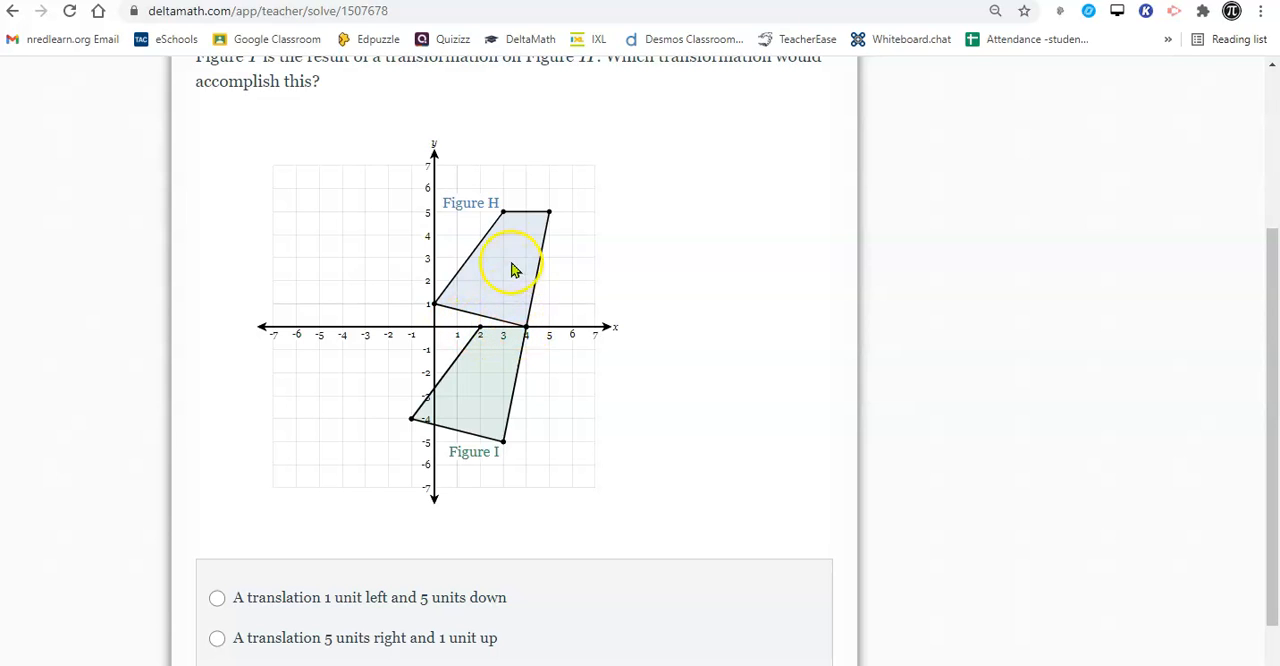
pyautogui.moveTo(503, 418)
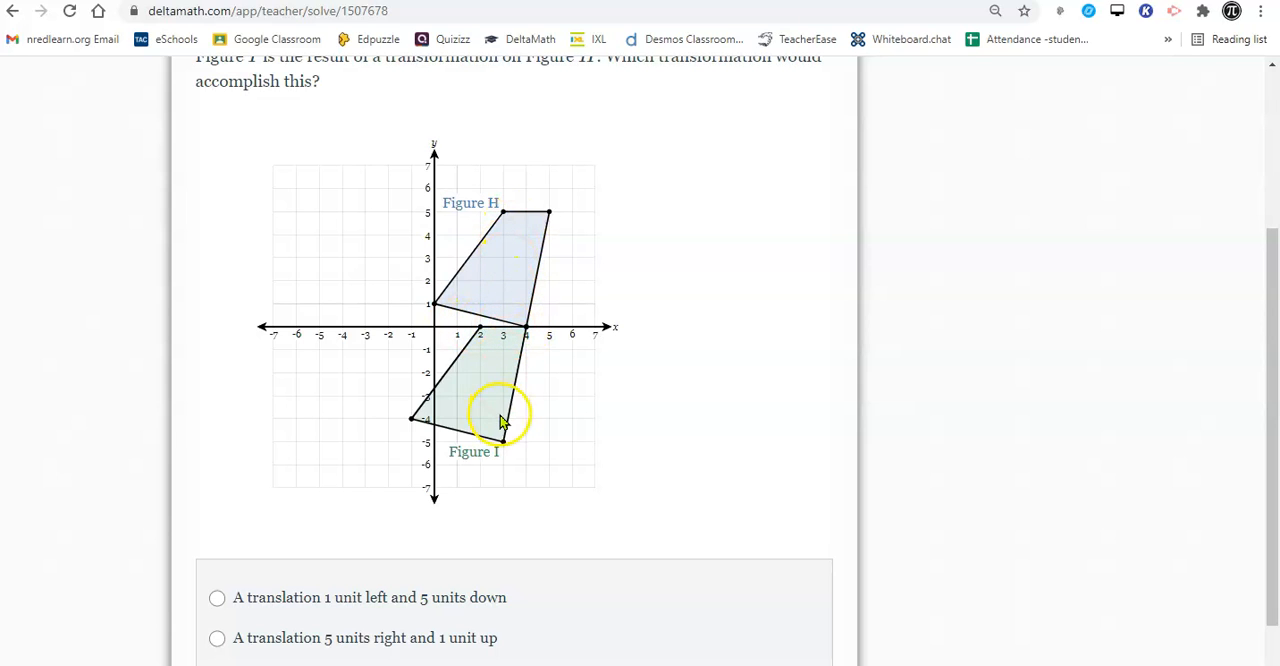
pyautogui.moveTo(575, 305)
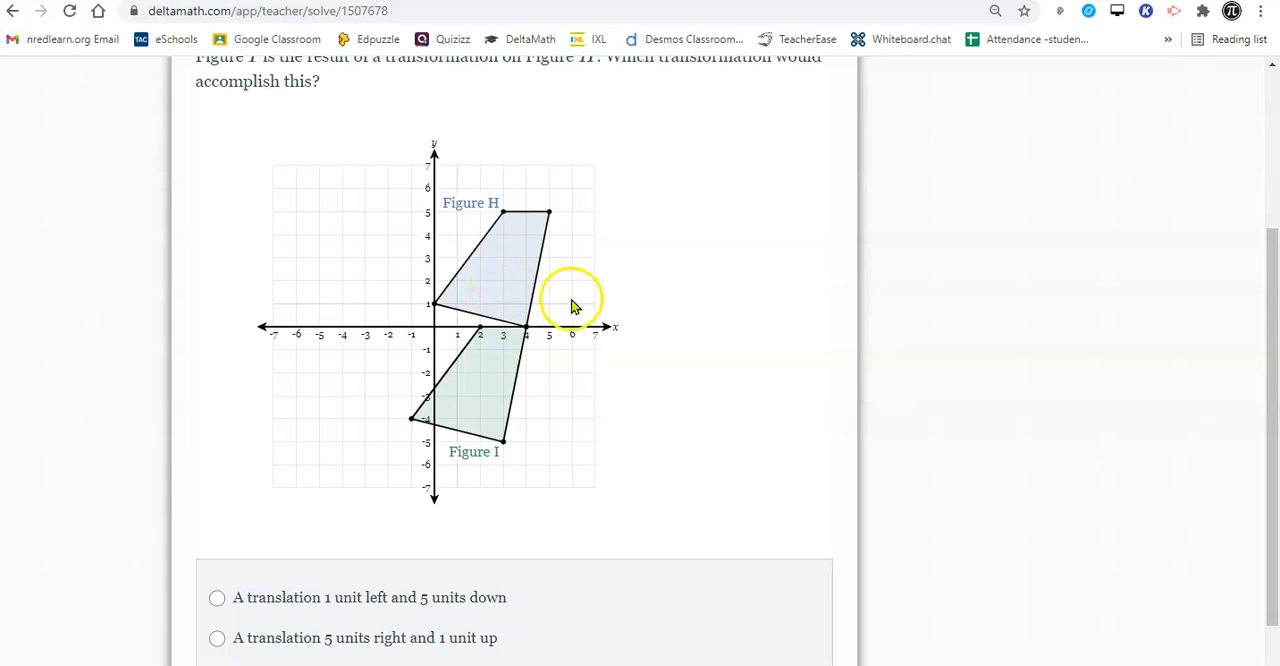
pyautogui.scroll(-3)
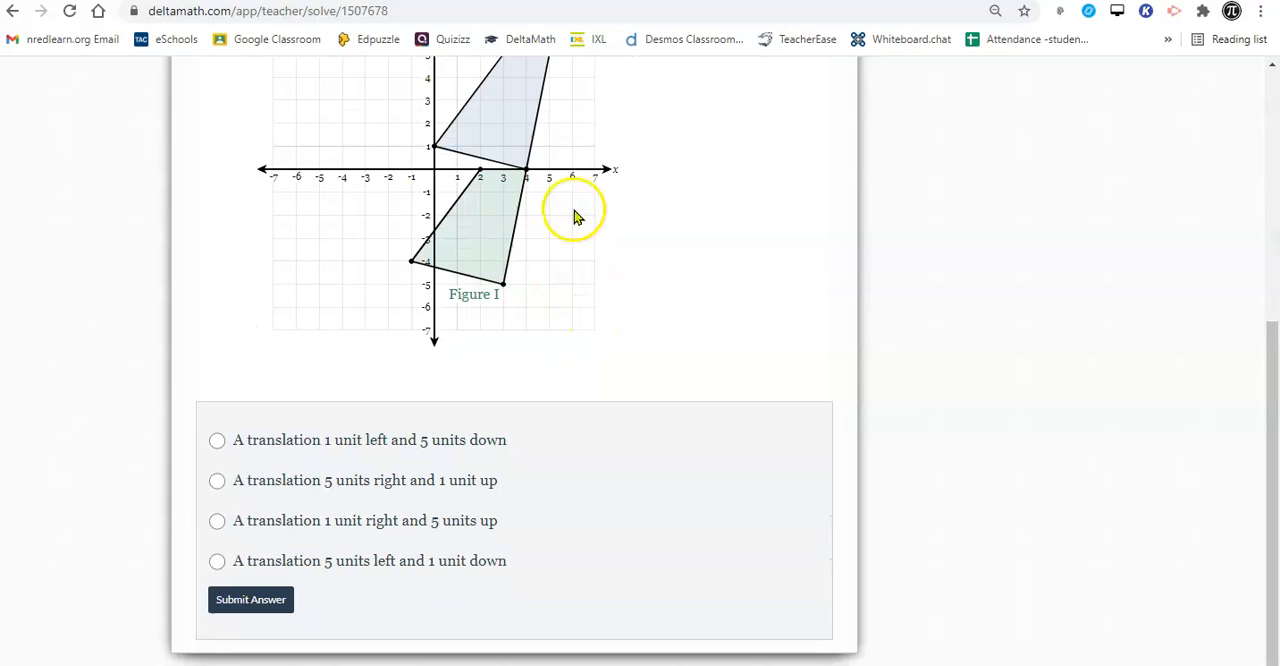
pyautogui.moveTo(513, 110)
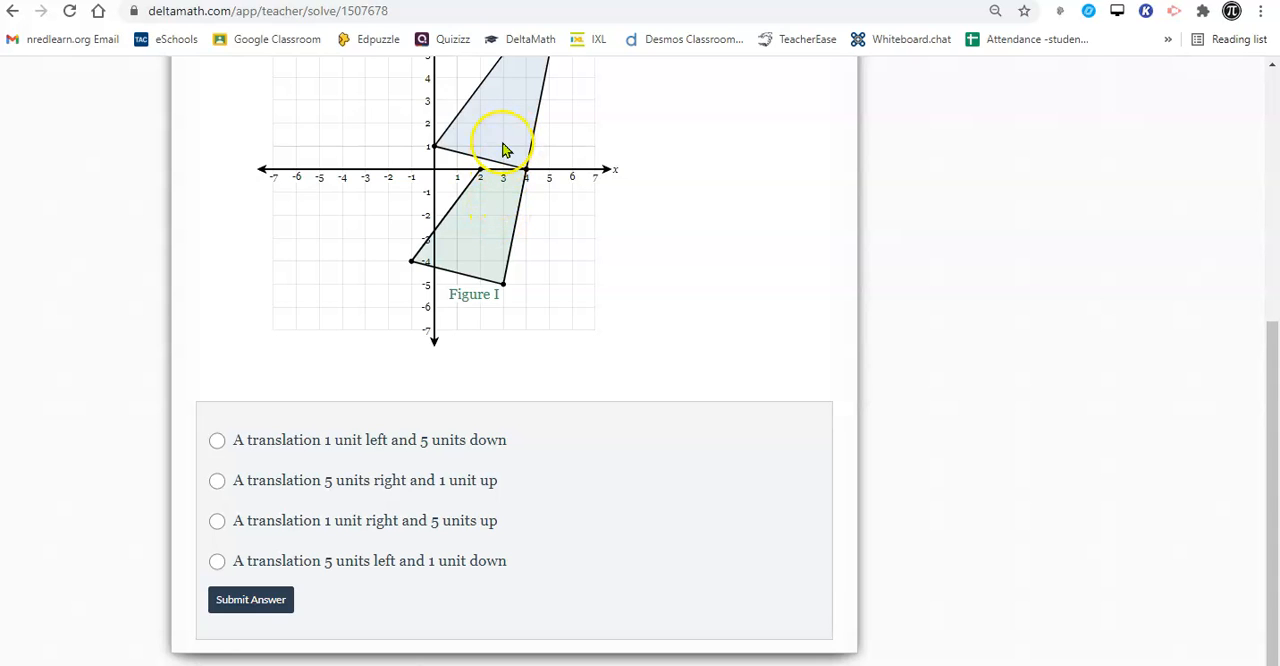
pyautogui.moveTo(600, 218)
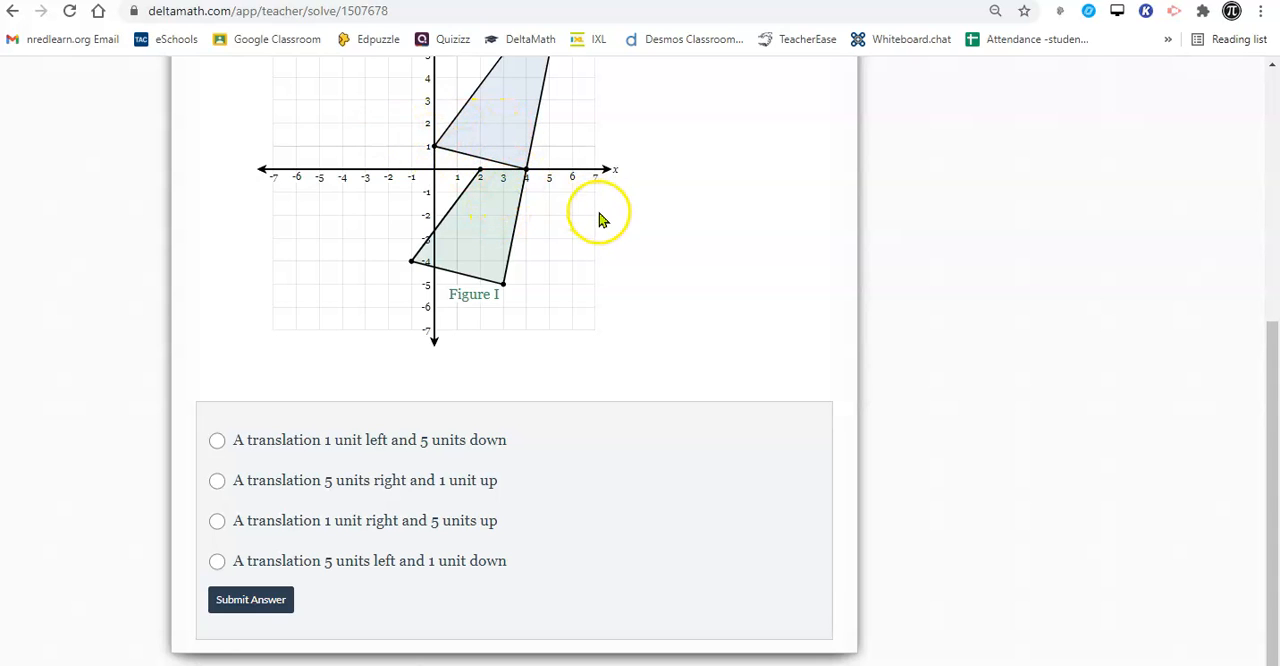
pyautogui.moveTo(503, 480)
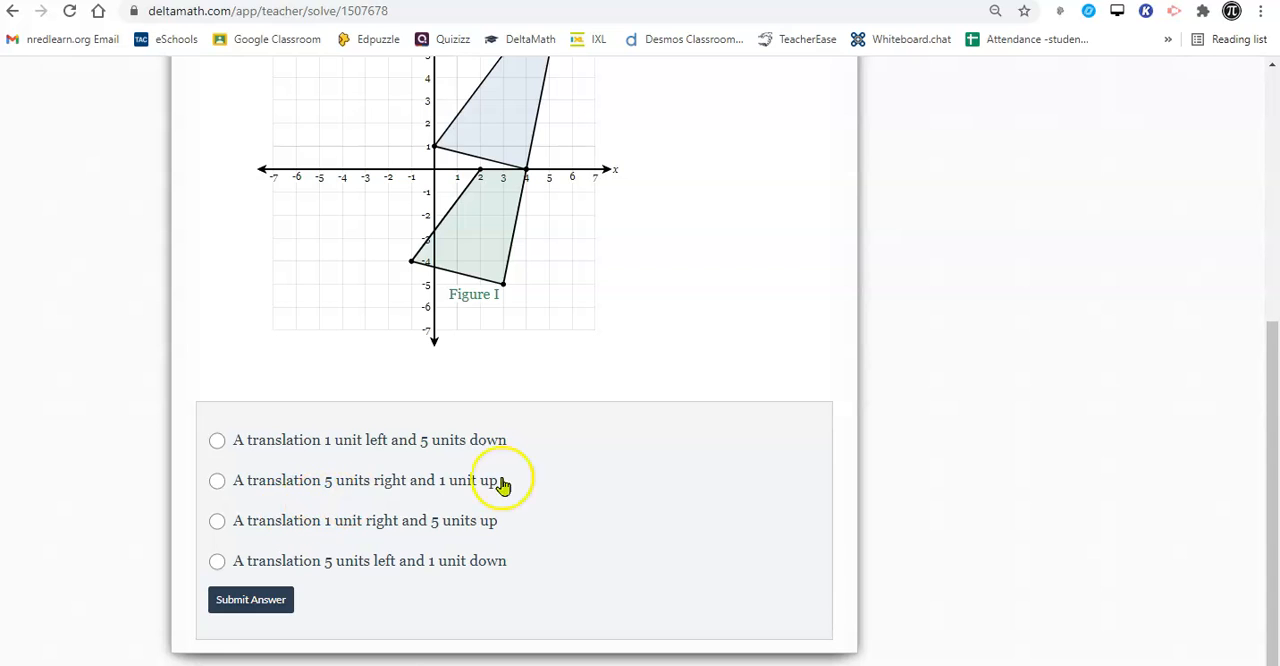
pyautogui.moveTo(415, 530)
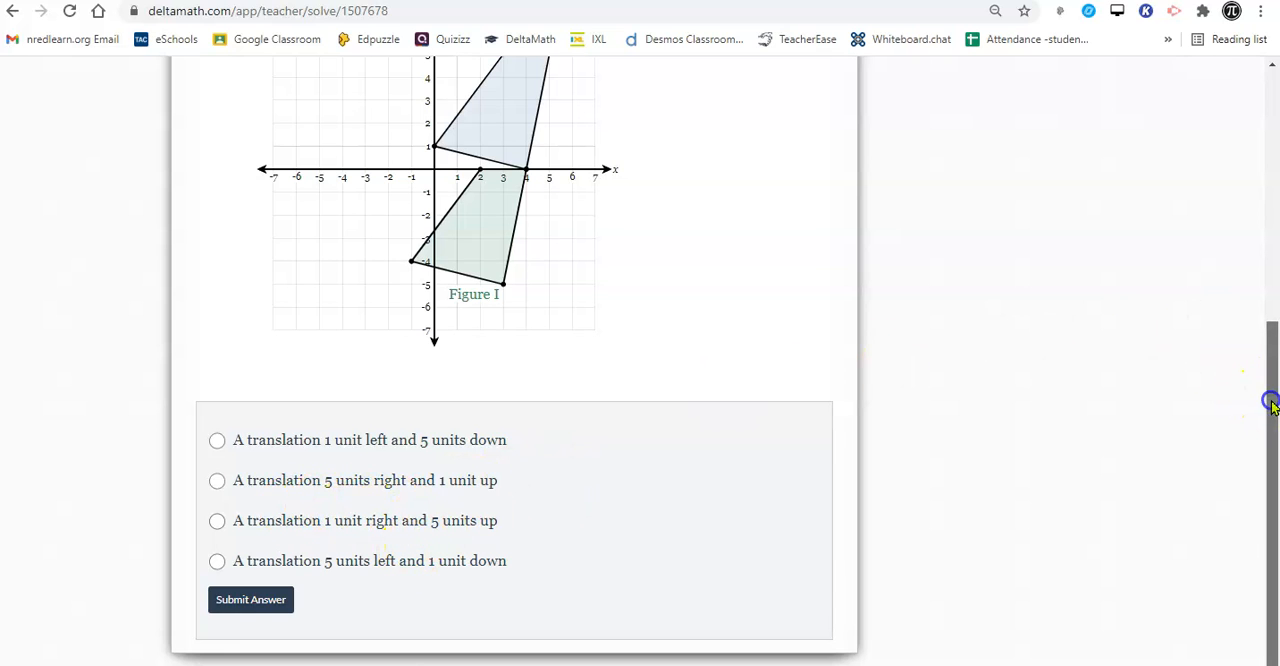
pyautogui.scroll(3)
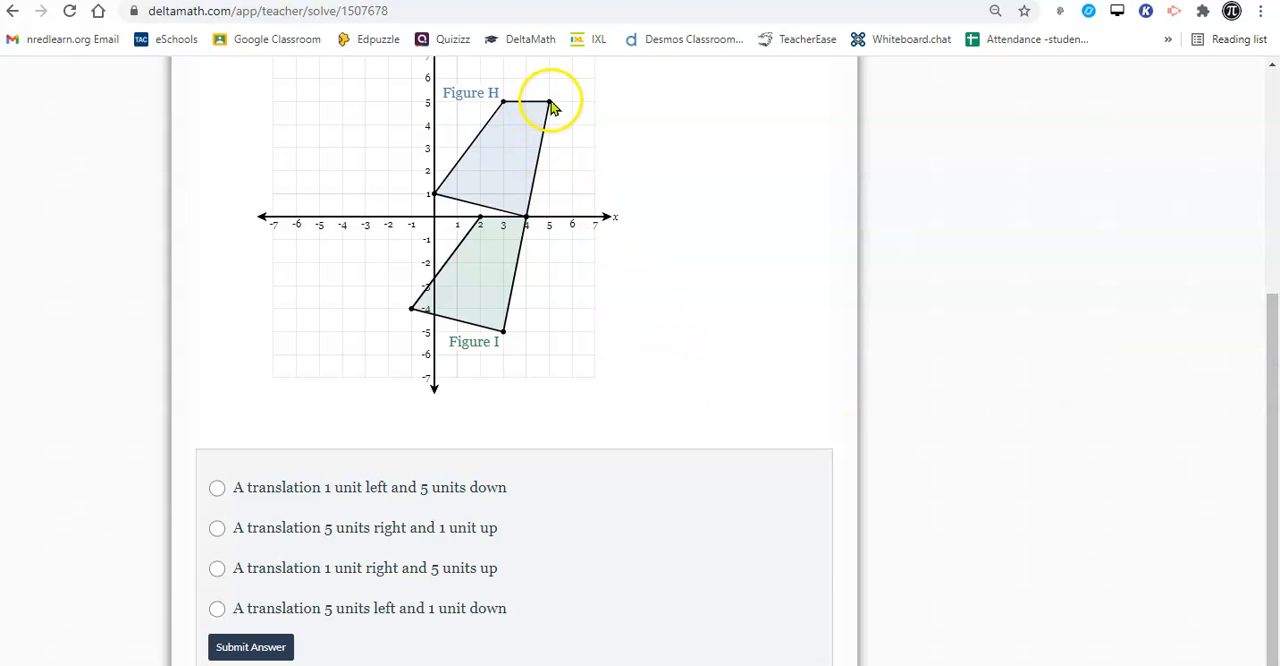
pyautogui.moveTo(553, 220)
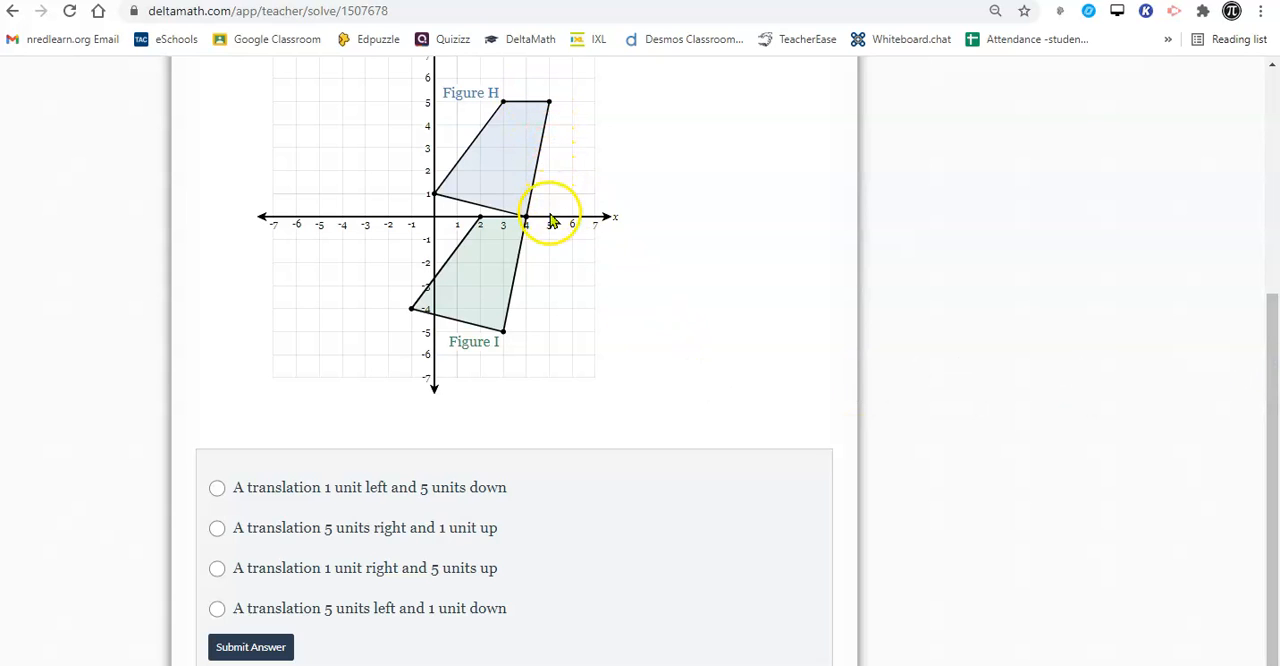
pyautogui.moveTo(530, 222)
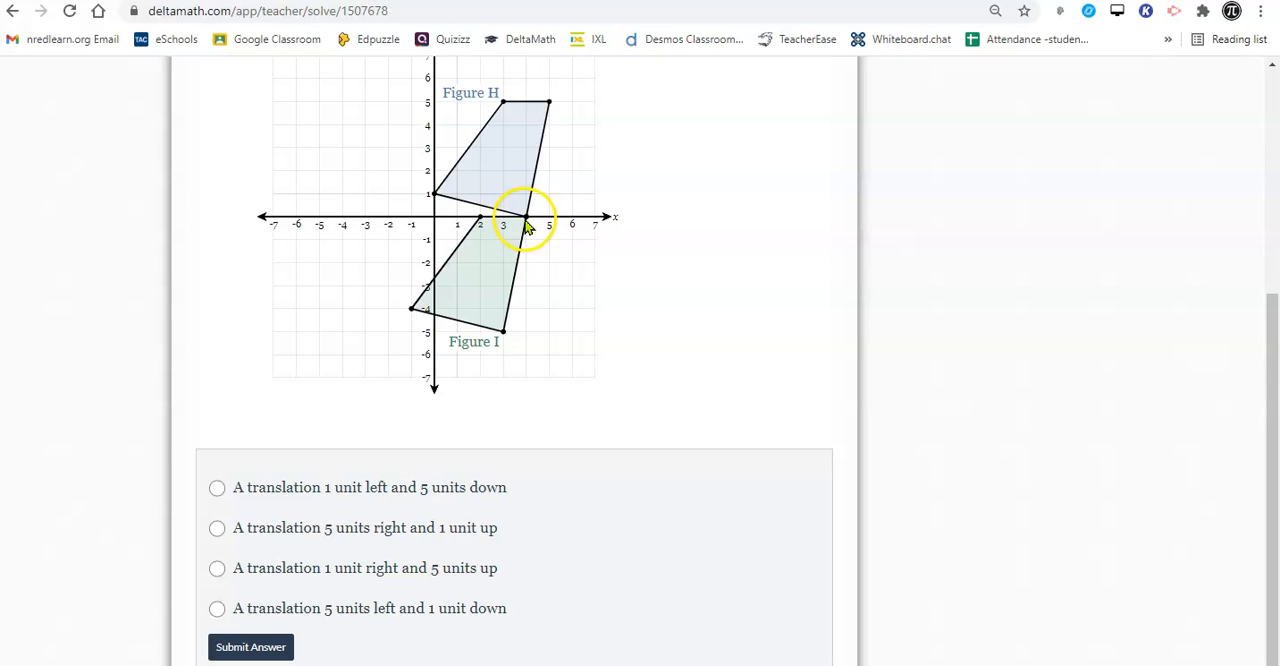
pyautogui.moveTo(547, 97)
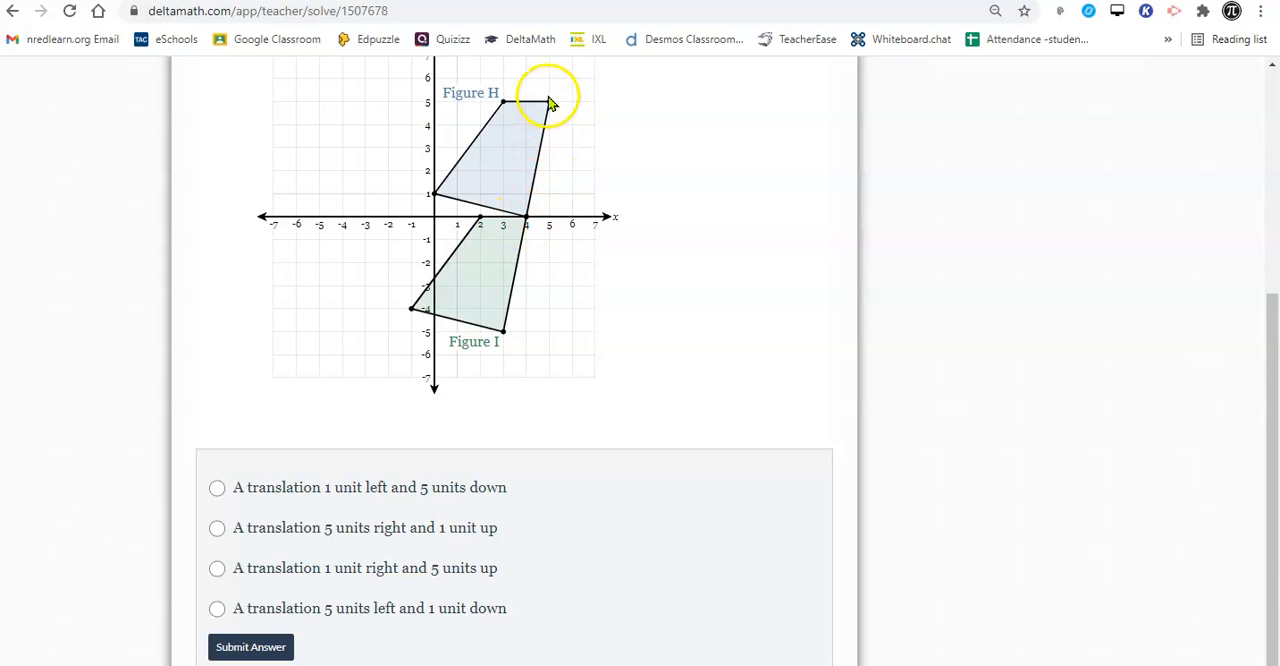
pyautogui.moveTo(244, 483)
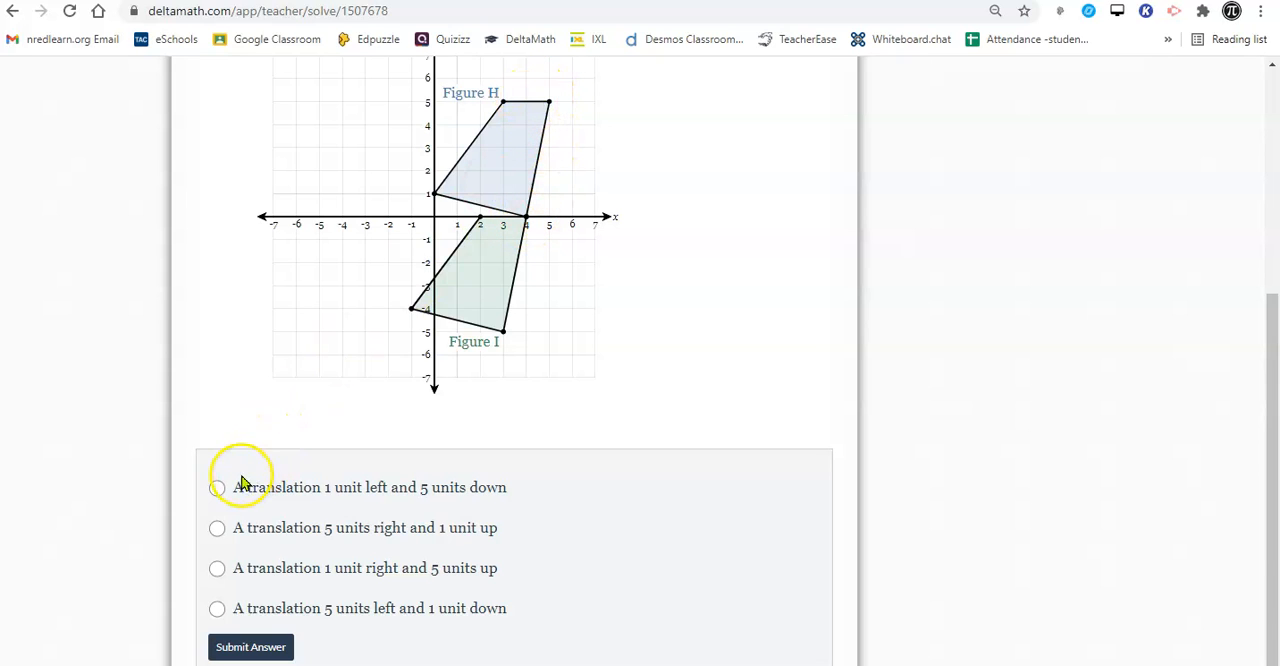
# Step: Choose the translation 1 unit left and 5 units down for Figure H to I and submit
pyautogui.click(217, 487)
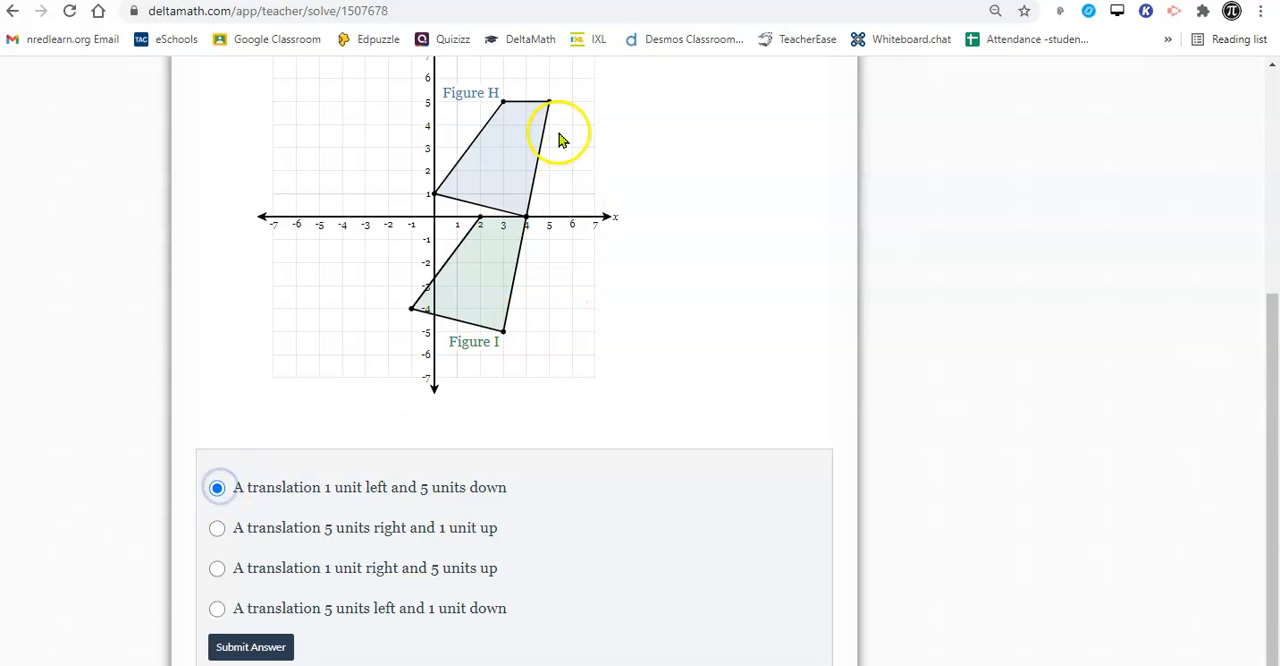
pyautogui.moveTo(550, 165)
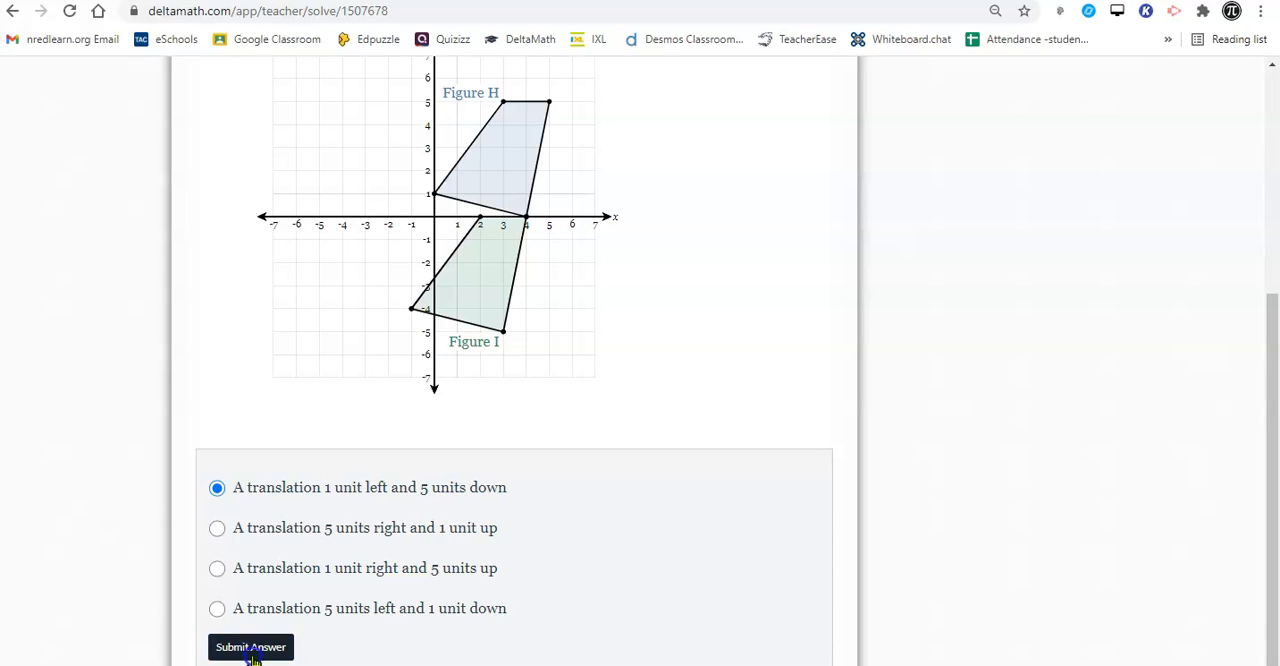
pyautogui.click(250, 647)
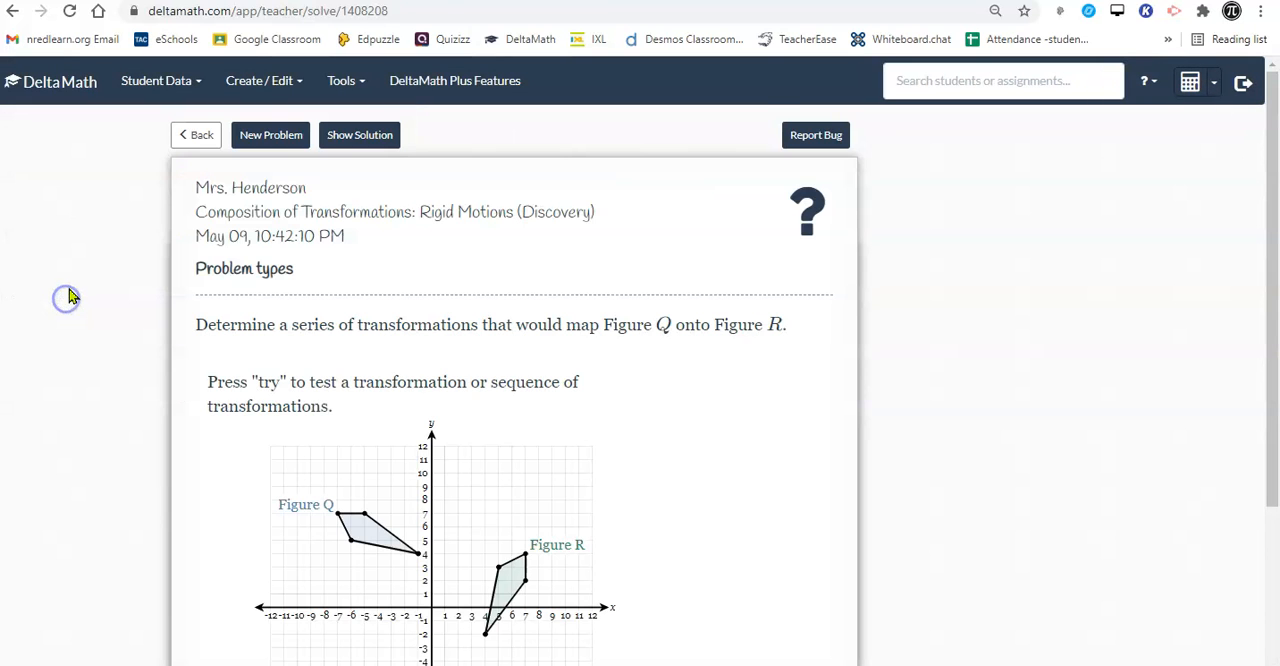
pyautogui.moveTo(1270, 283)
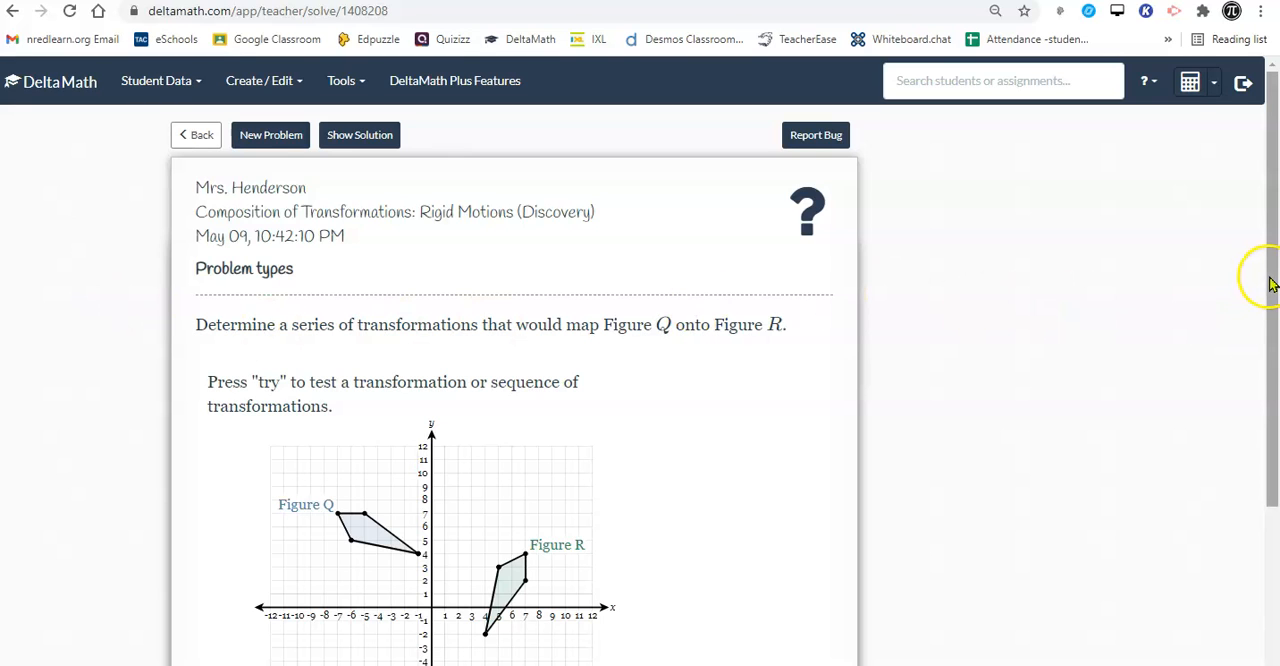
pyautogui.scroll(-3)
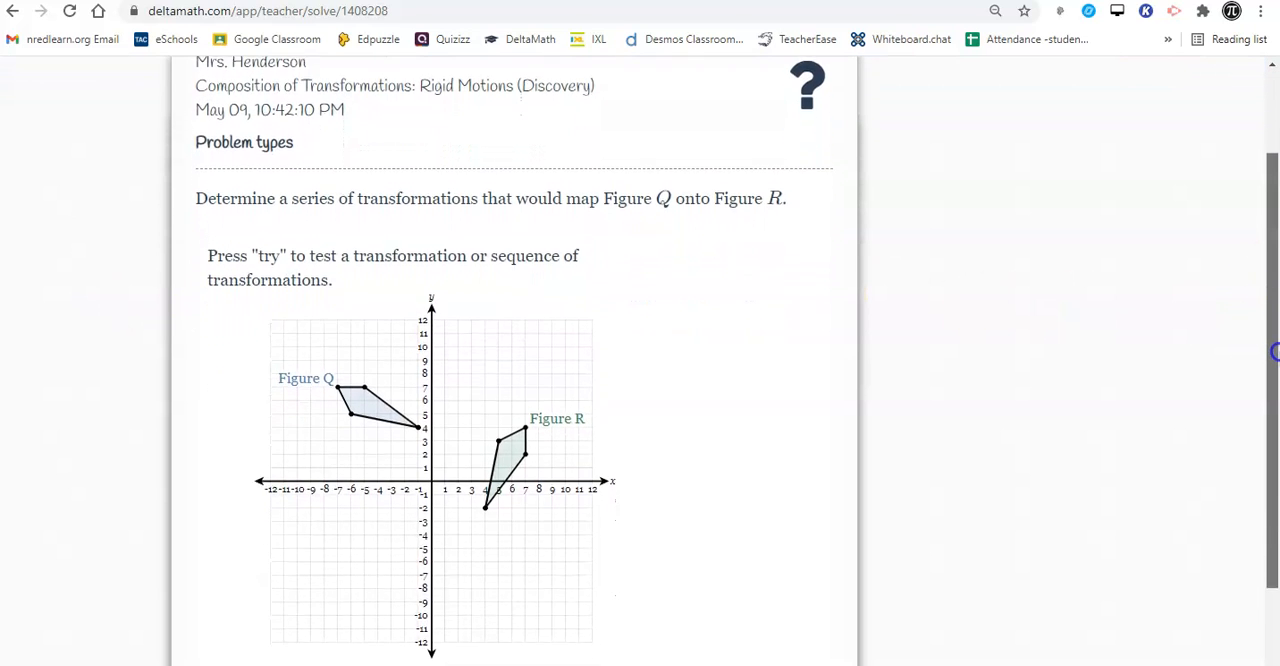
pyautogui.scroll(-3)
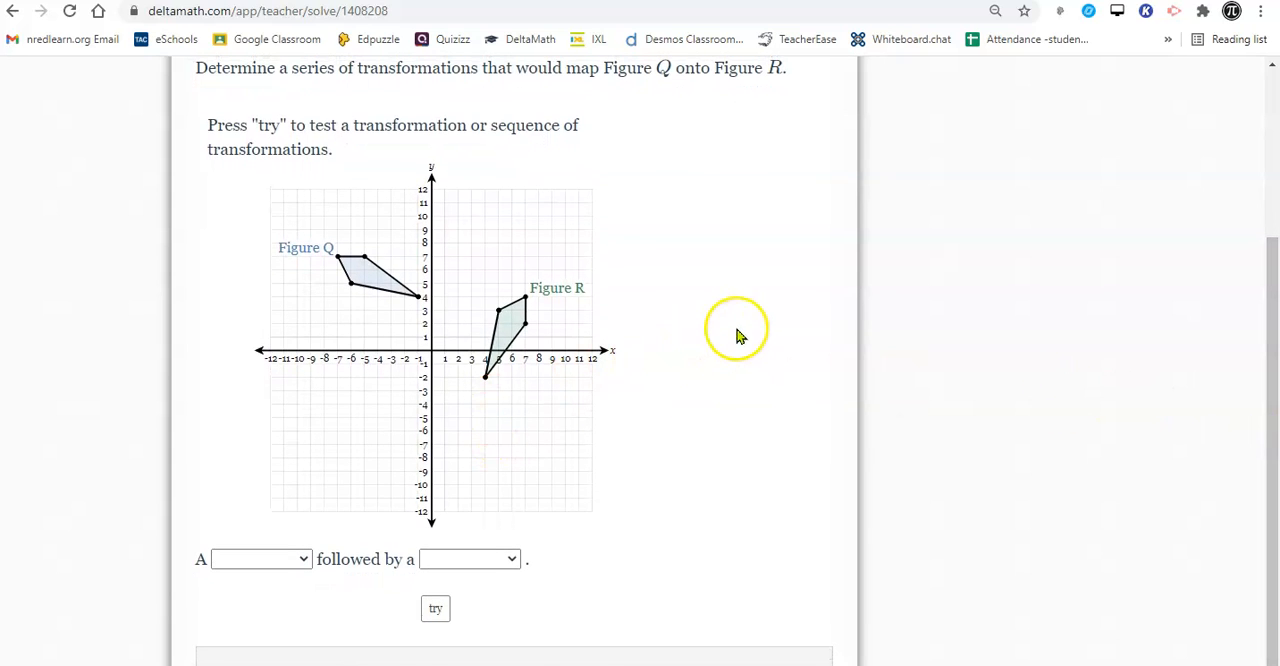
pyautogui.moveTo(380, 578)
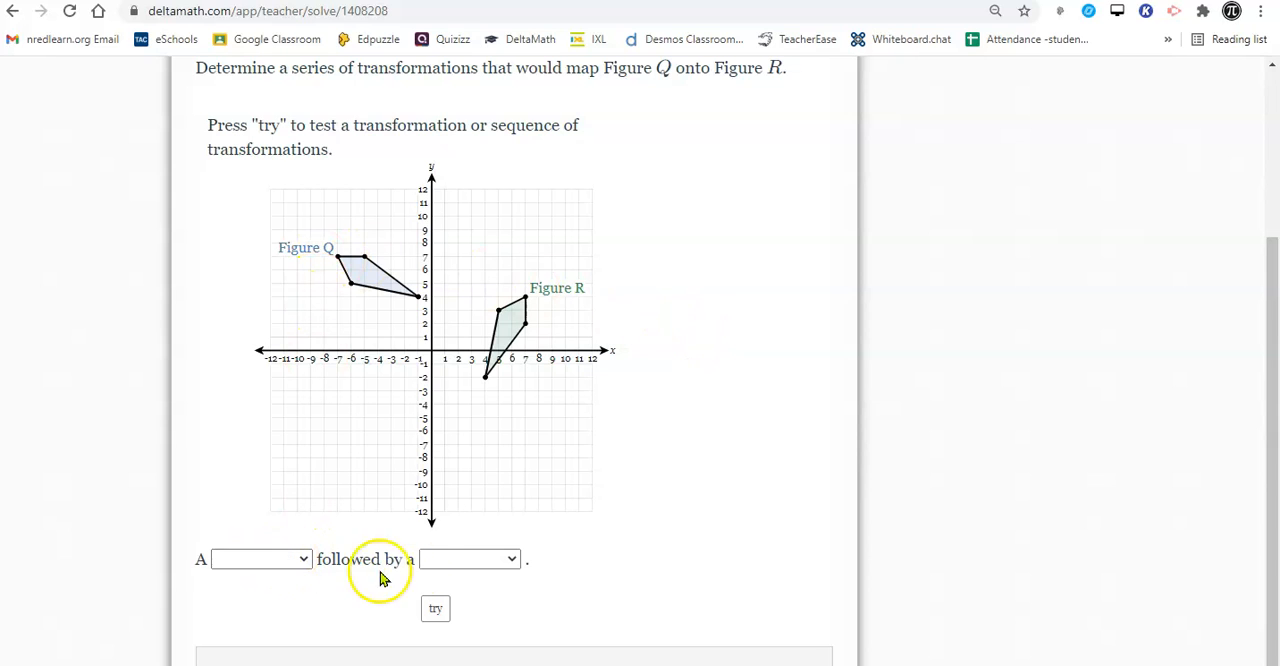
pyautogui.moveTo(350, 247)
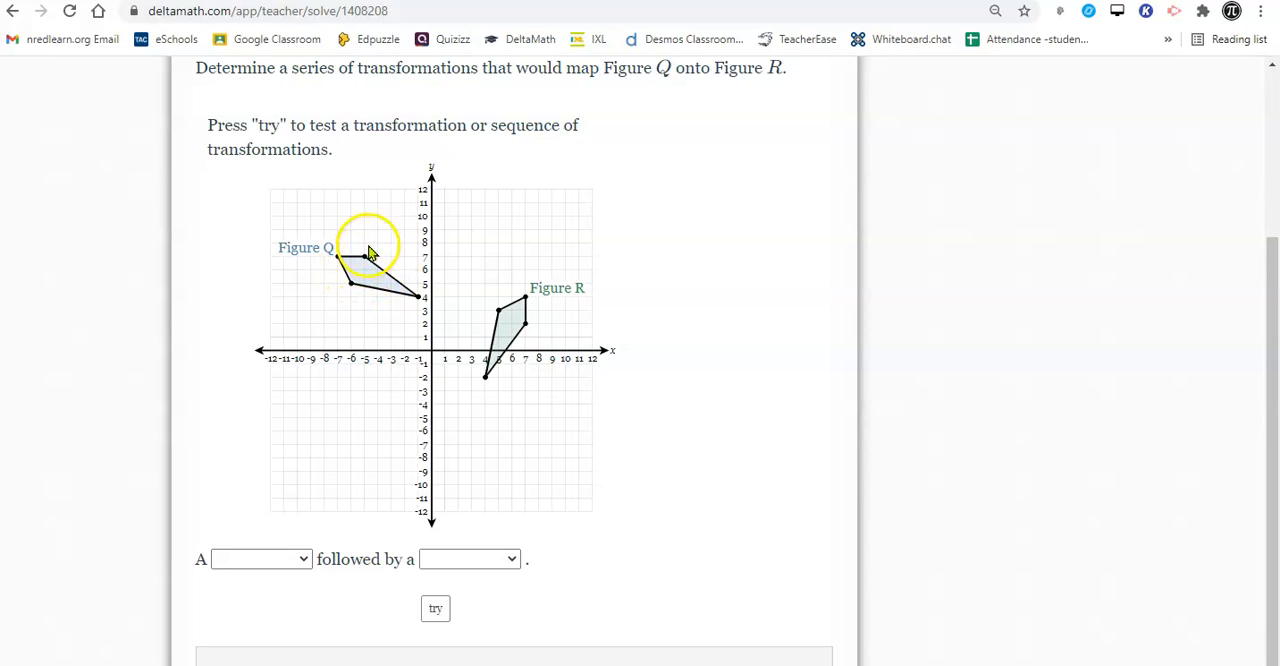
pyautogui.moveTo(510, 350)
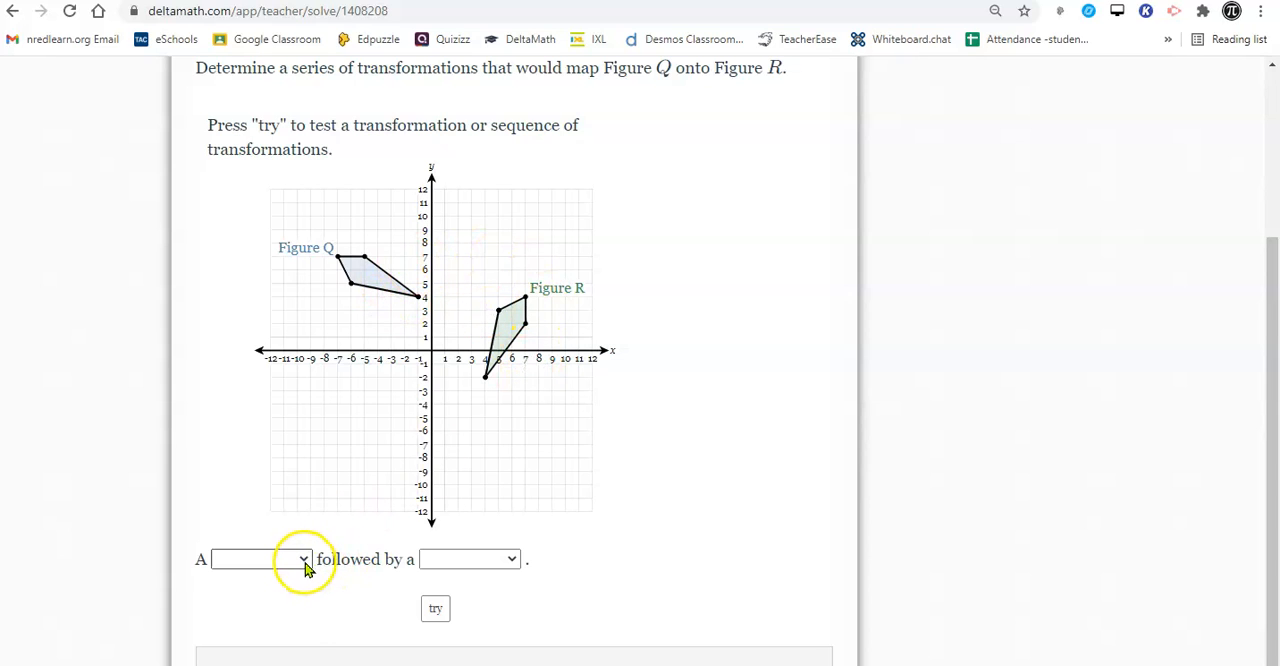
# Step: Set the first transformation to a 90° clockwise rotation and the second to a translation
pyautogui.click(260, 559)
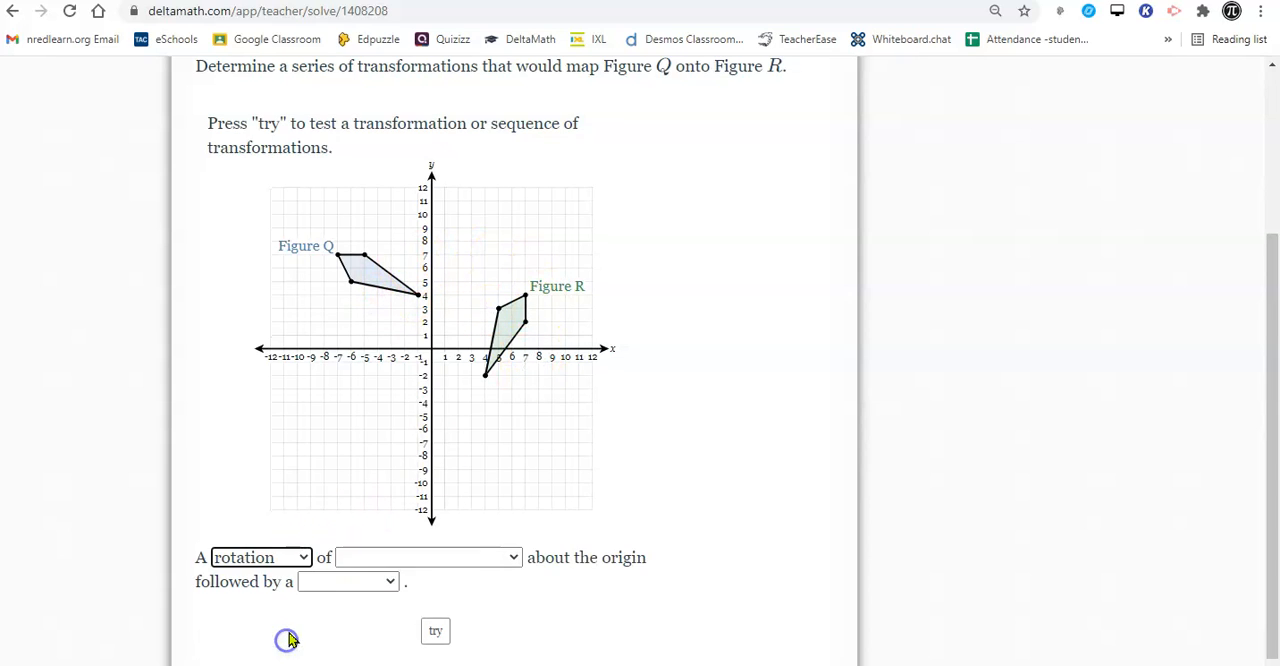
pyautogui.moveTo(442, 214)
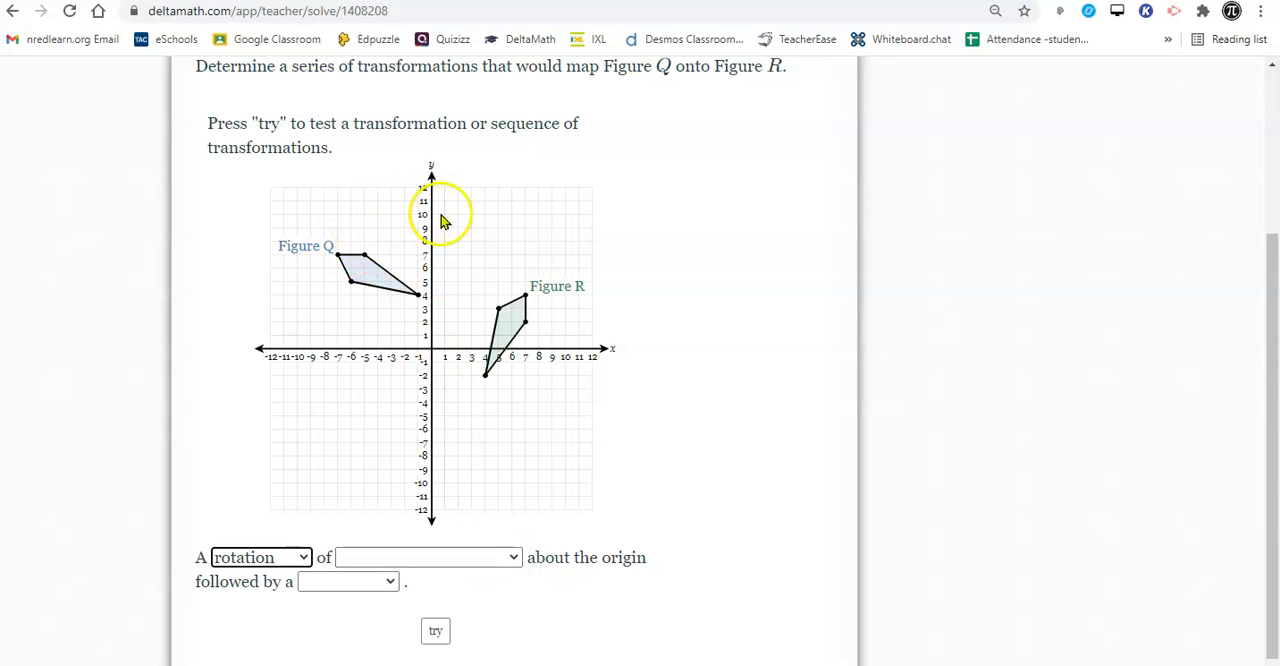
pyautogui.moveTo(530, 324)
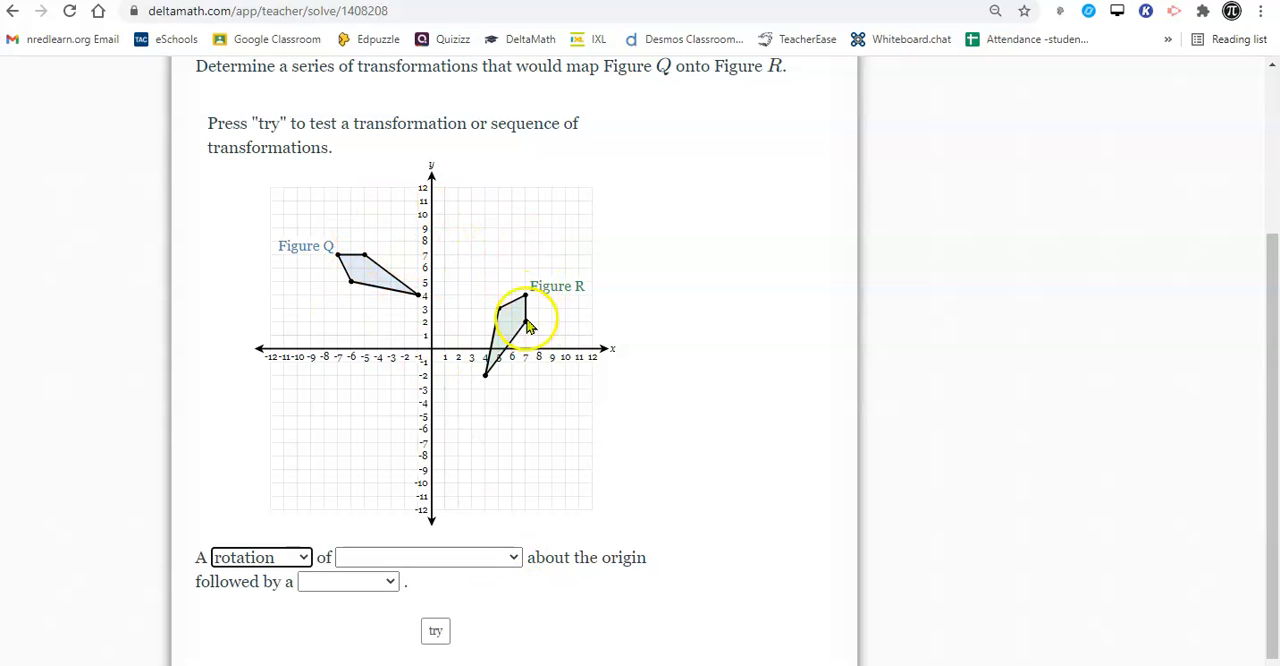
pyautogui.moveTo(525, 557)
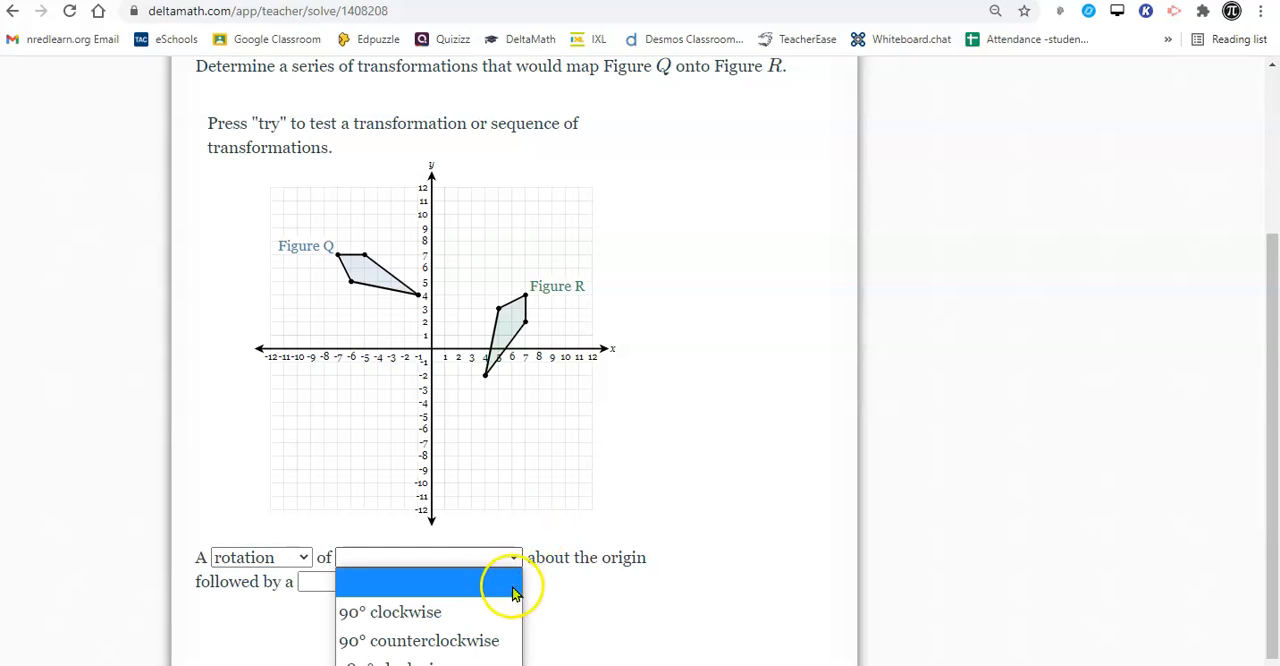
pyautogui.click(390, 612)
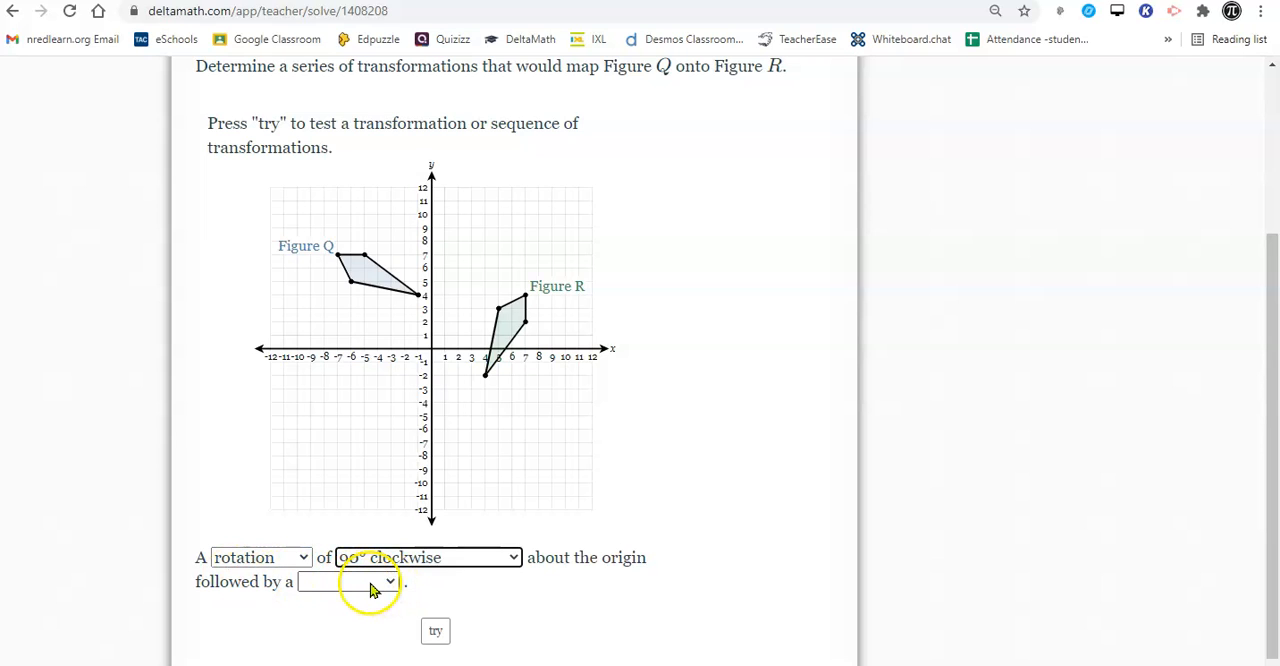
pyautogui.click(345, 581)
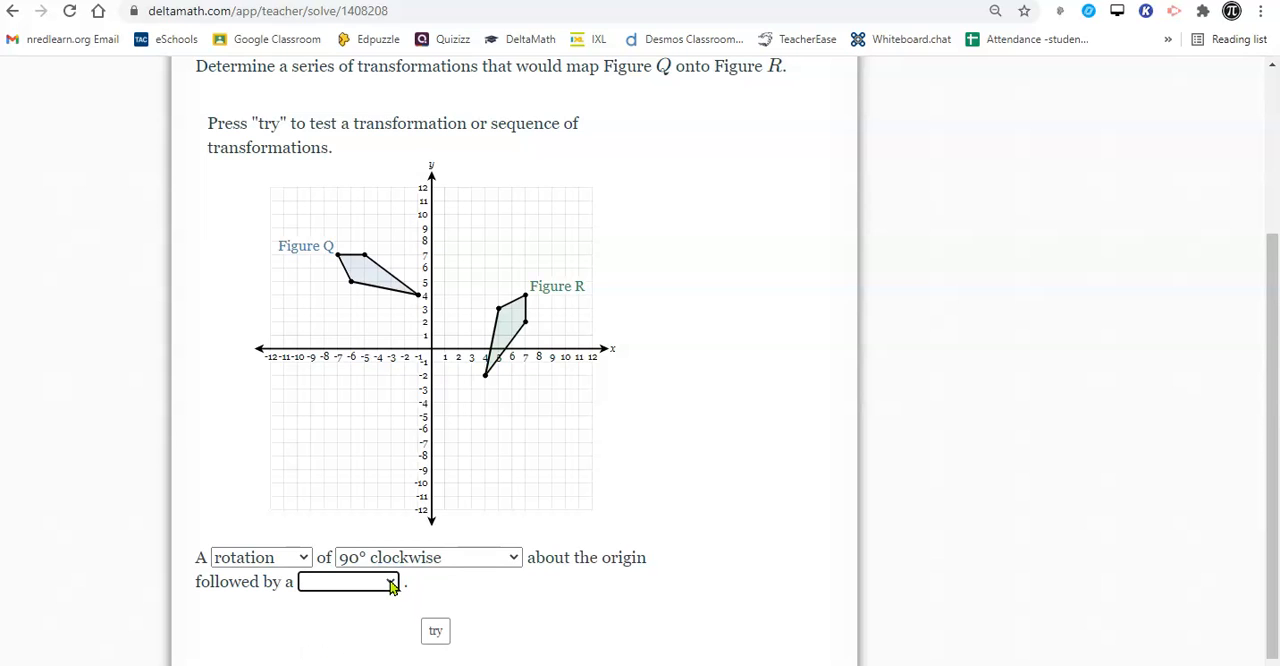
pyautogui.moveTo(1245, 290)
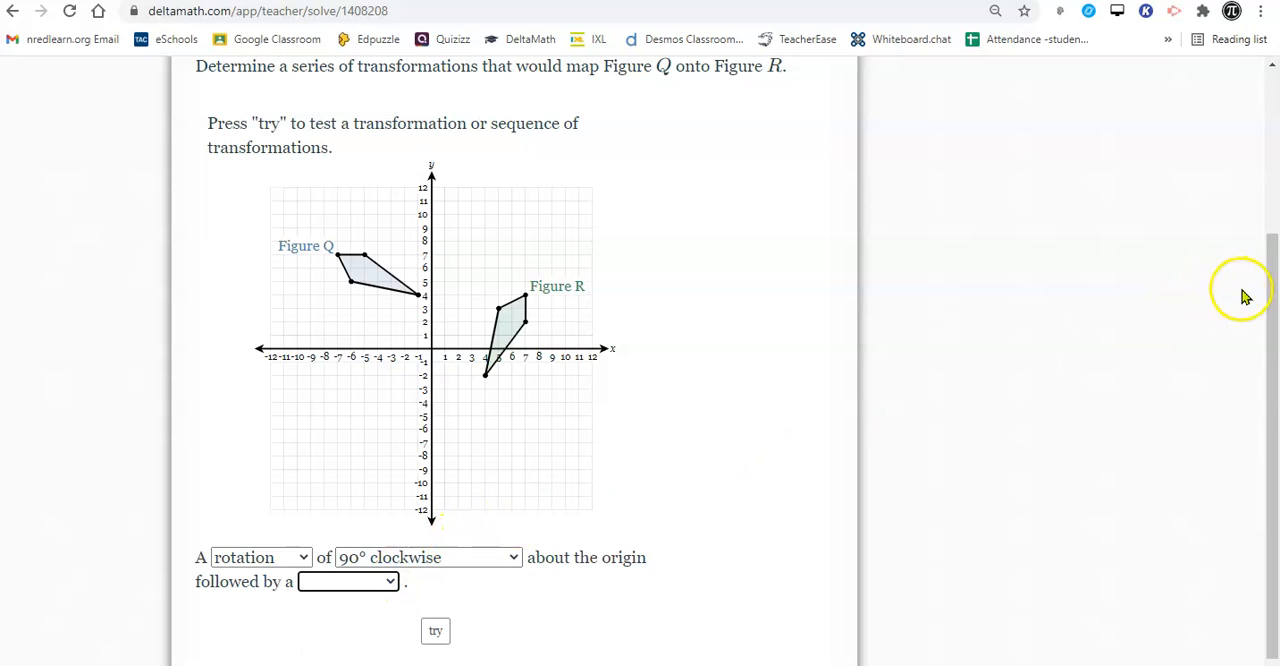
pyautogui.scroll(-3)
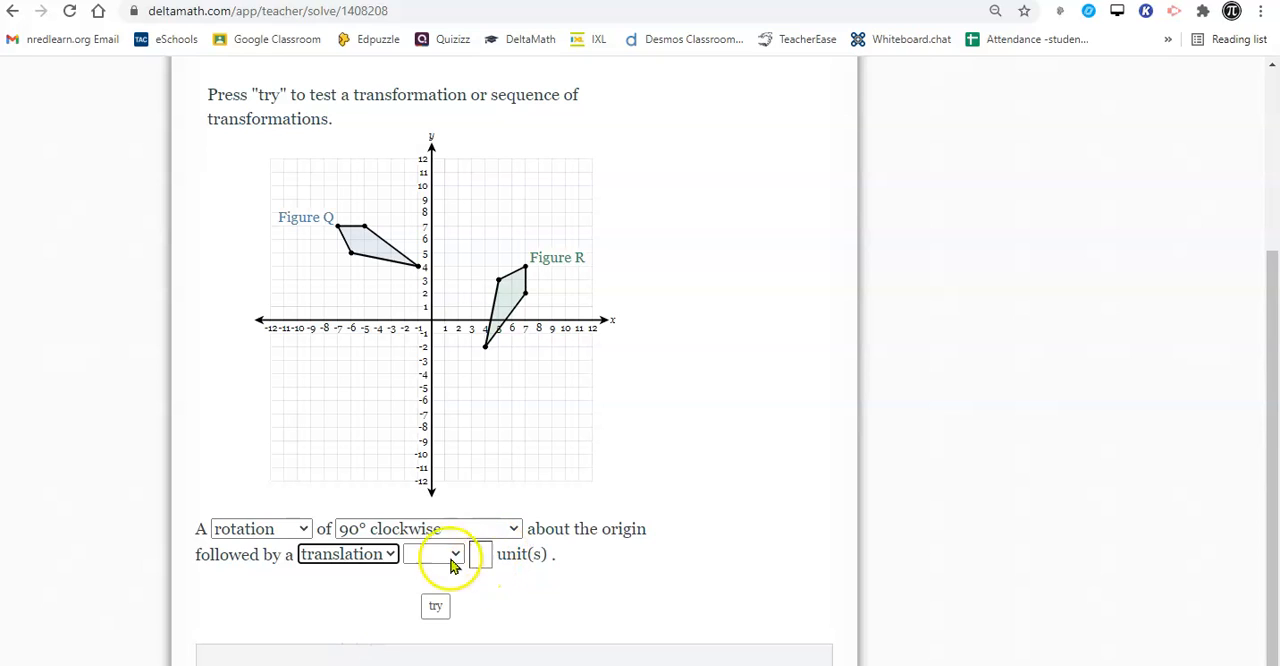
pyautogui.click(434, 554)
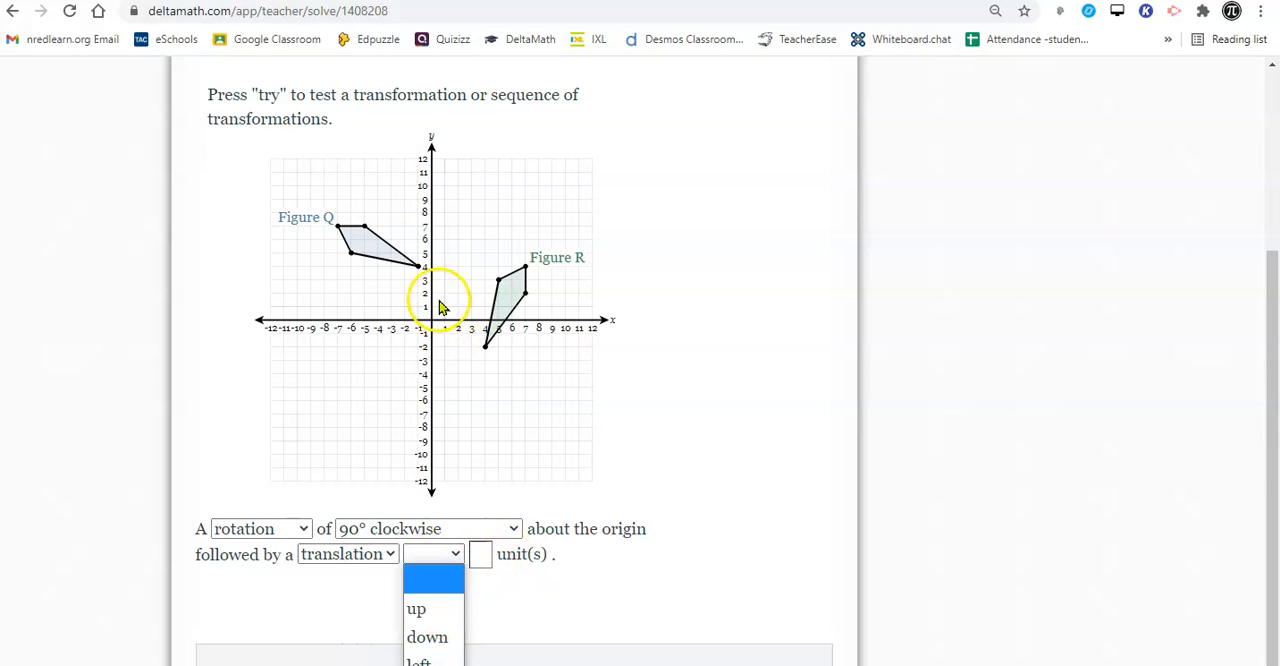
pyautogui.moveTo(427, 637)
pyautogui.write('2')
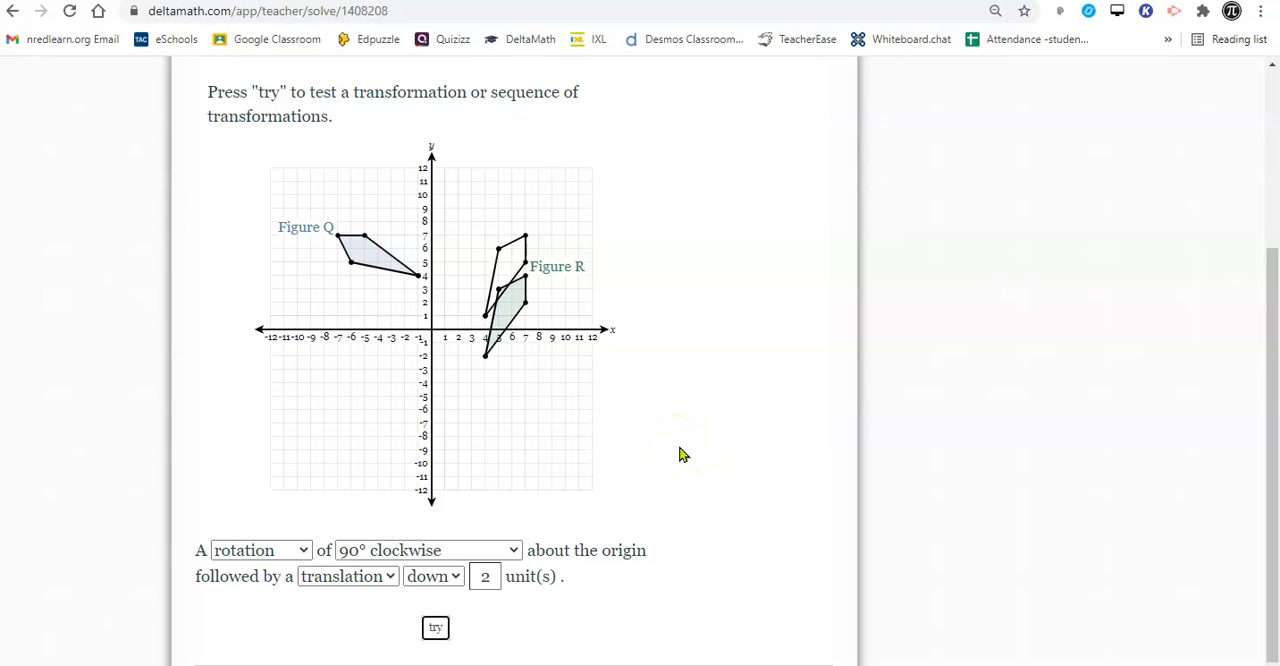
# Step: Test the sequence and revise the translation to 3 units down so Q maps onto R
pyautogui.click(435, 627)
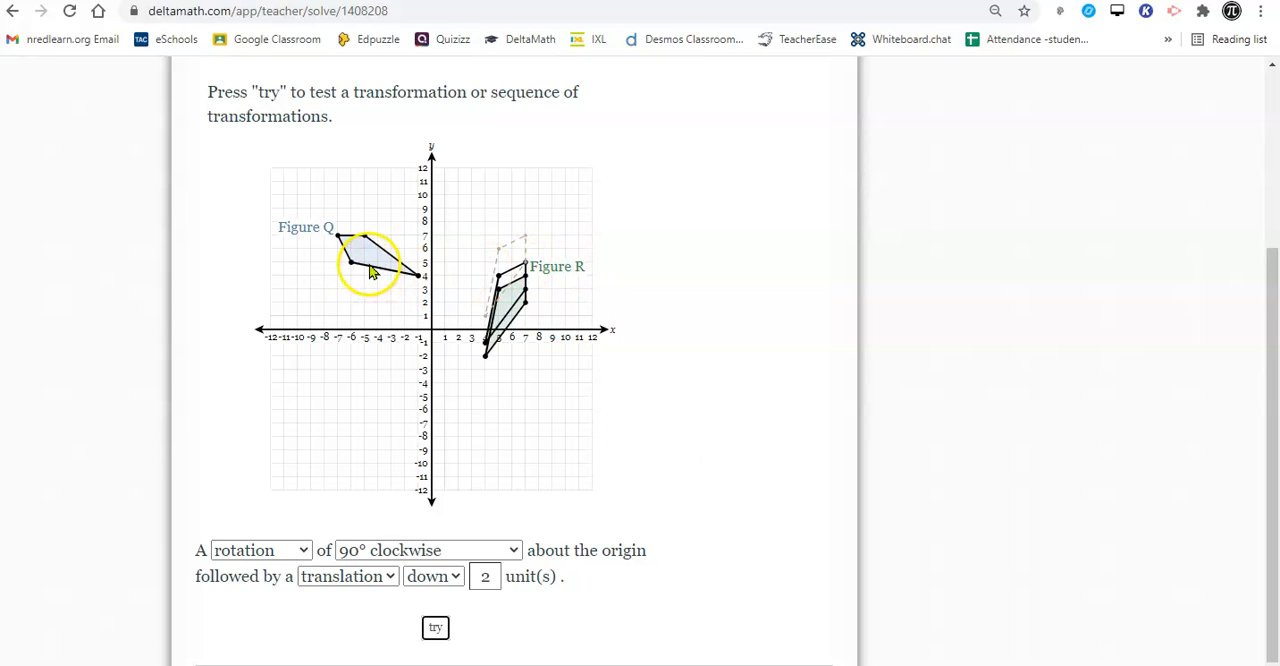
pyautogui.moveTo(530, 278)
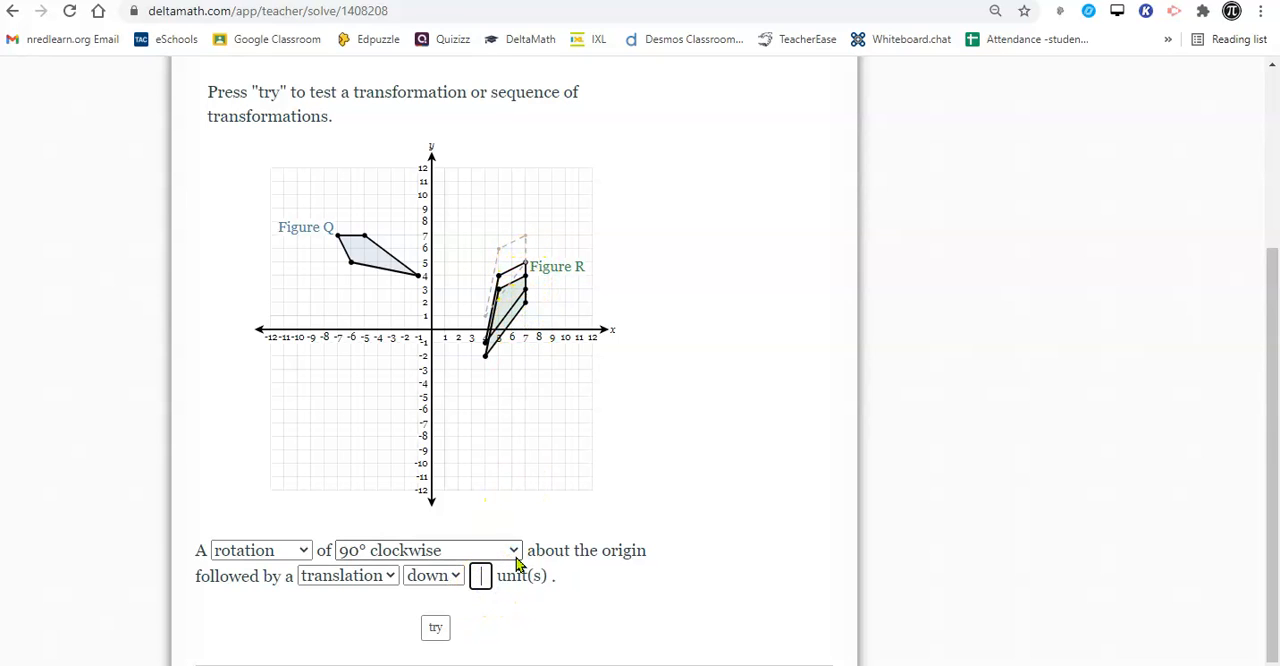
pyautogui.click(435, 627)
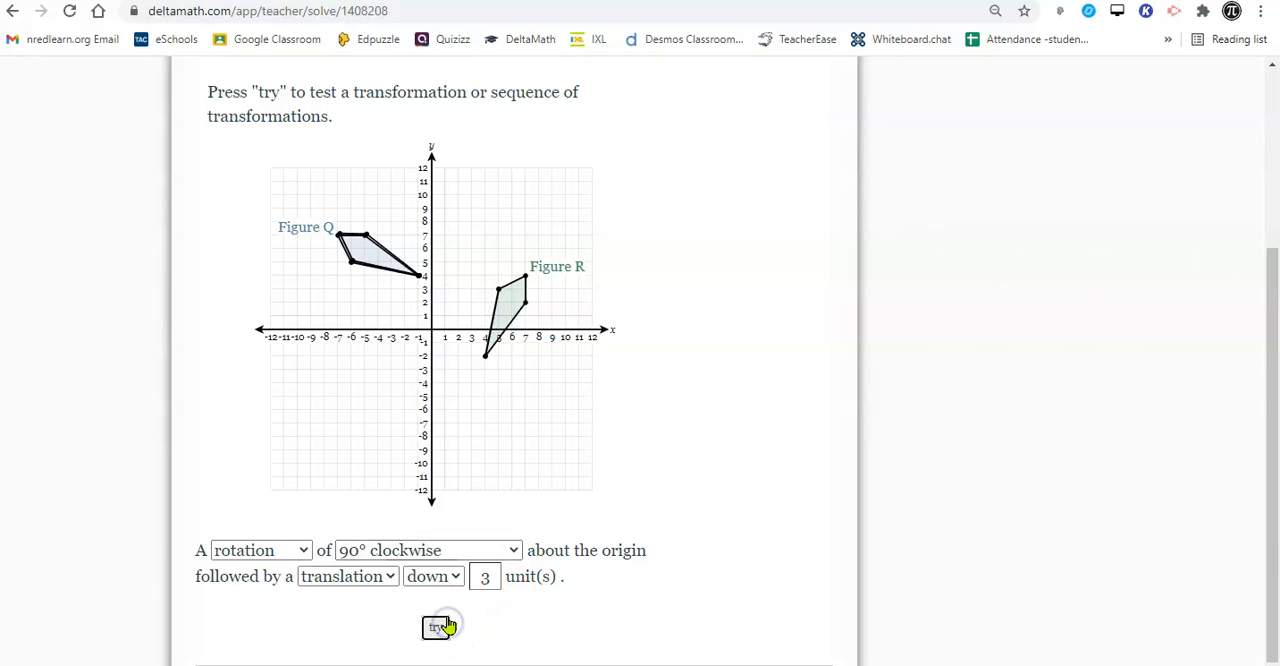
pyautogui.click(435, 627)
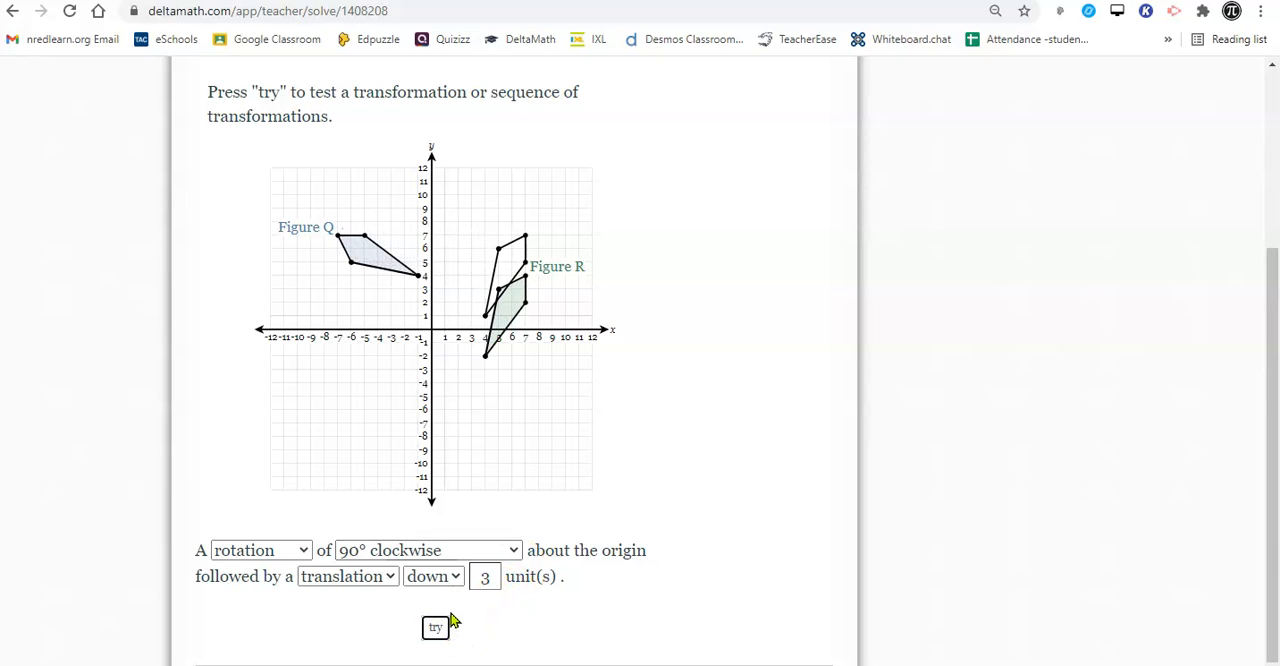
pyautogui.click(435, 627)
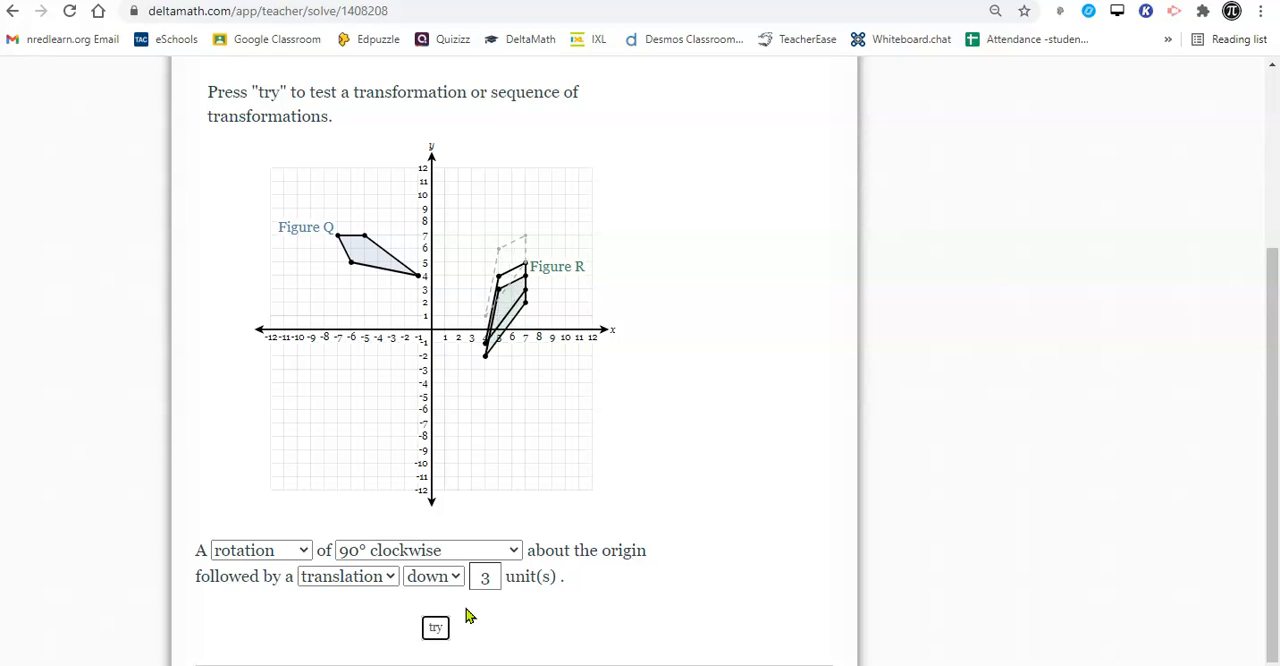
pyautogui.click(435, 628)
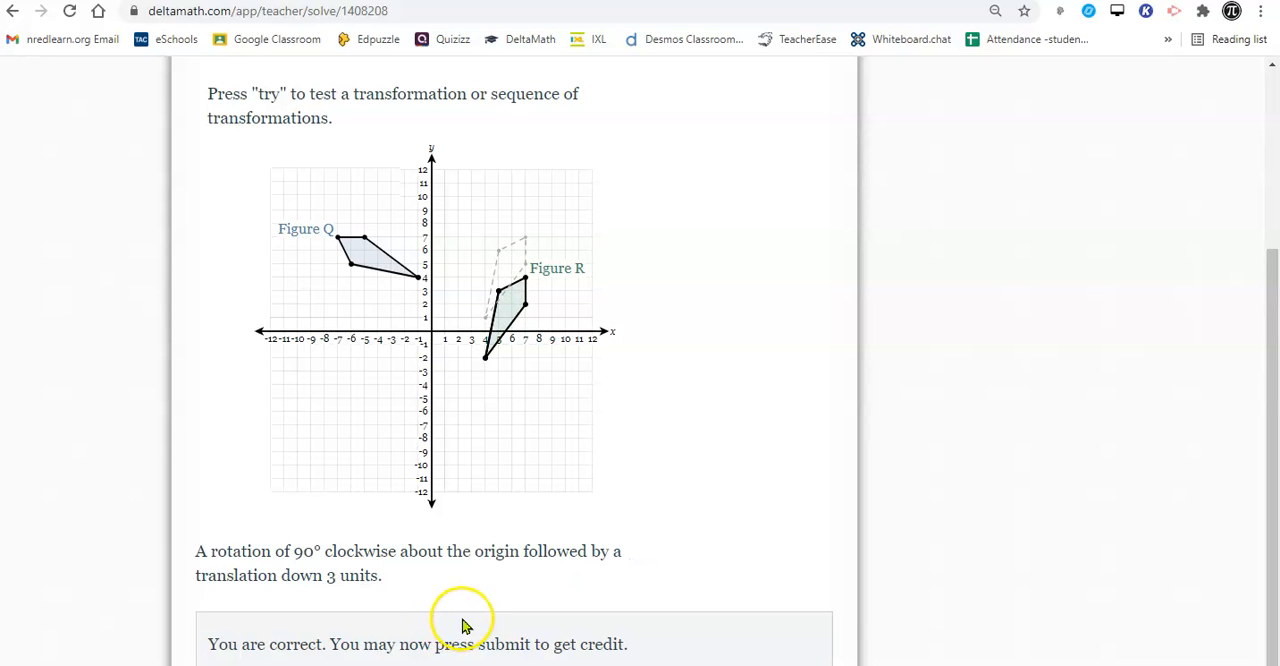
# Step: Submit the Figure Q to R answer and confirm it
pyautogui.scroll(-3)
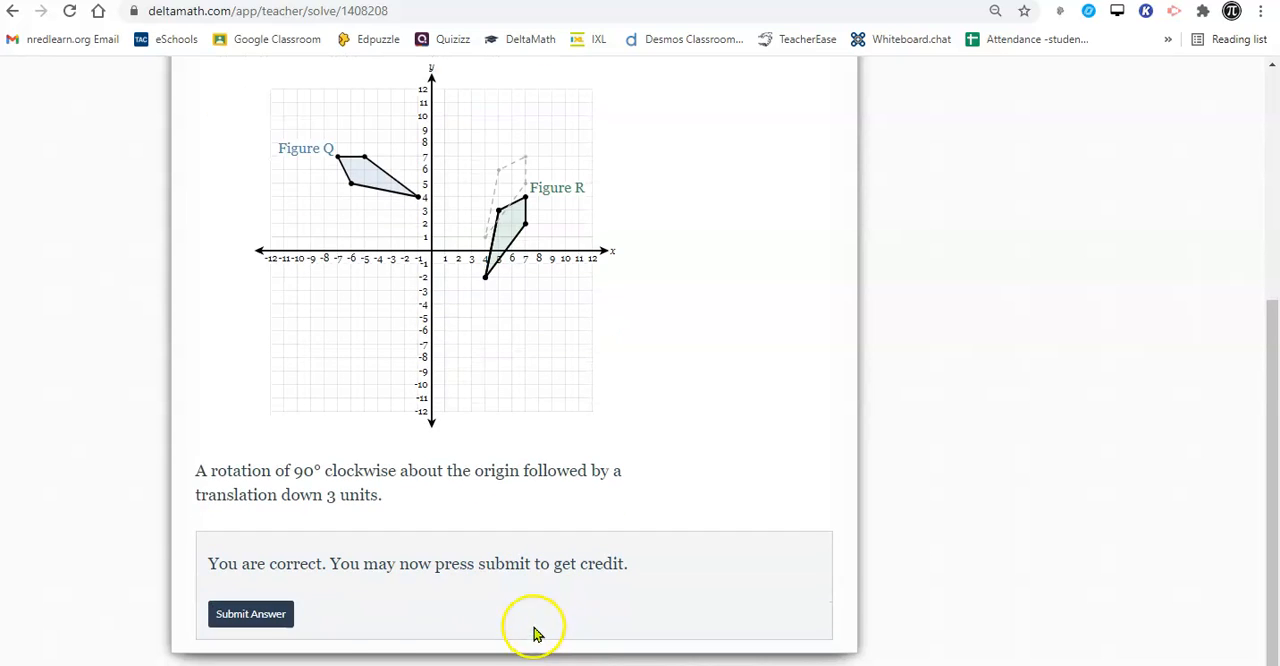
pyautogui.click(250, 613)
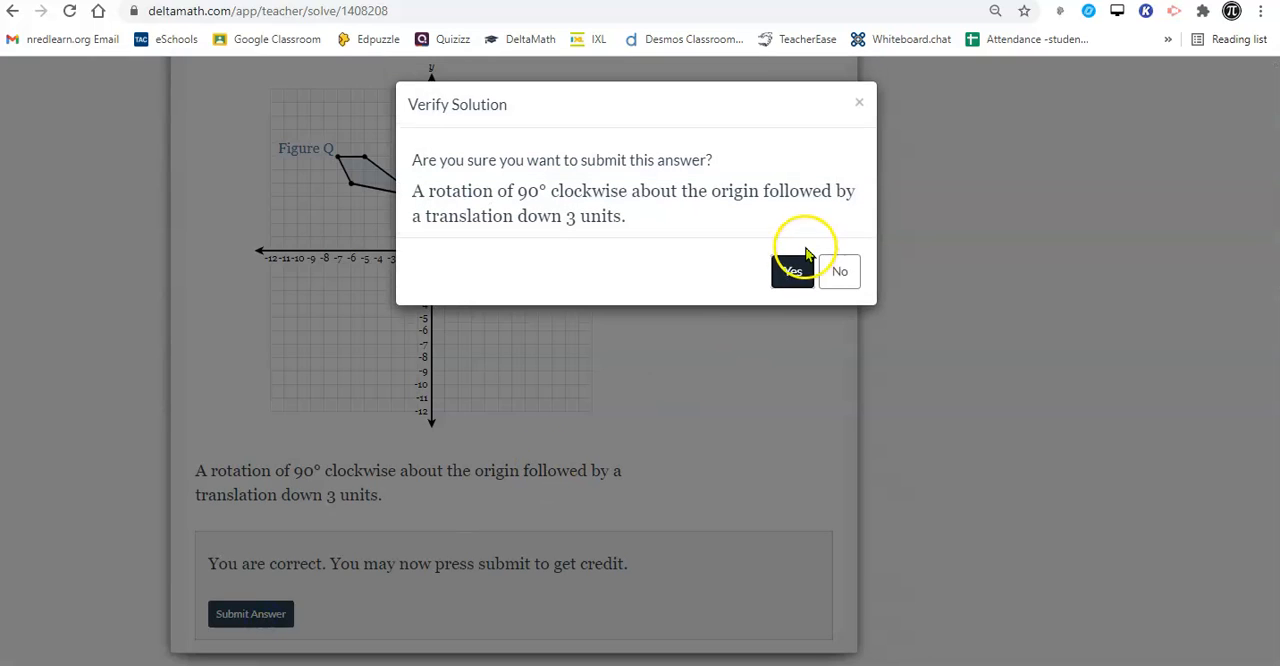
pyautogui.click(792, 271)
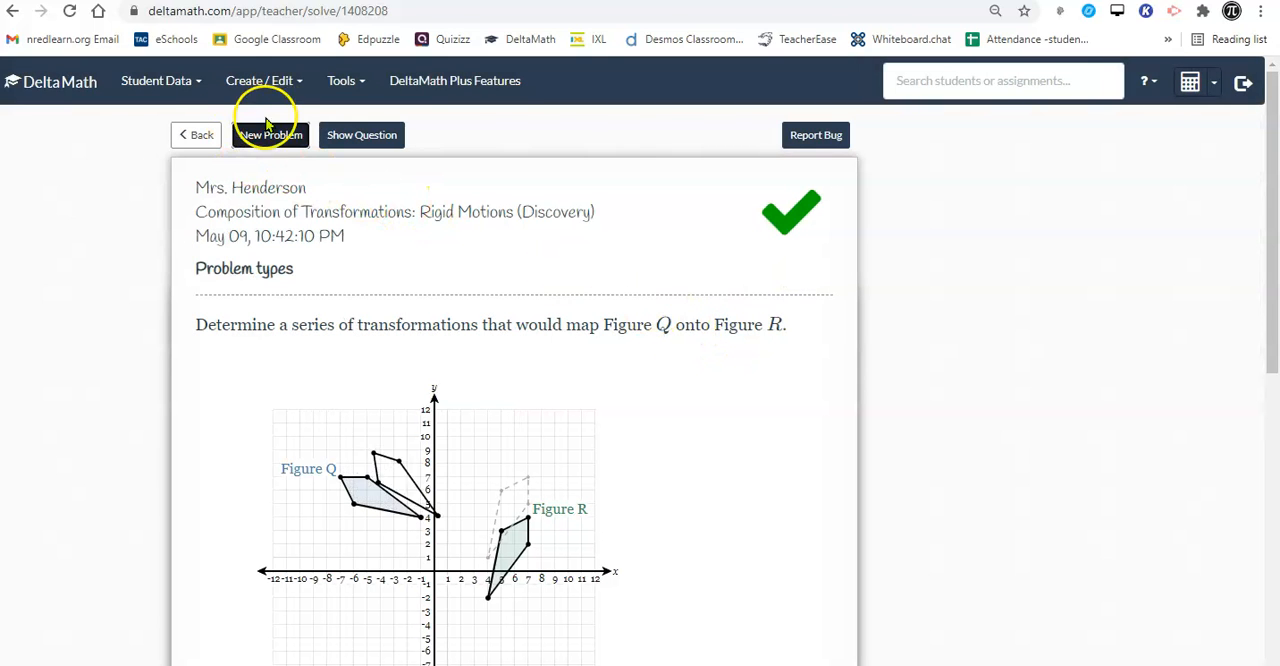
# Step: On a new Figure U to V problem, enter a reflection over the x-axis then another reflection, and test
pyautogui.click(270, 134)
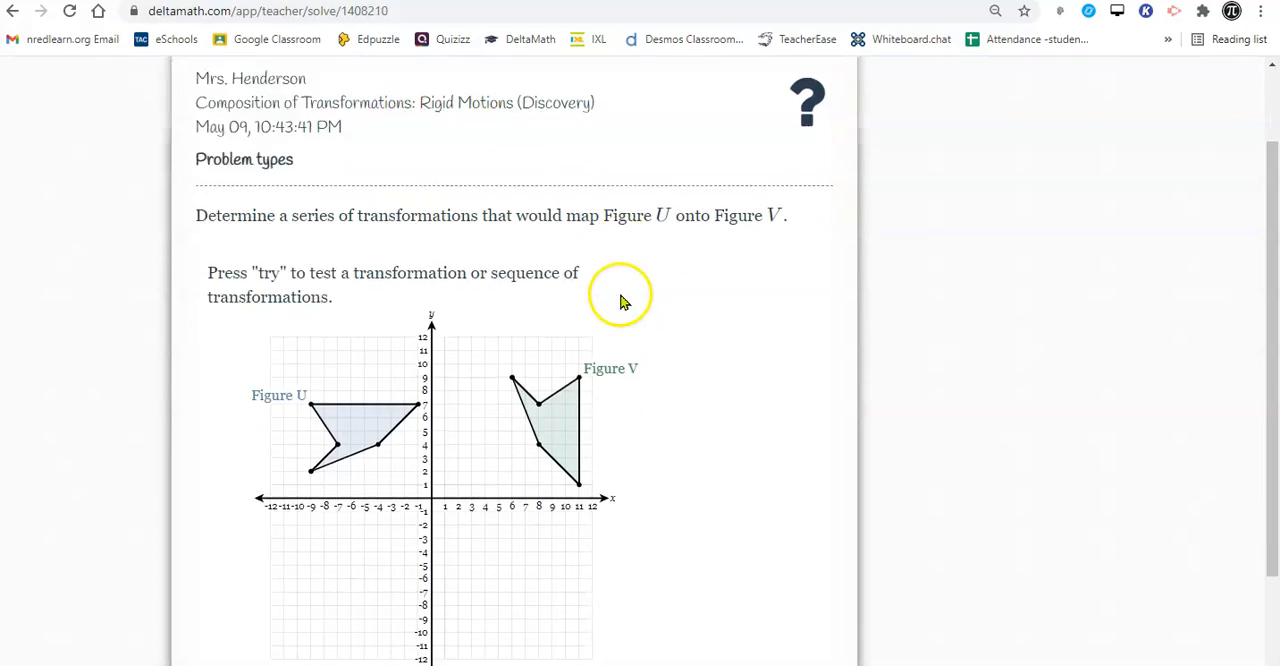
pyautogui.scroll(-3)
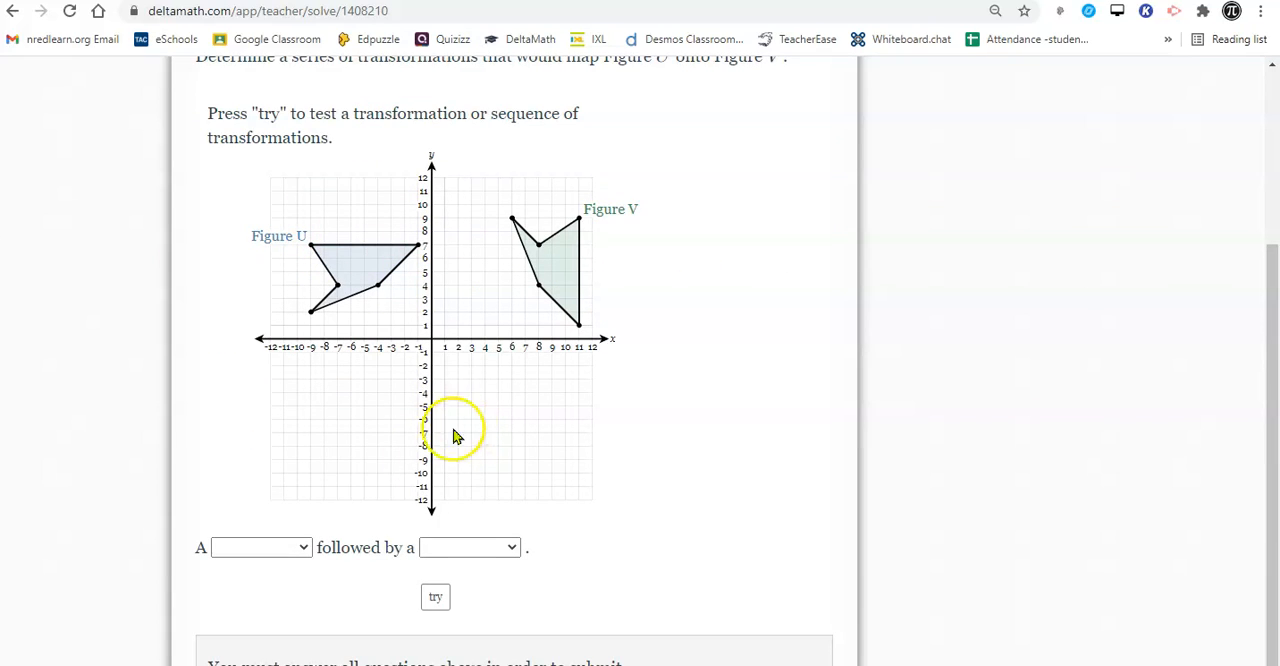
pyautogui.moveTo(335, 298)
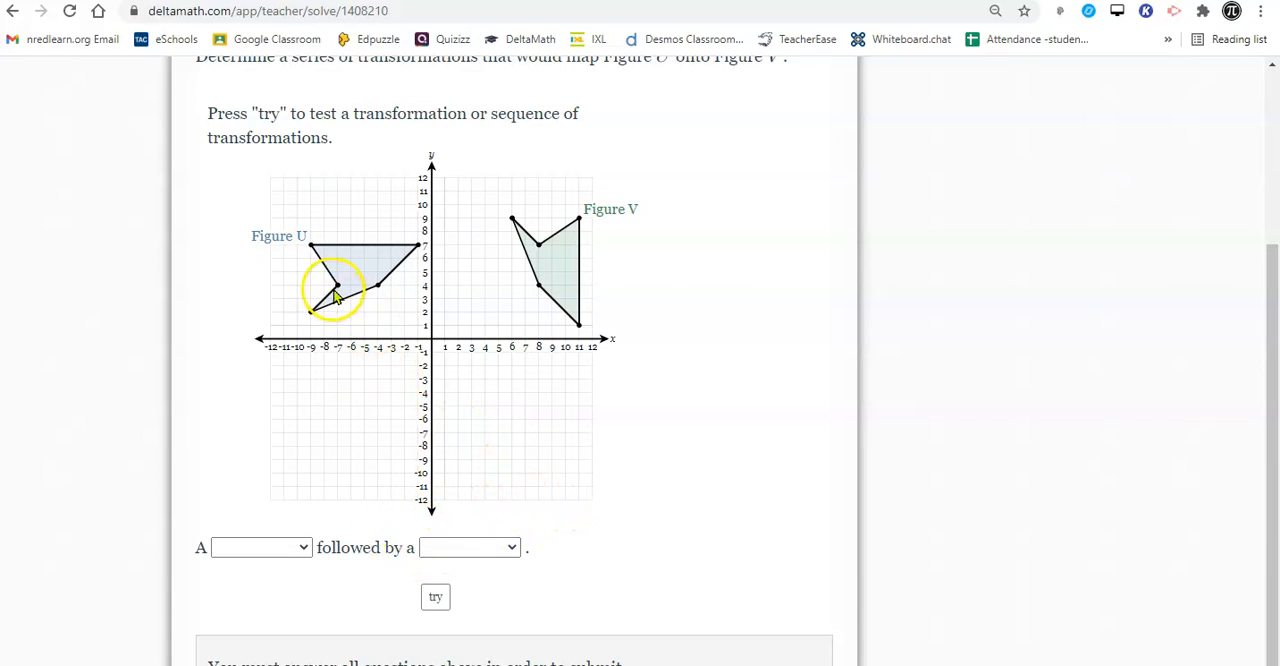
pyautogui.click(260, 547)
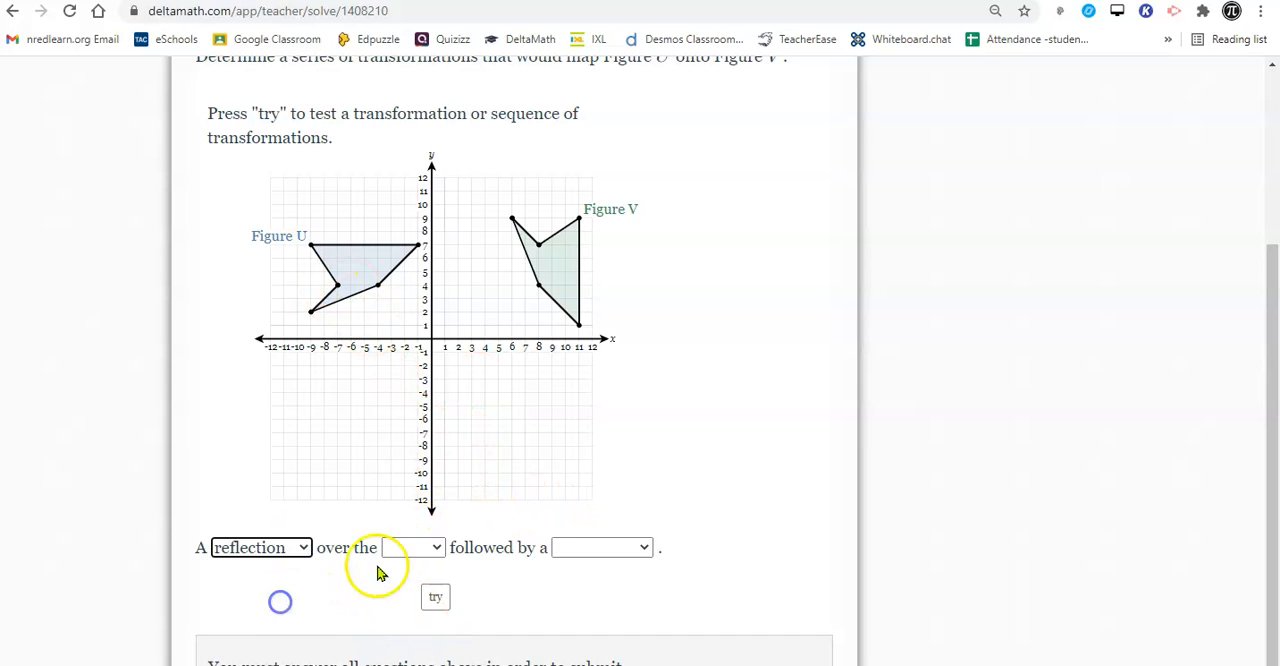
pyautogui.click(413, 547)
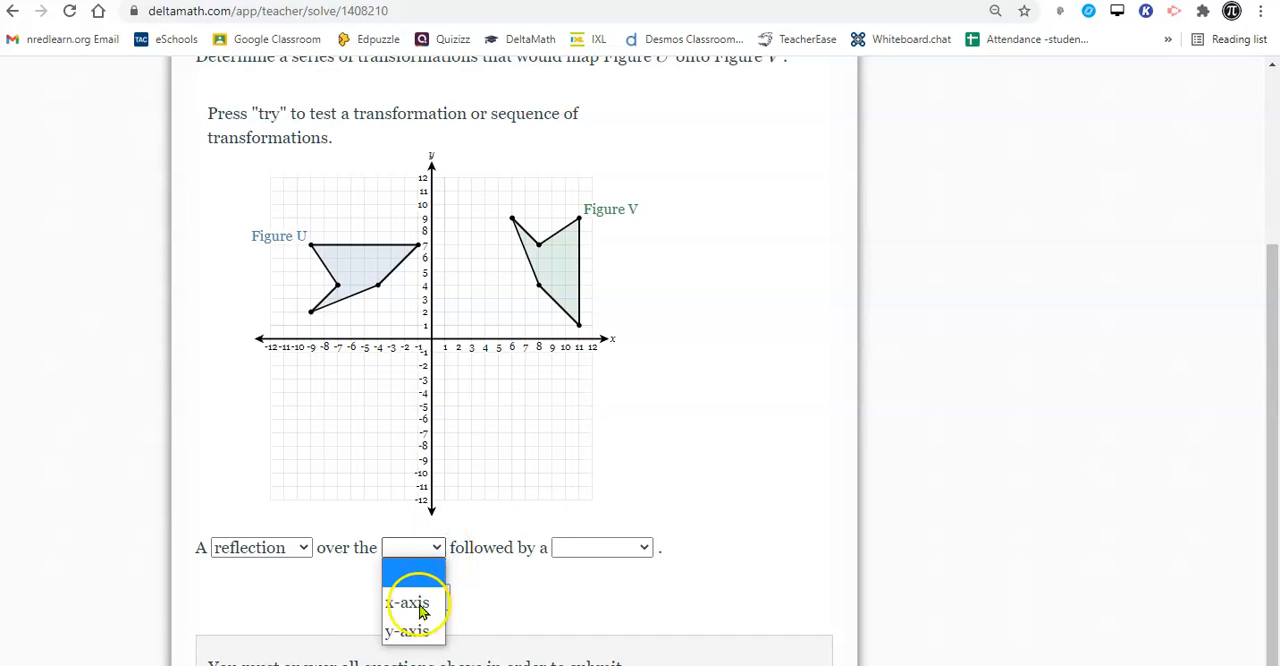
pyautogui.click(407, 602)
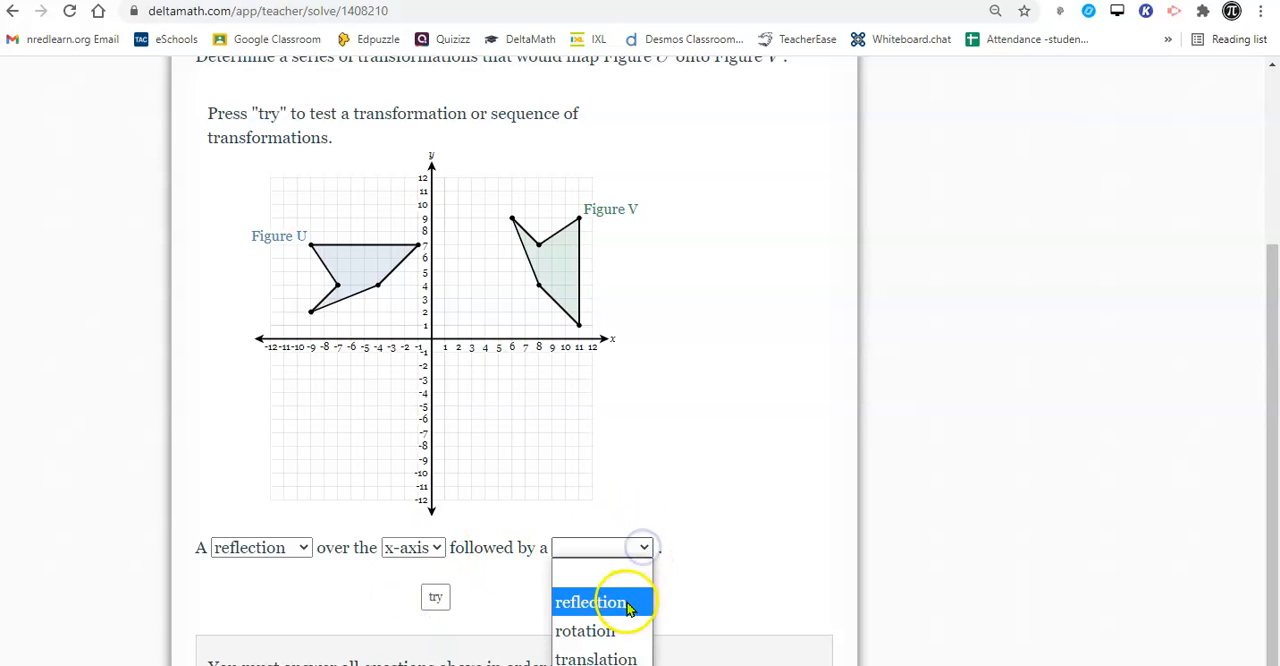
pyautogui.click(590, 601)
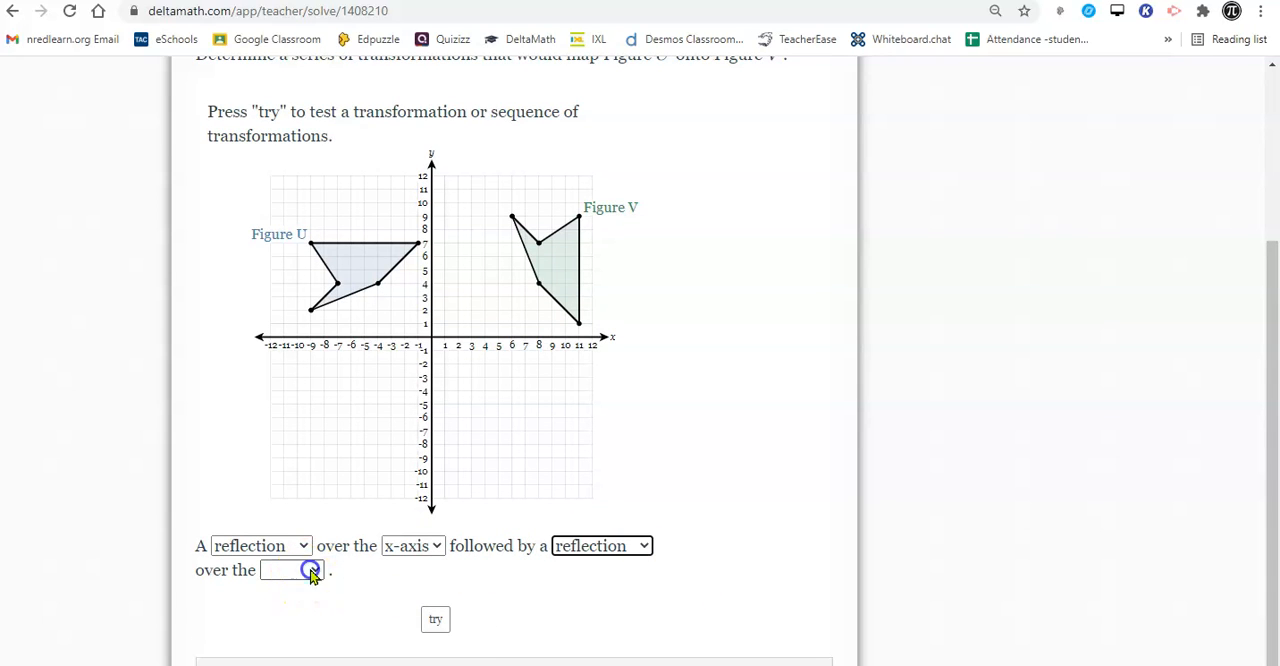
pyautogui.click(291, 569)
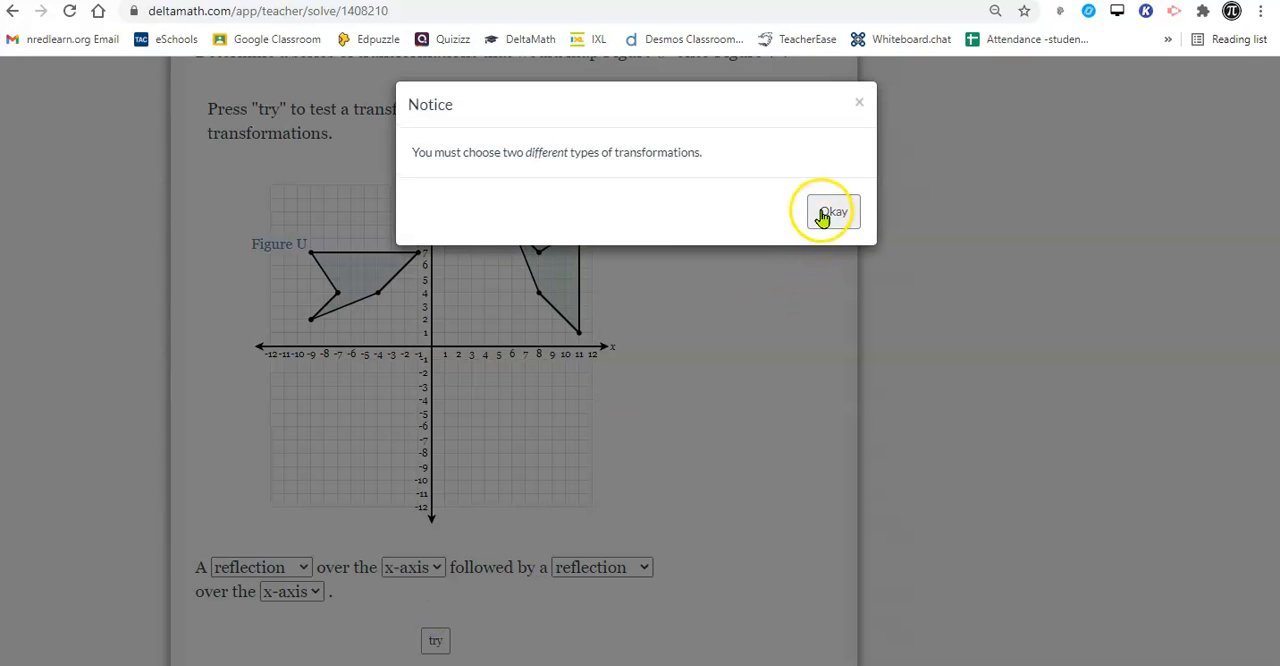
# Step: Dismiss the different-types notice, test reflections over x-axis then y-axis, and dismiss again
pyautogui.click(831, 211)
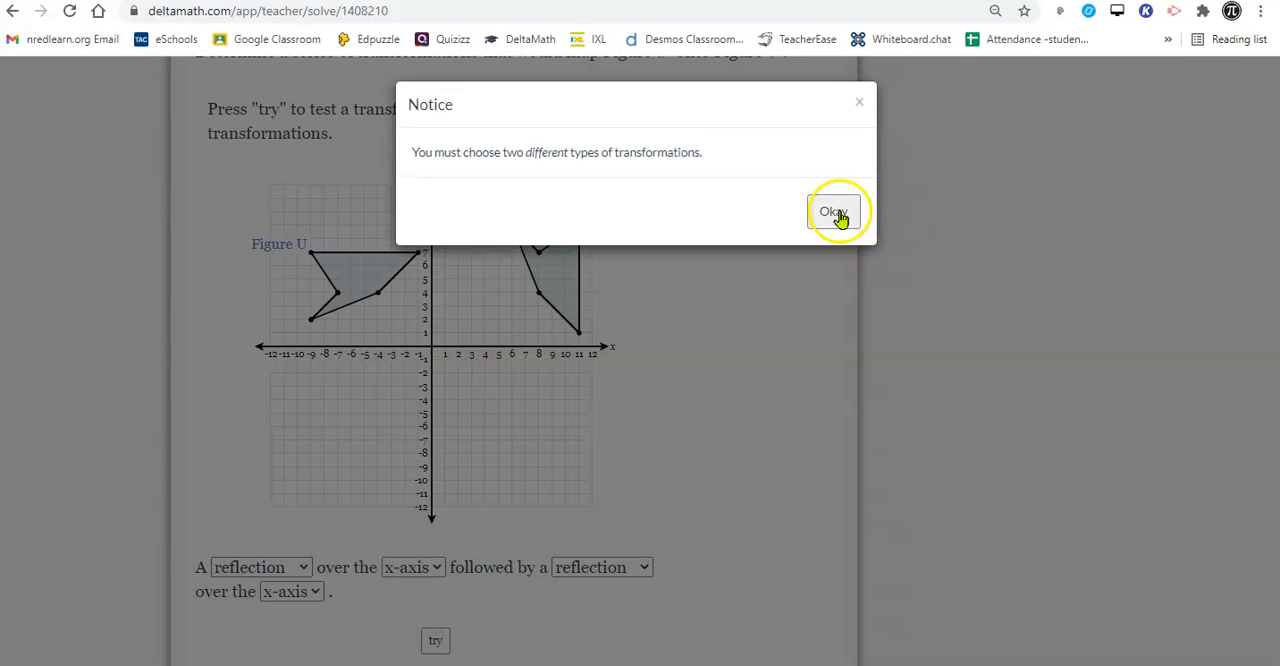
pyautogui.click(832, 212)
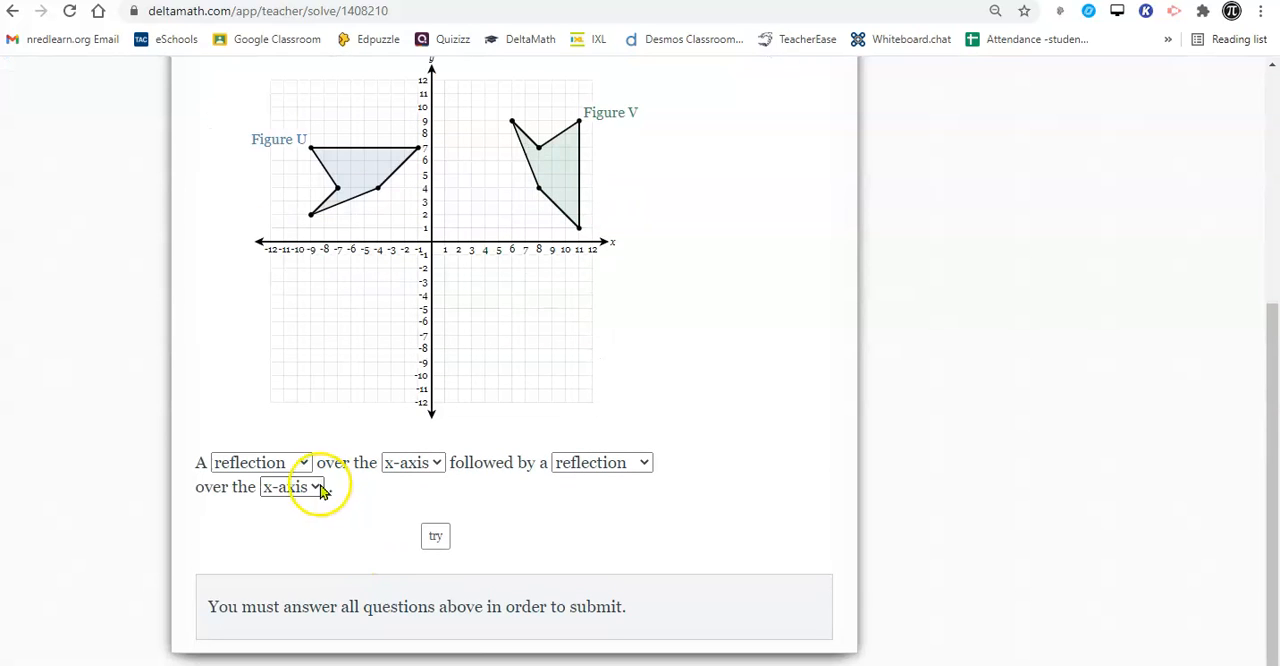
pyautogui.click(435, 535)
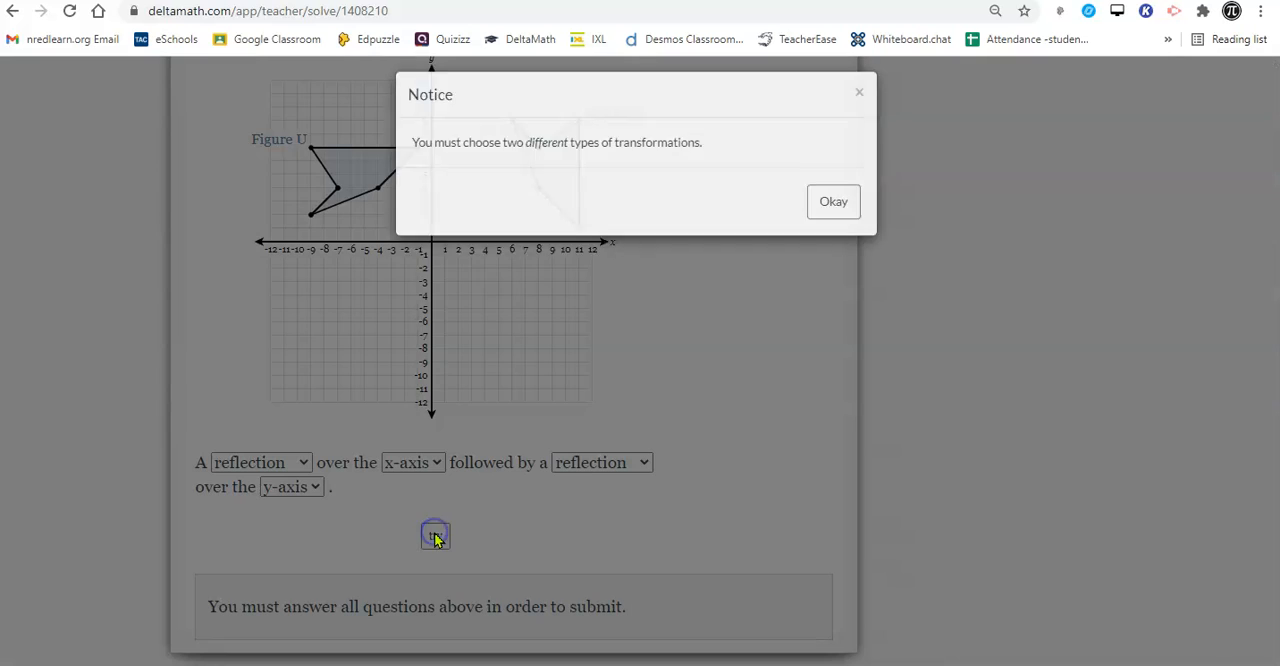
pyautogui.click(833, 201)
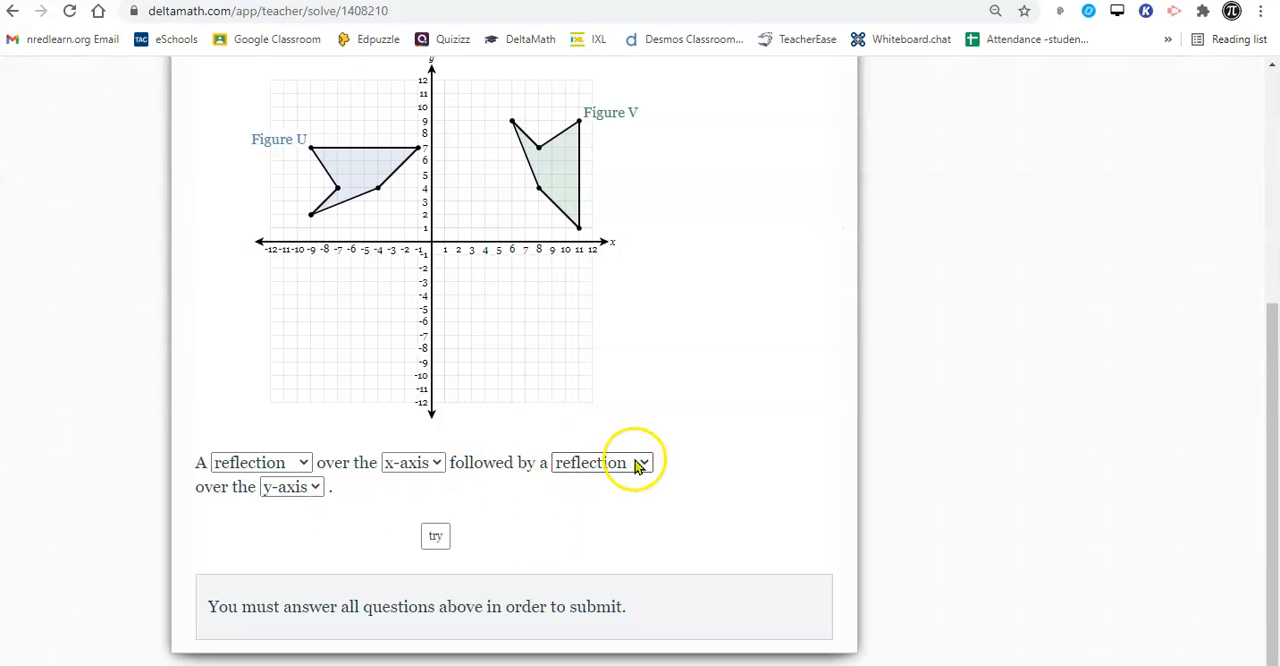
# Step: Change the second transformation to a 90° clockwise rotation and test it on Figure U
pyautogui.click(600, 462)
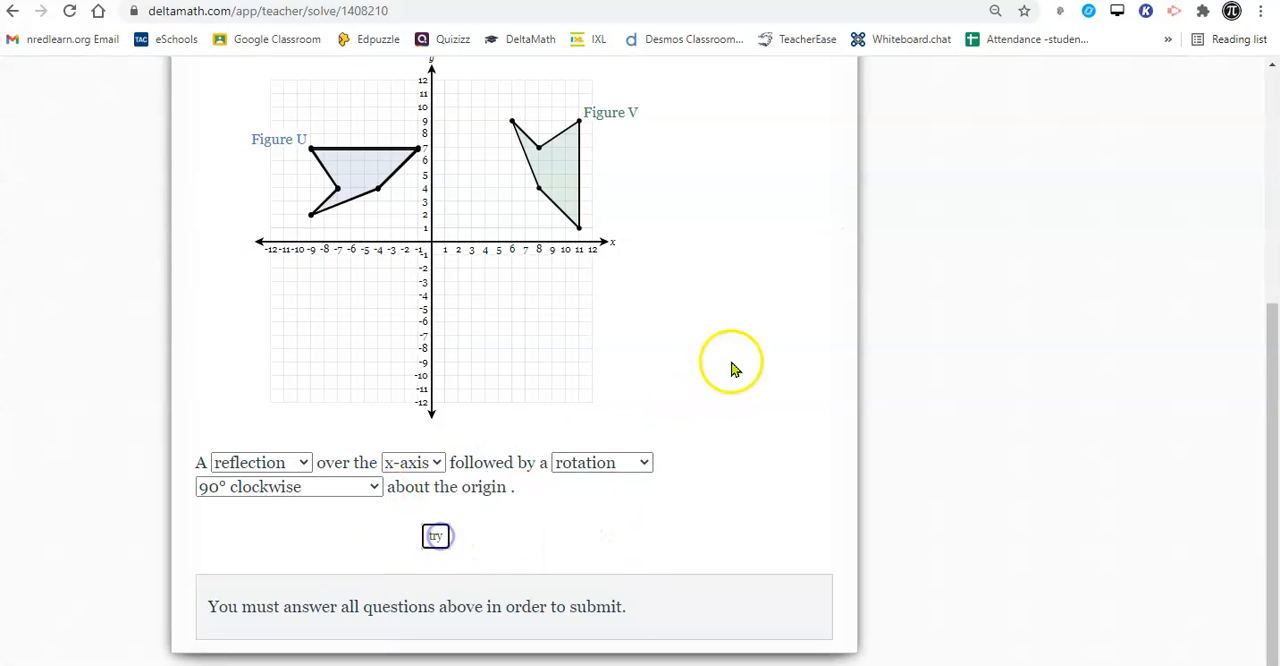
pyautogui.click(435, 535)
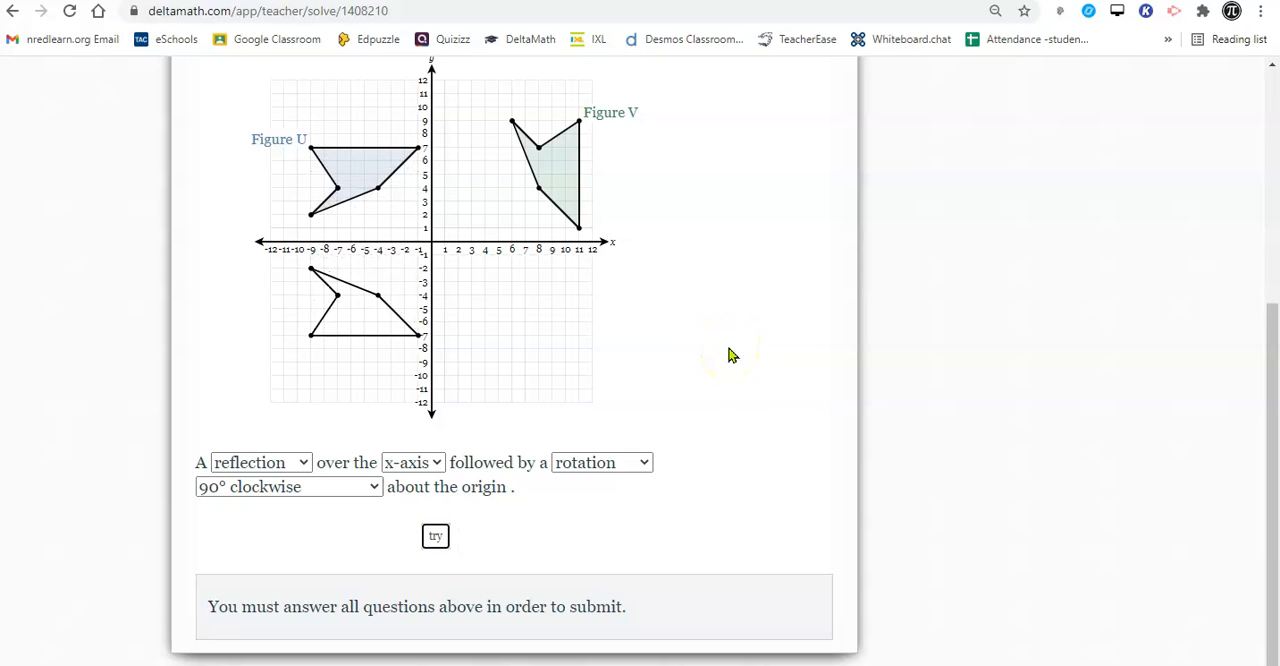
pyautogui.click(435, 535)
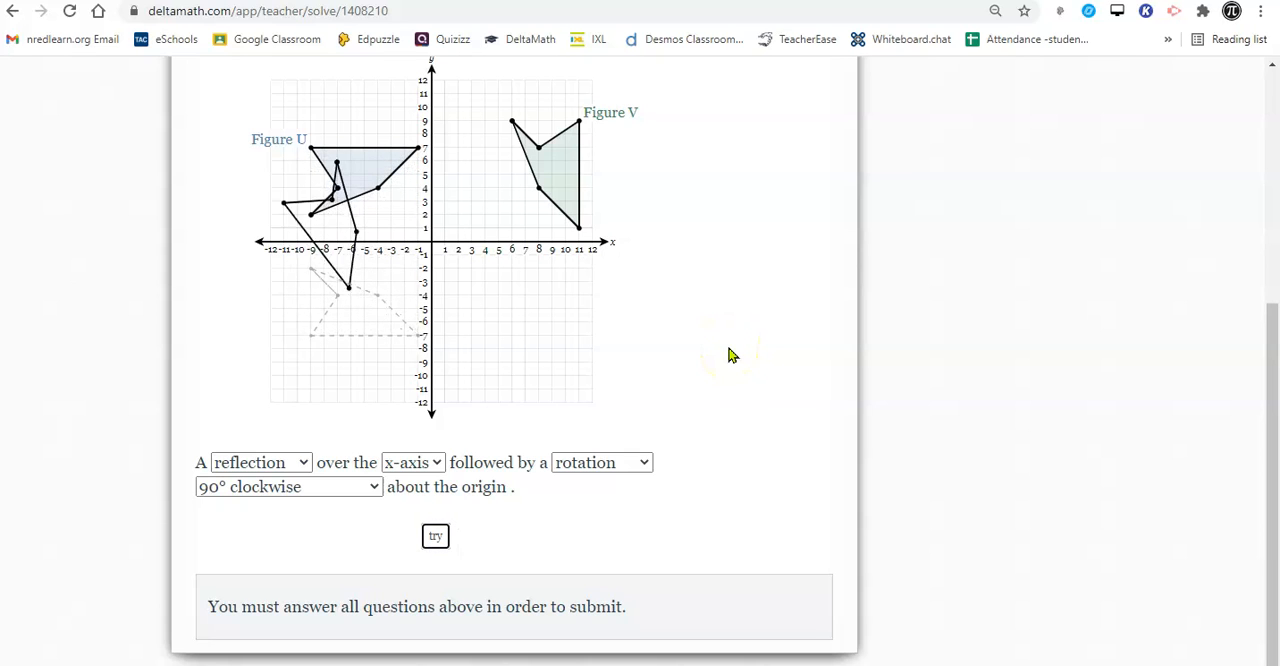
pyautogui.click(435, 536)
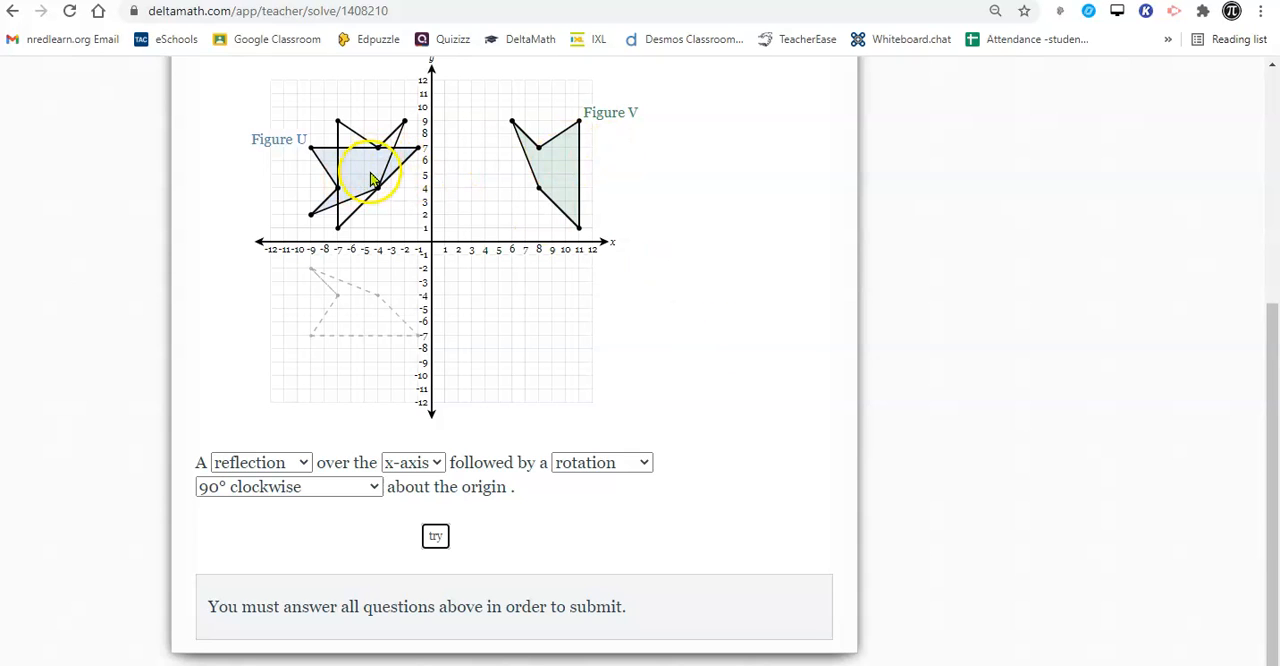
pyautogui.moveTo(548, 182)
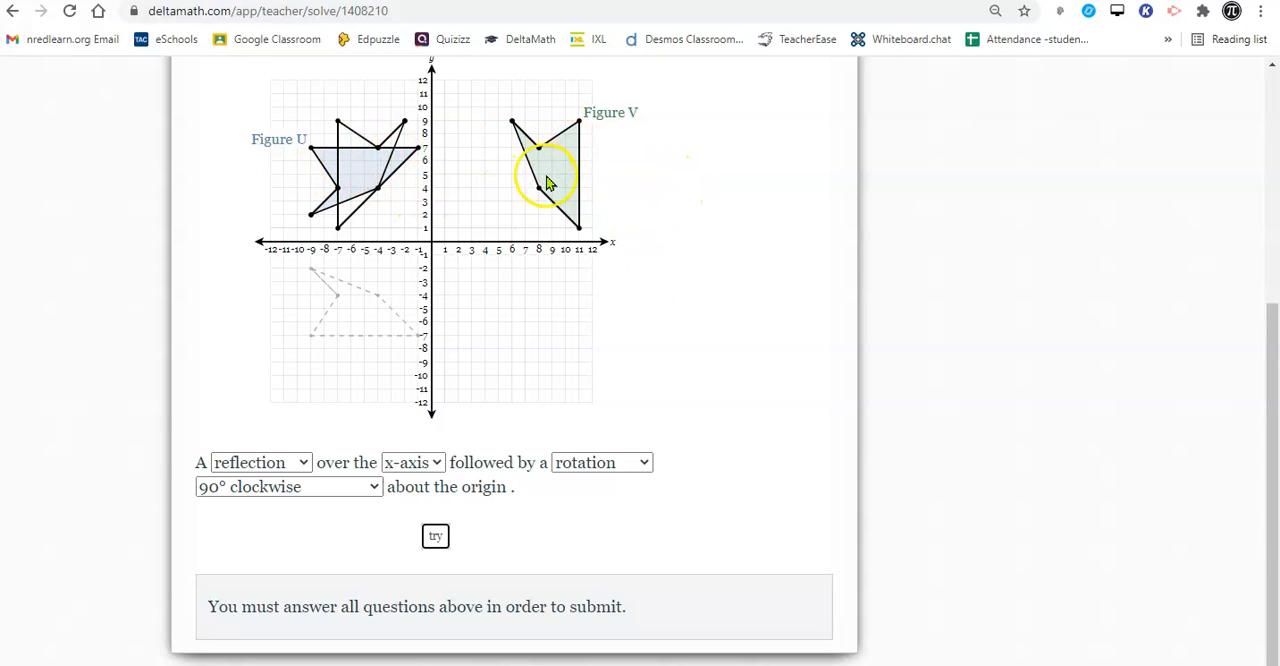
pyautogui.moveTo(610, 188)
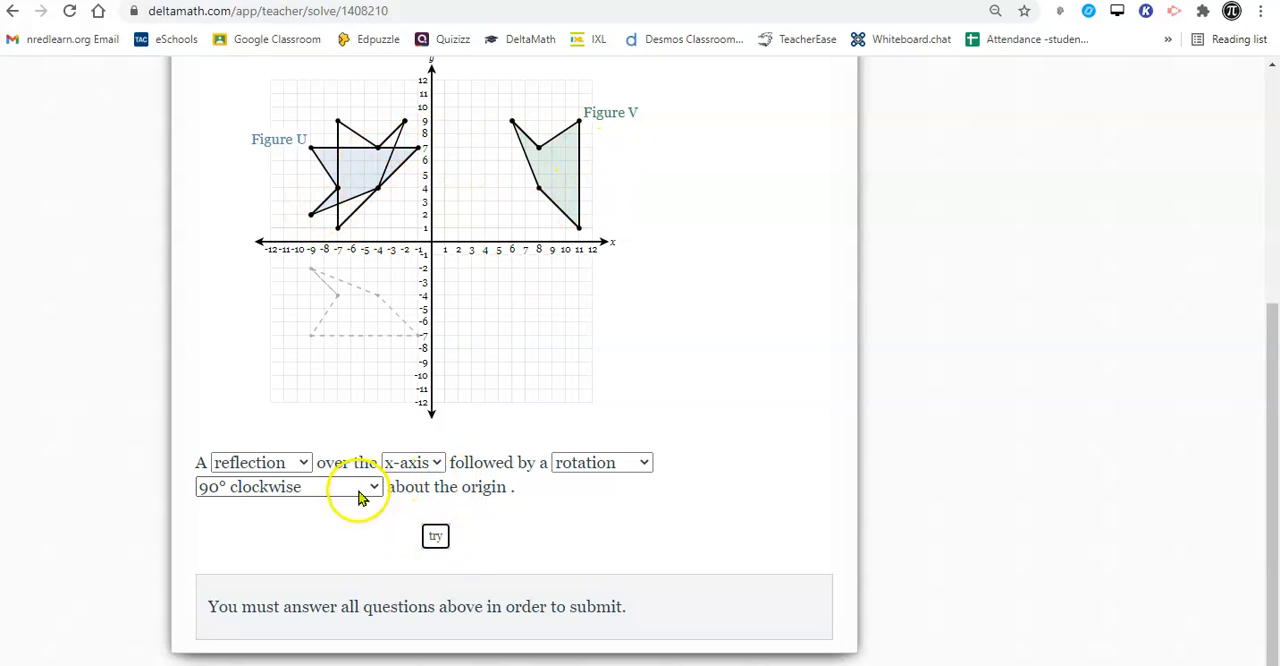
pyautogui.moveTo(305, 468)
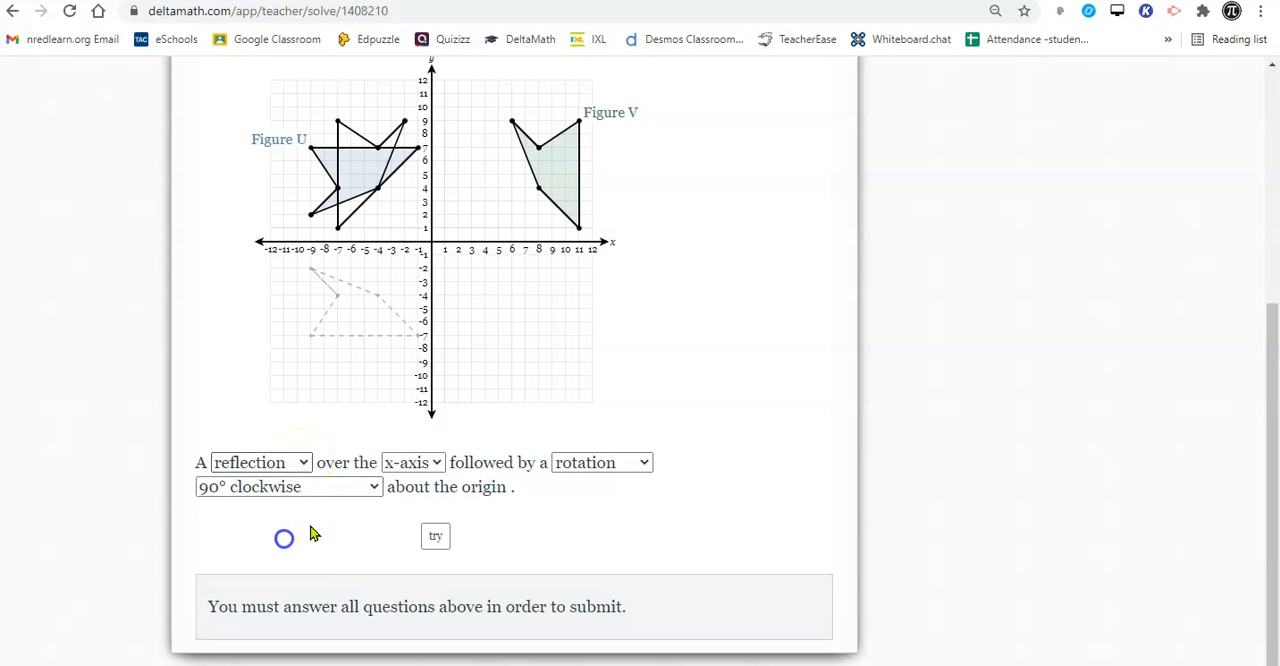
# Step: Try a 90° clockwise rotation followed by a translation up 1 unit for Figure U
pyautogui.click(428, 459)
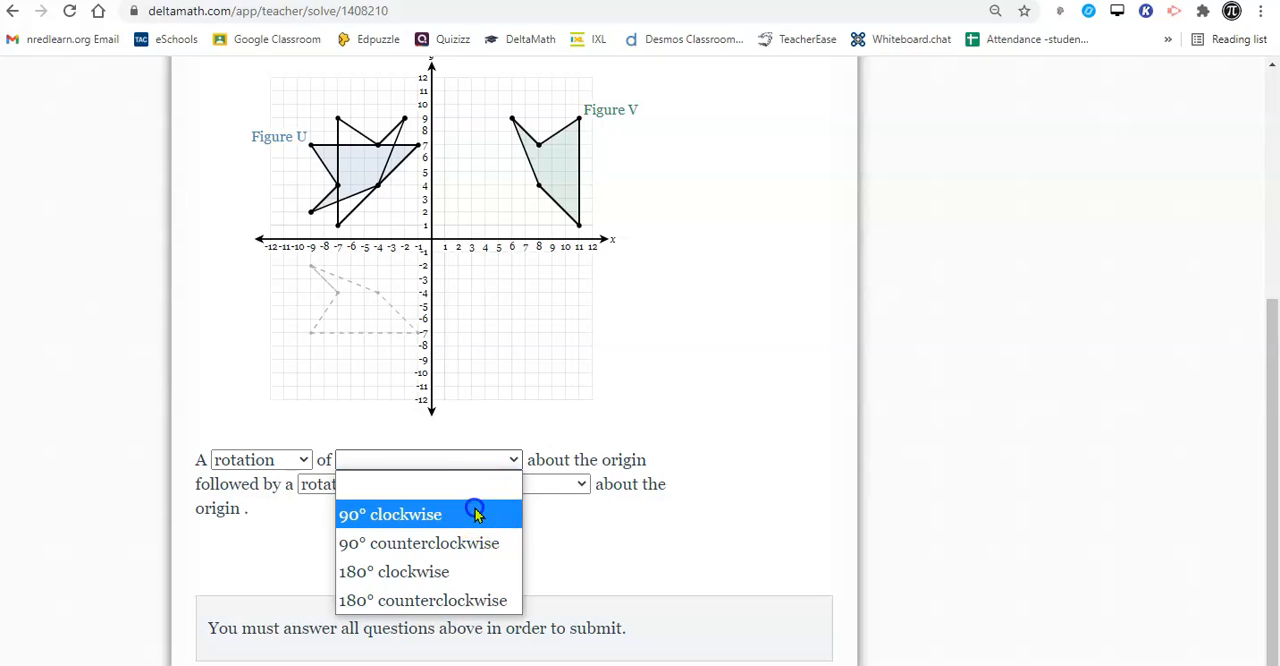
pyautogui.click(390, 514)
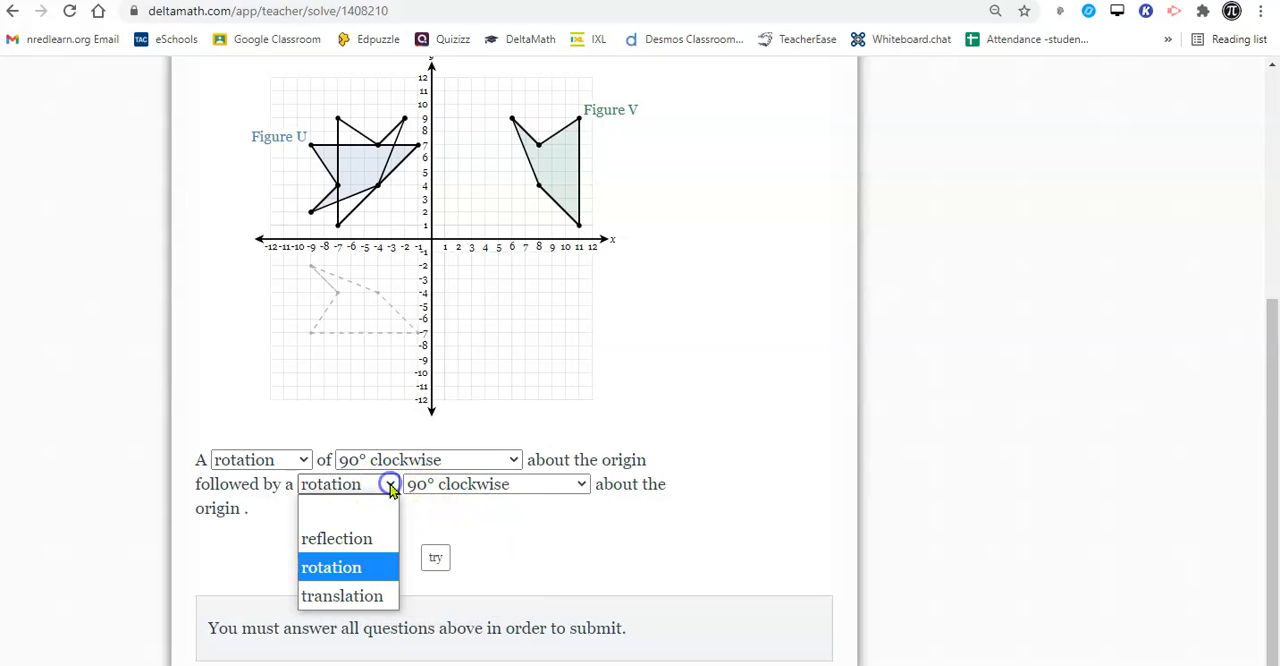
pyautogui.moveTo(343, 595)
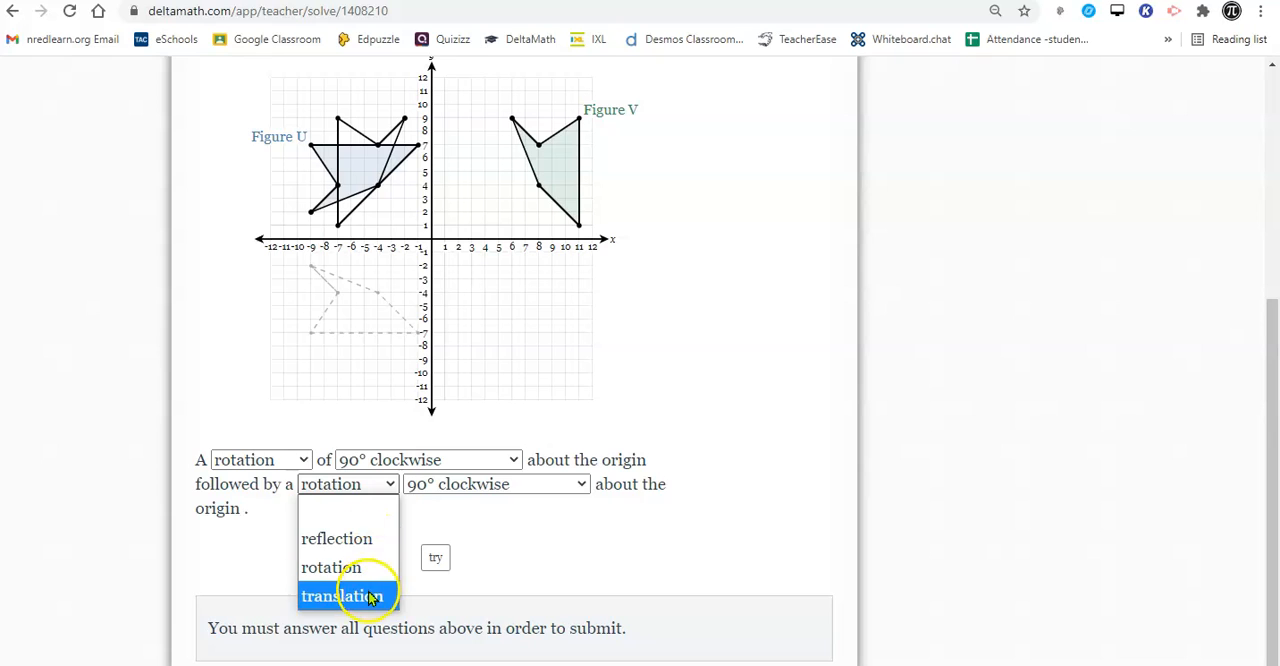
pyautogui.click(343, 595)
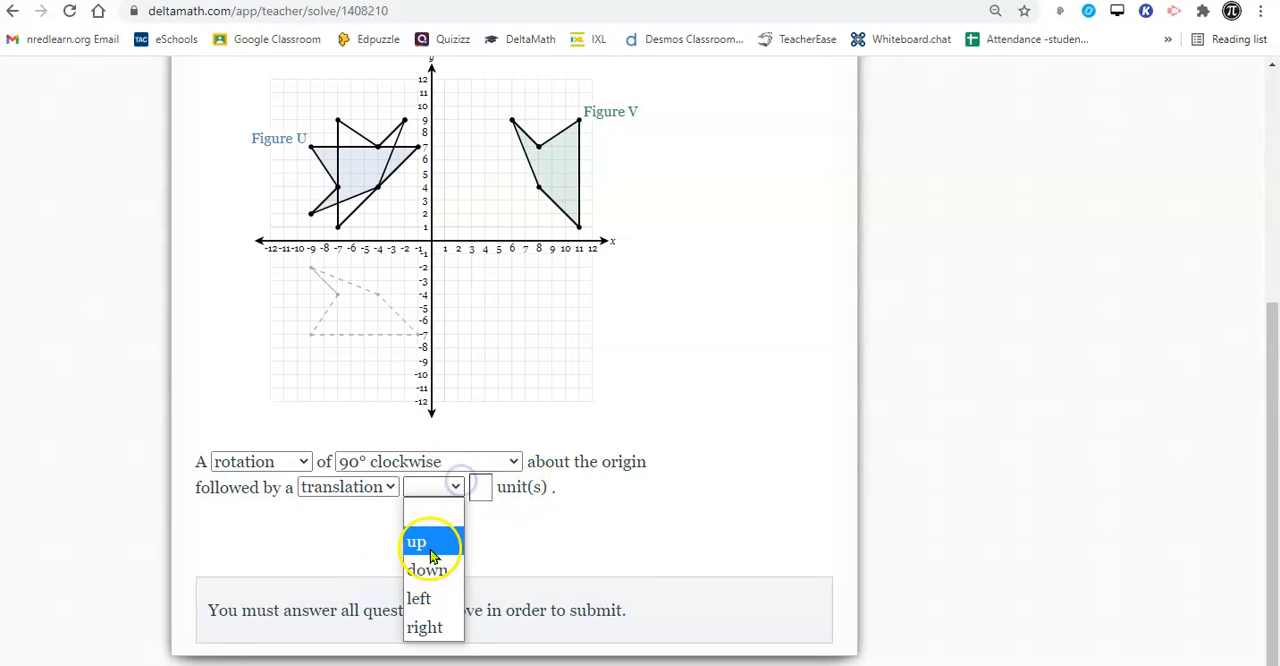
pyautogui.click(416, 541)
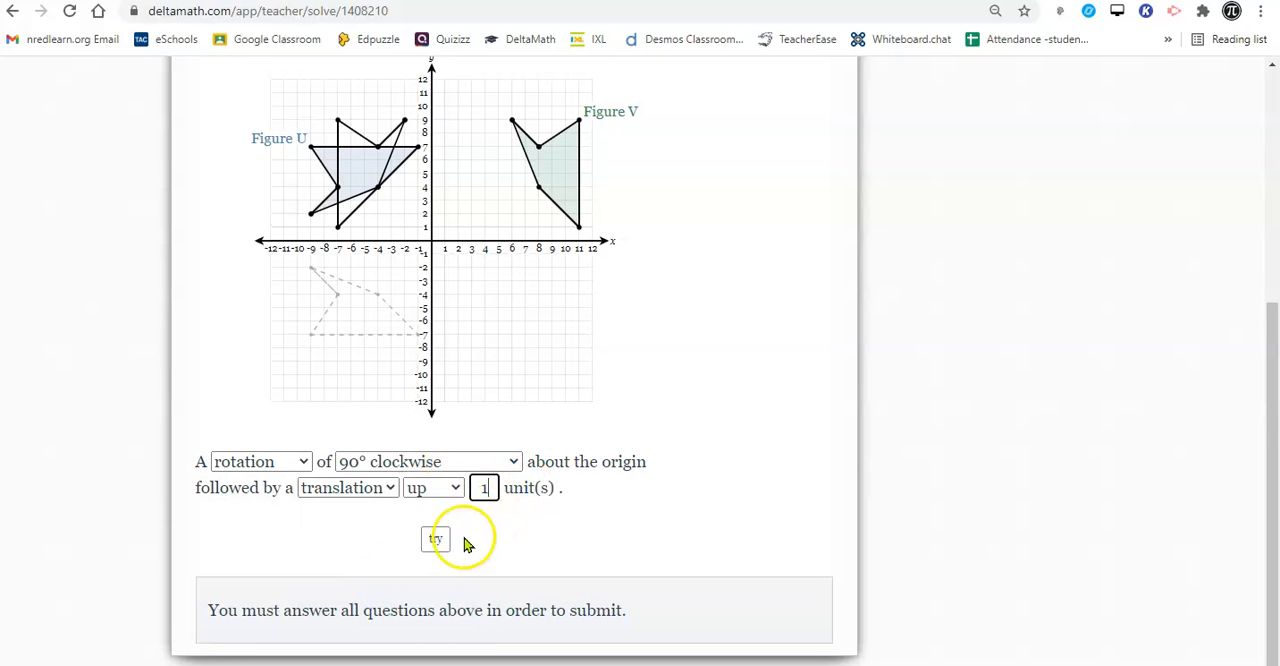
pyautogui.click(435, 538)
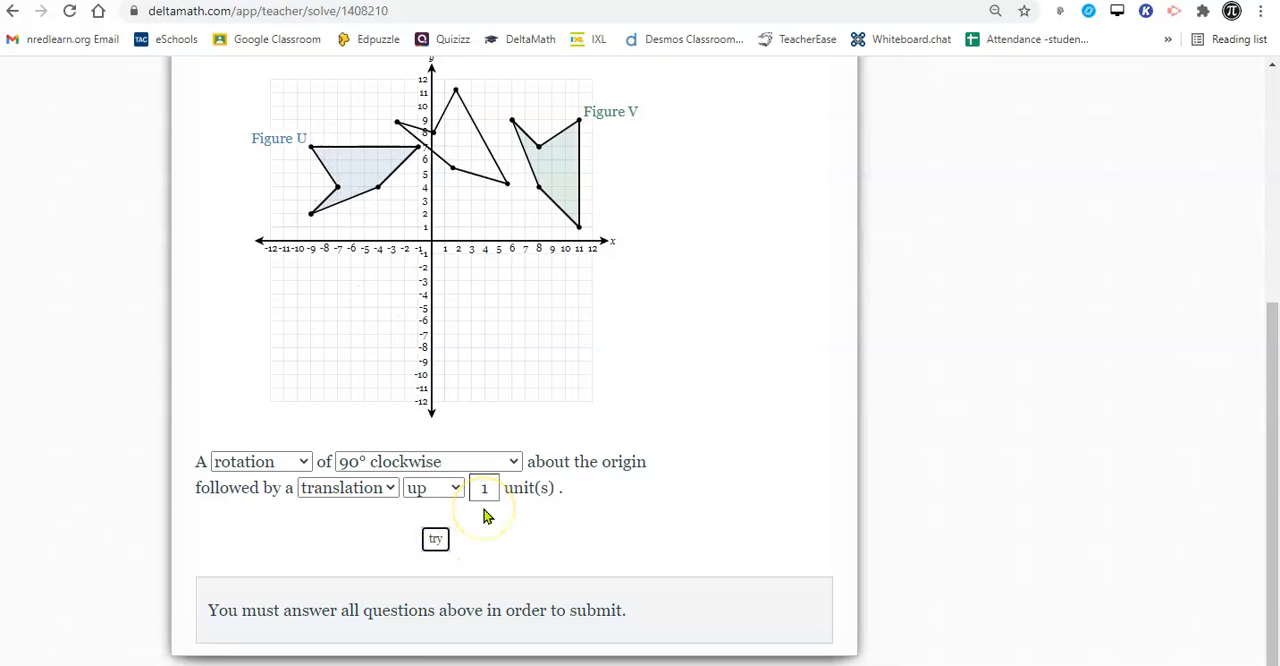
pyautogui.click(435, 538)
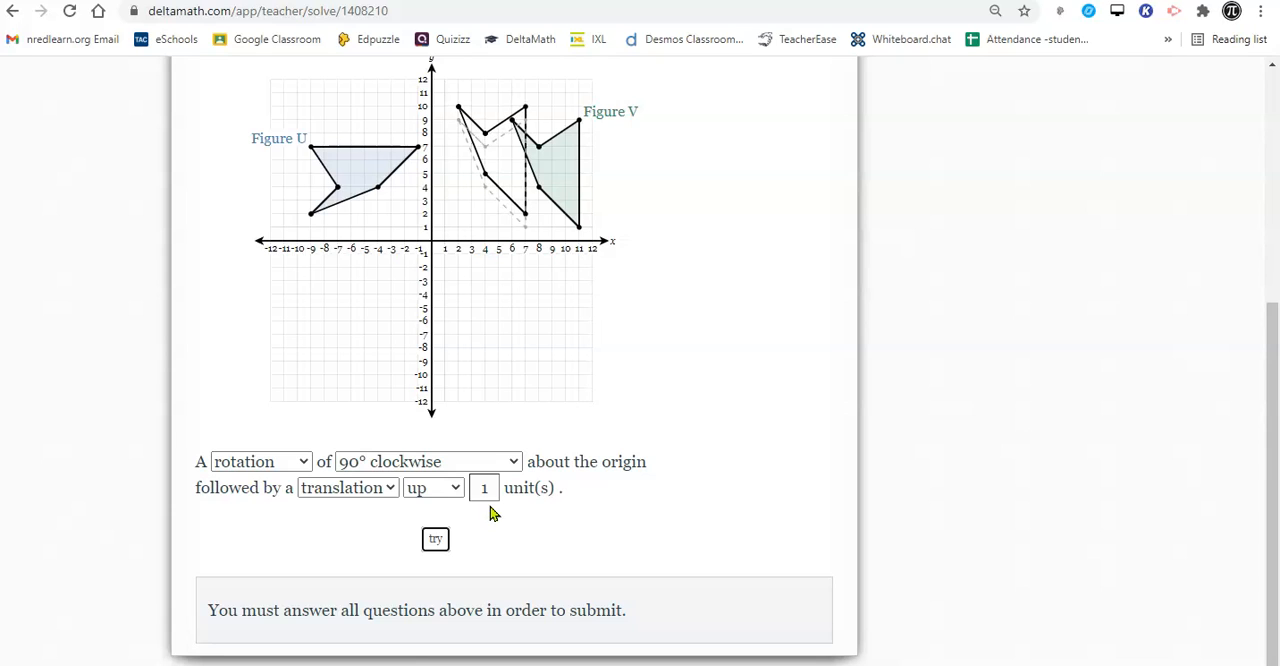
pyautogui.moveTo(615, 210)
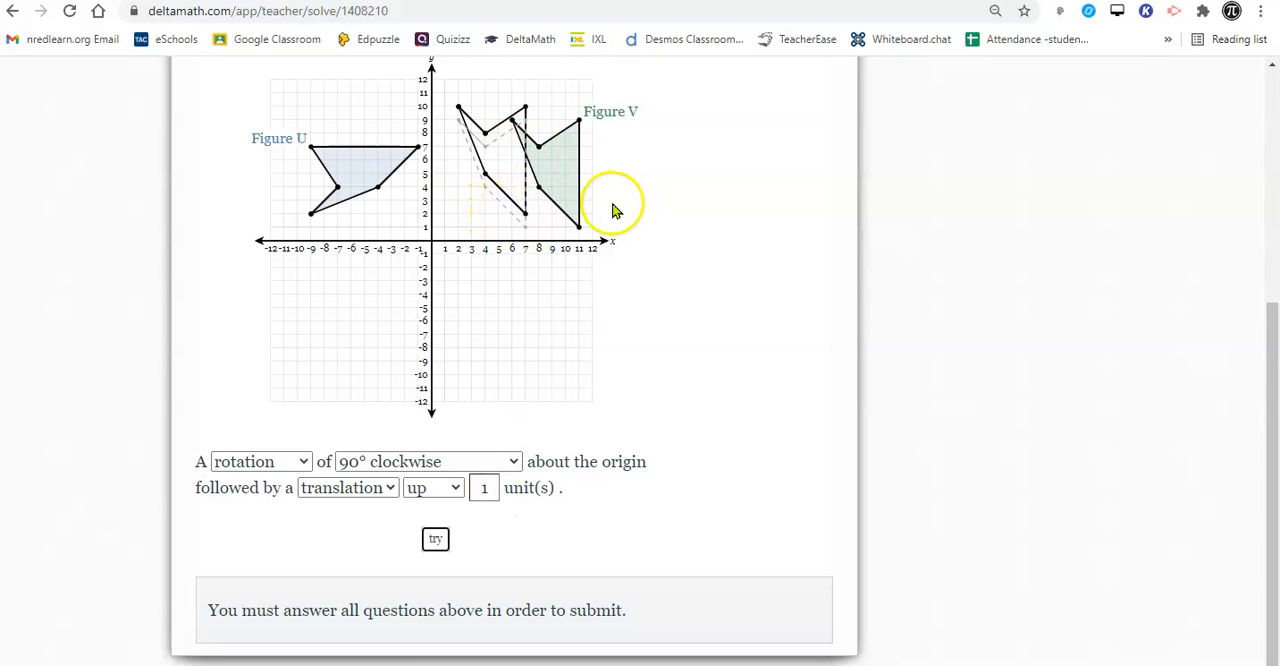
# Step: Switch the translation to right 4 units, test it, and submit the answer
pyautogui.click(433, 488)
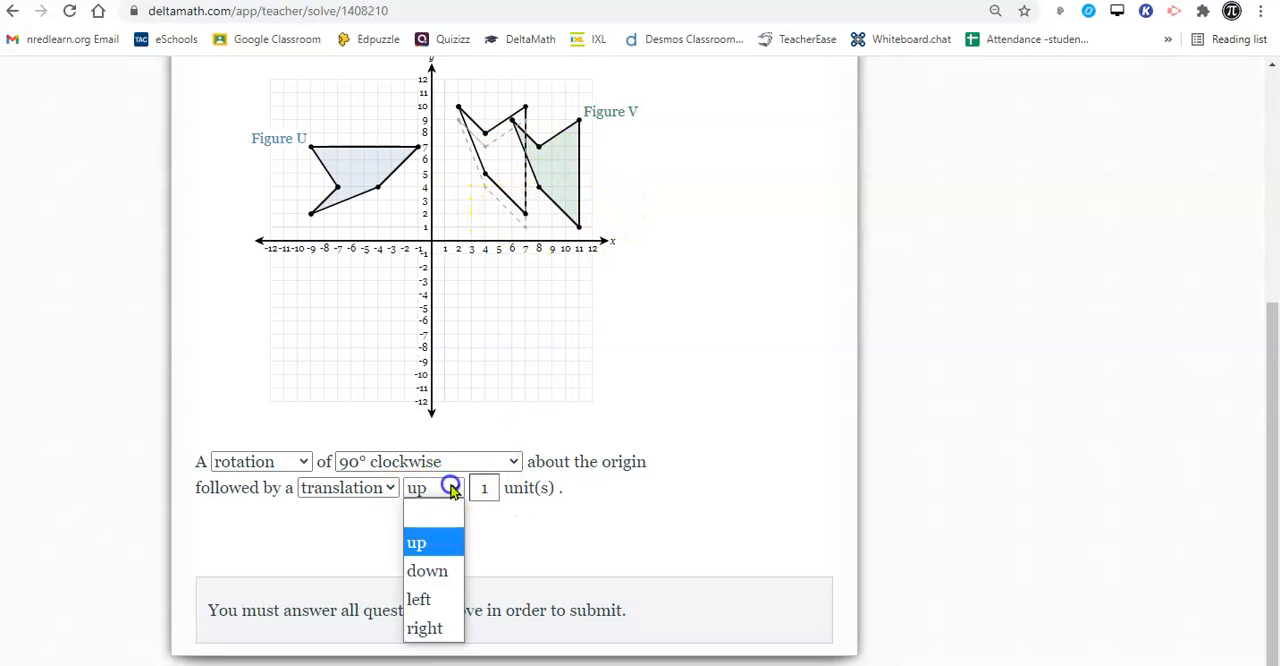
pyautogui.click(424, 628)
pyautogui.write('4')
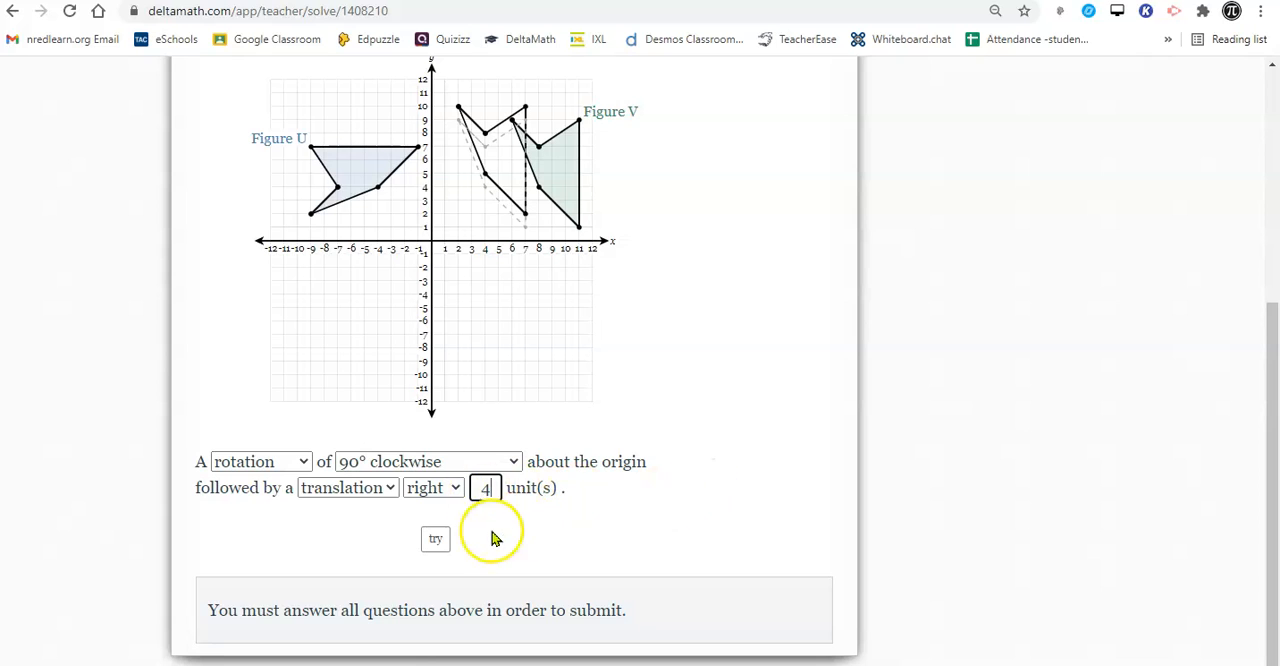
pyautogui.click(435, 538)
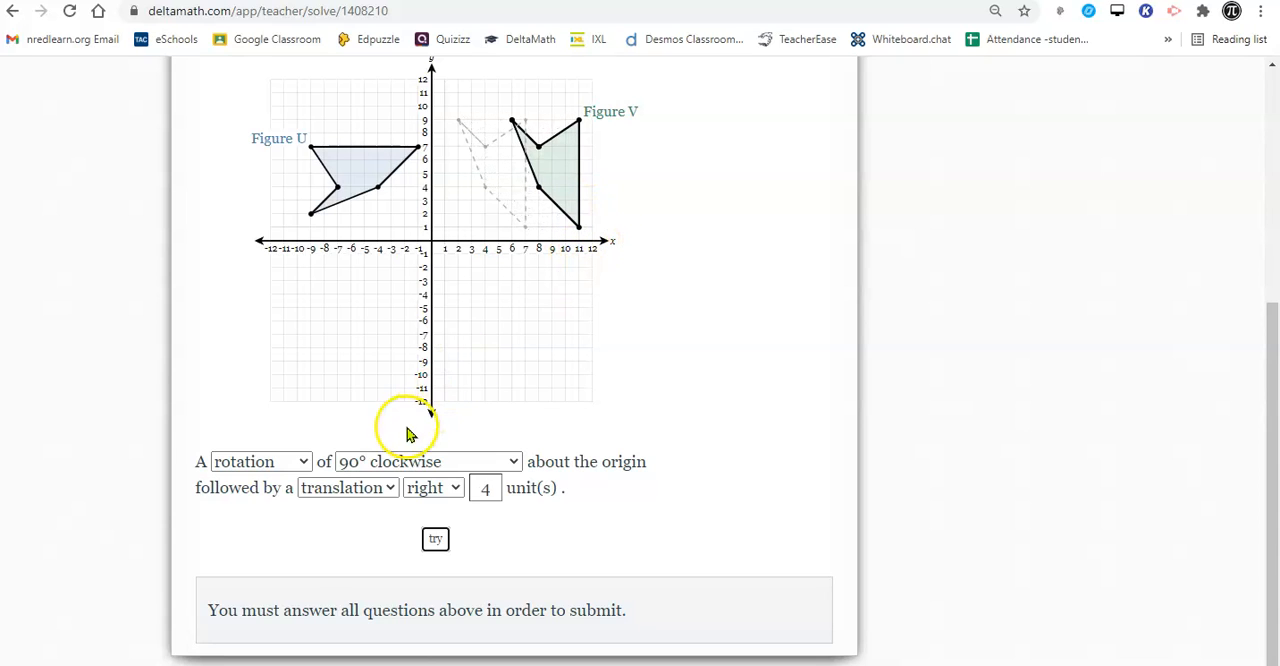
pyautogui.click(435, 538)
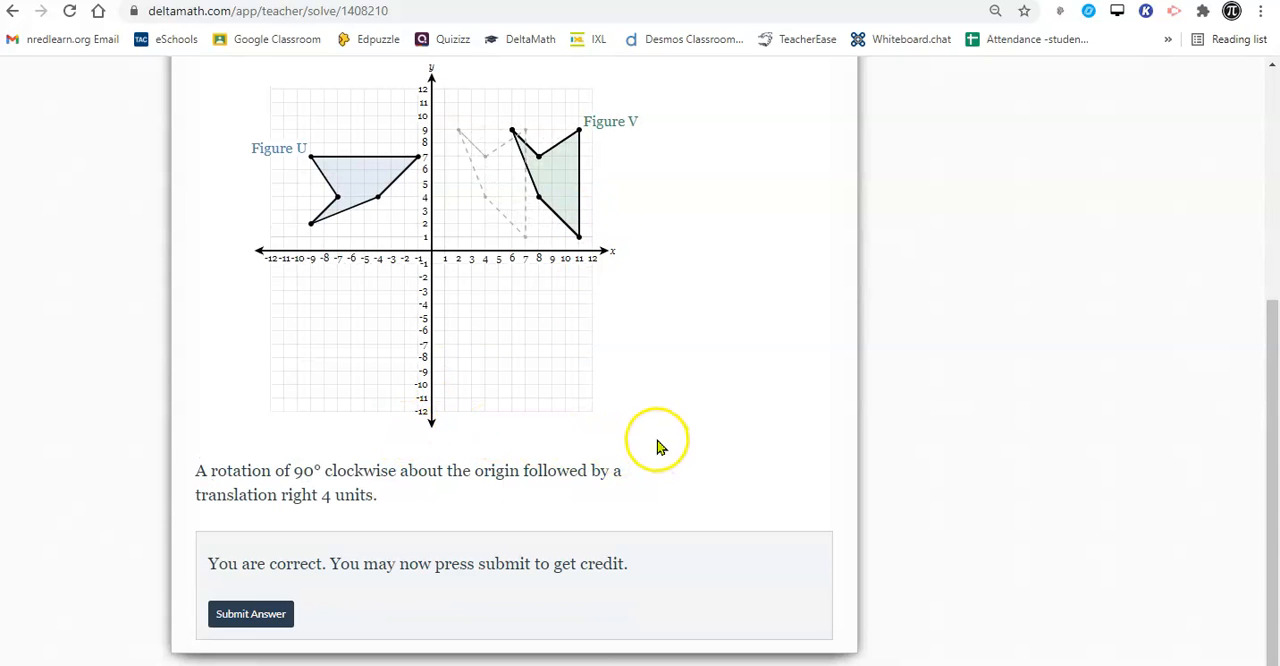
pyautogui.moveTo(250, 613)
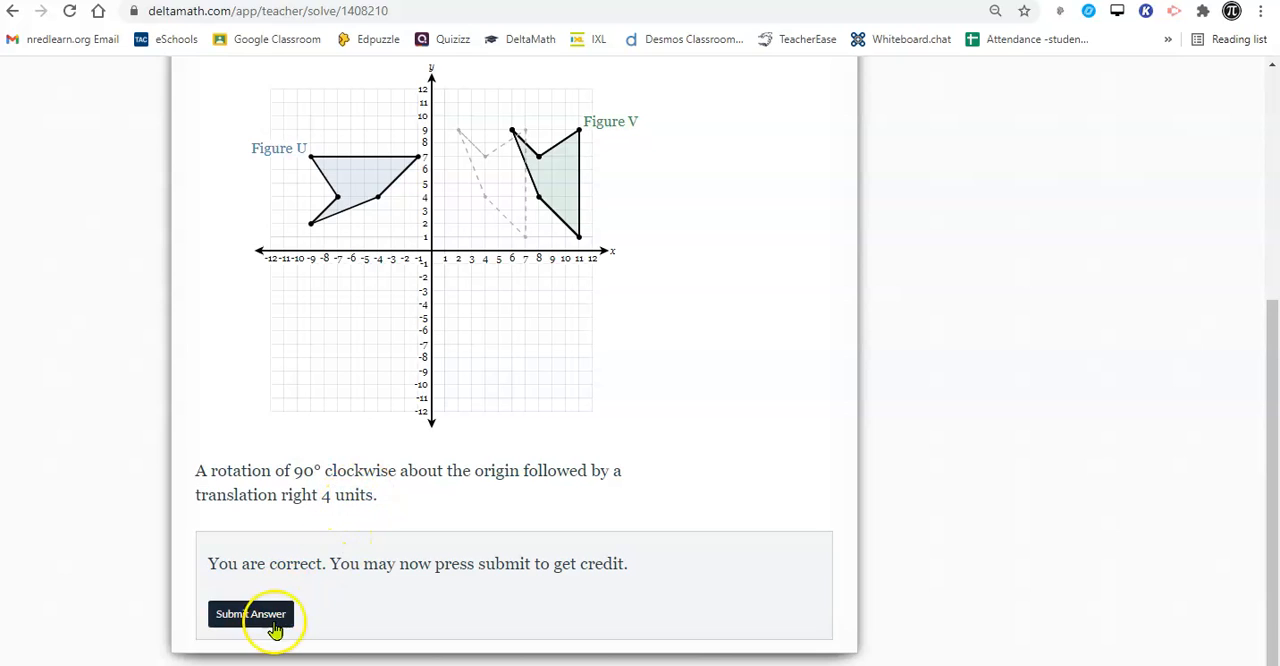
pyautogui.click(250, 613)
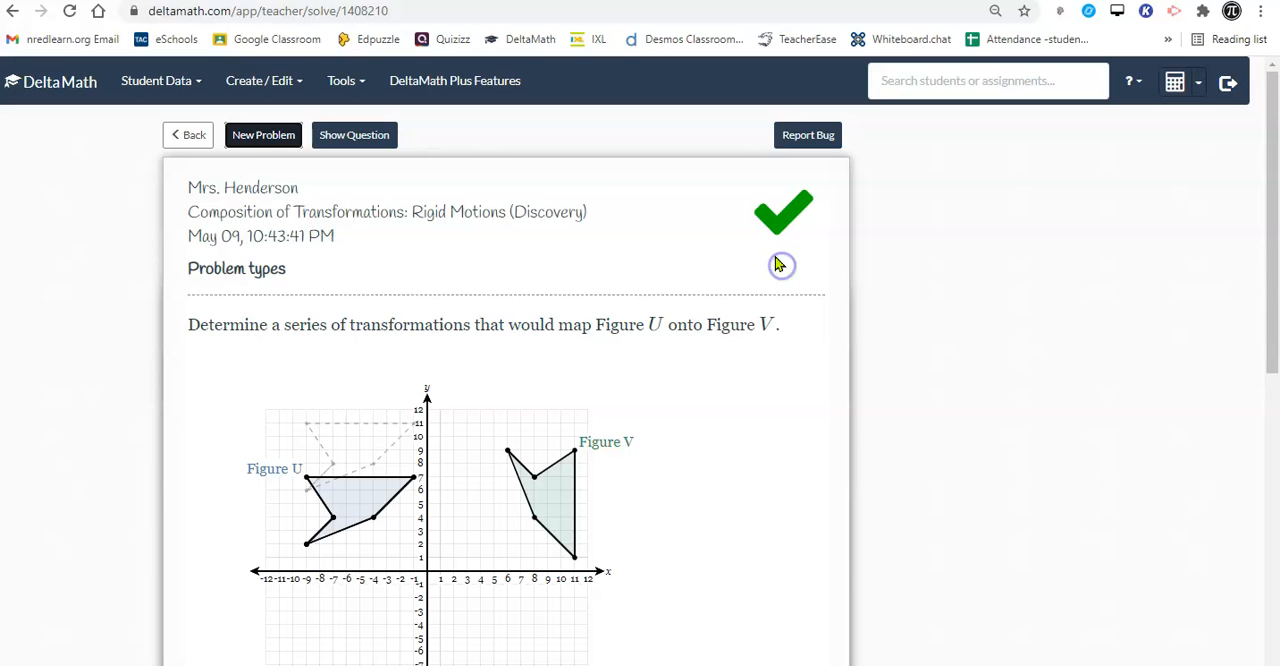